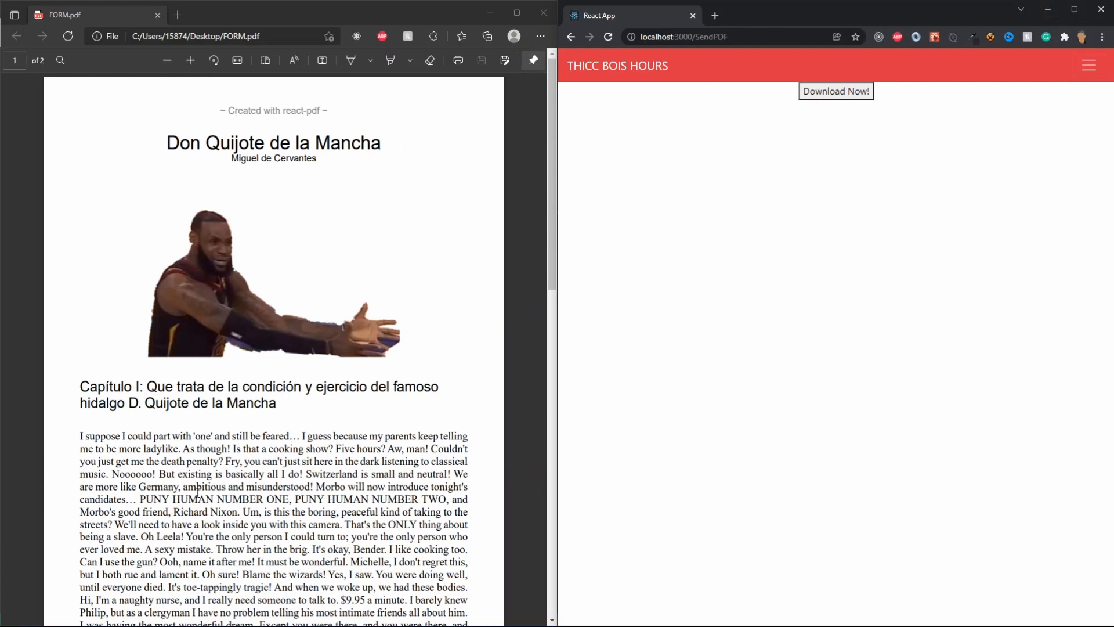
{"action": "mouse_move", "coordinate": [229, 307]}
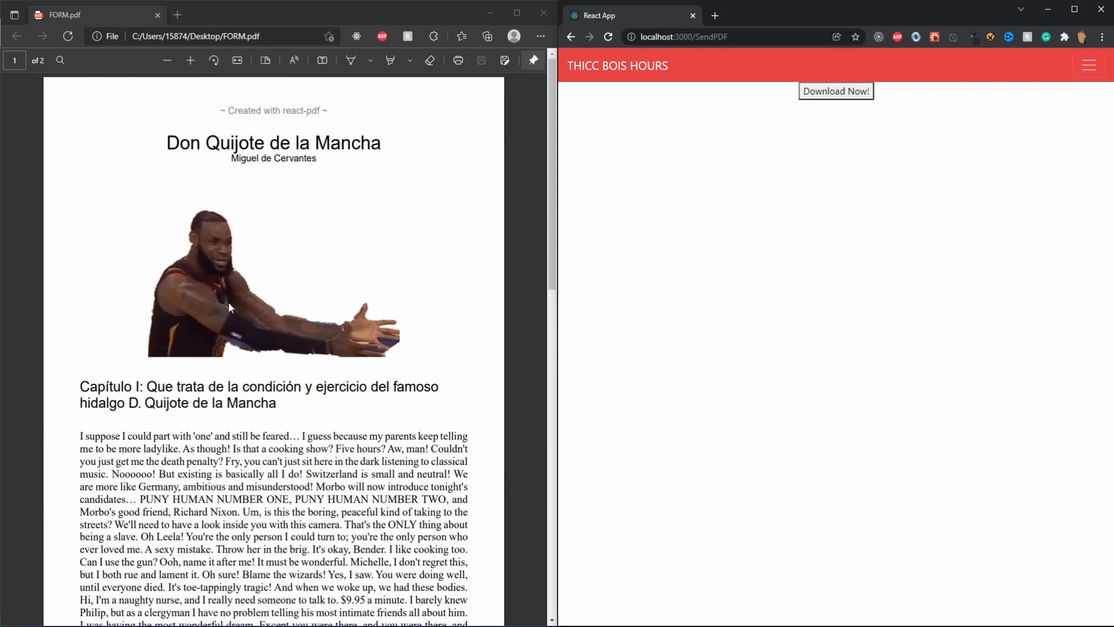
{"action": "mouse_move", "coordinate": [155, 263]}
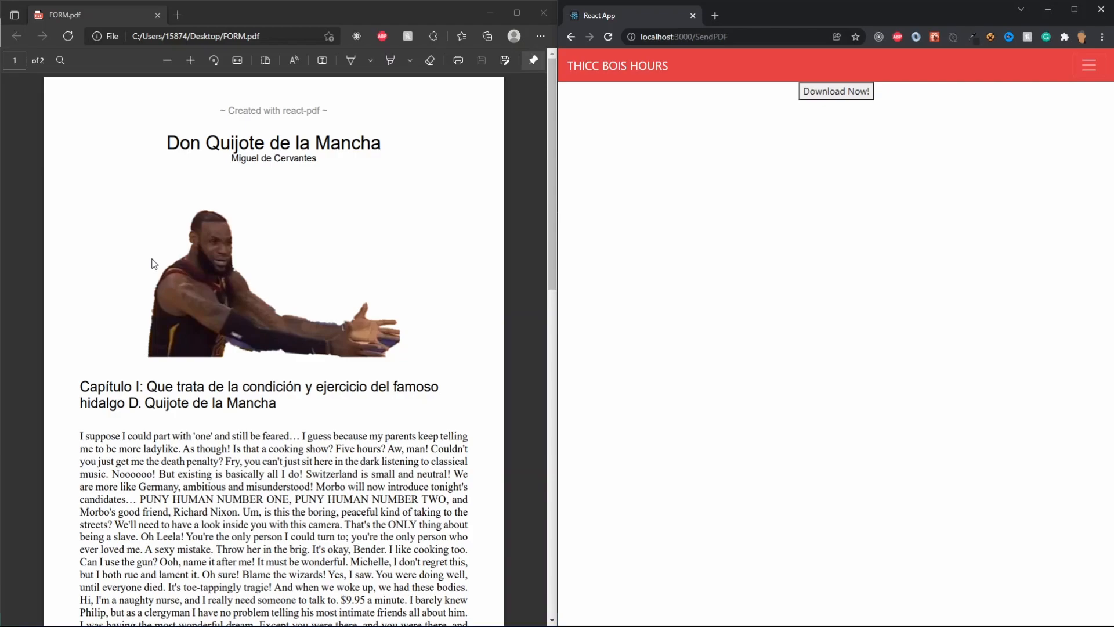
{"action": "mouse_move", "coordinate": [95, 446]}
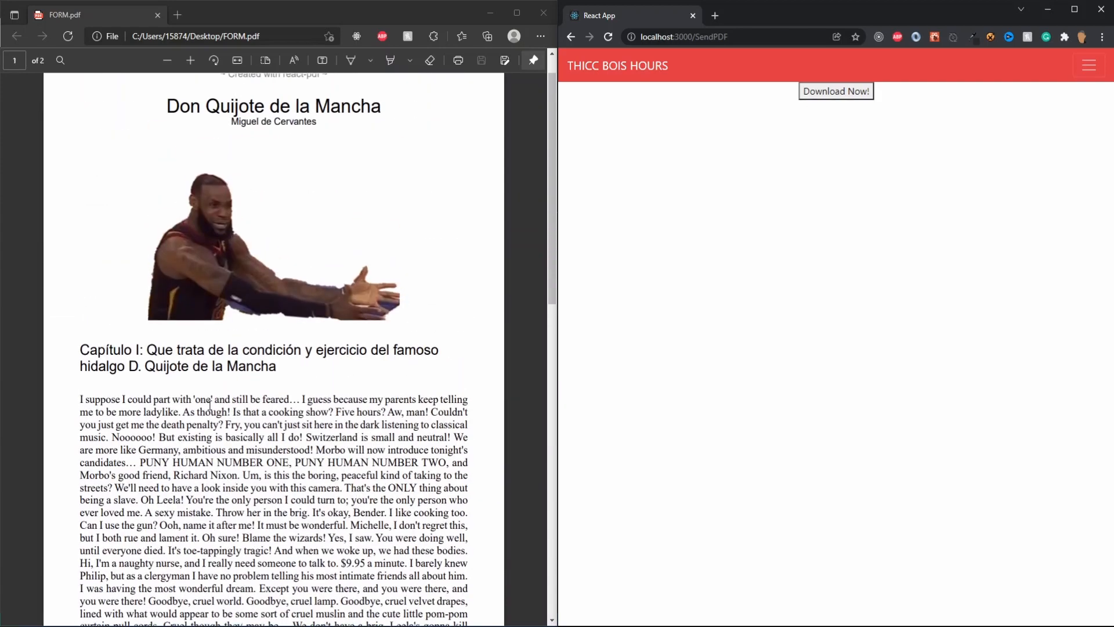
Step: Download the generated PDF again via 'Download Now!' on localhost:3000/SendPDF
{"action": "left_click", "coordinate": [835, 91]}
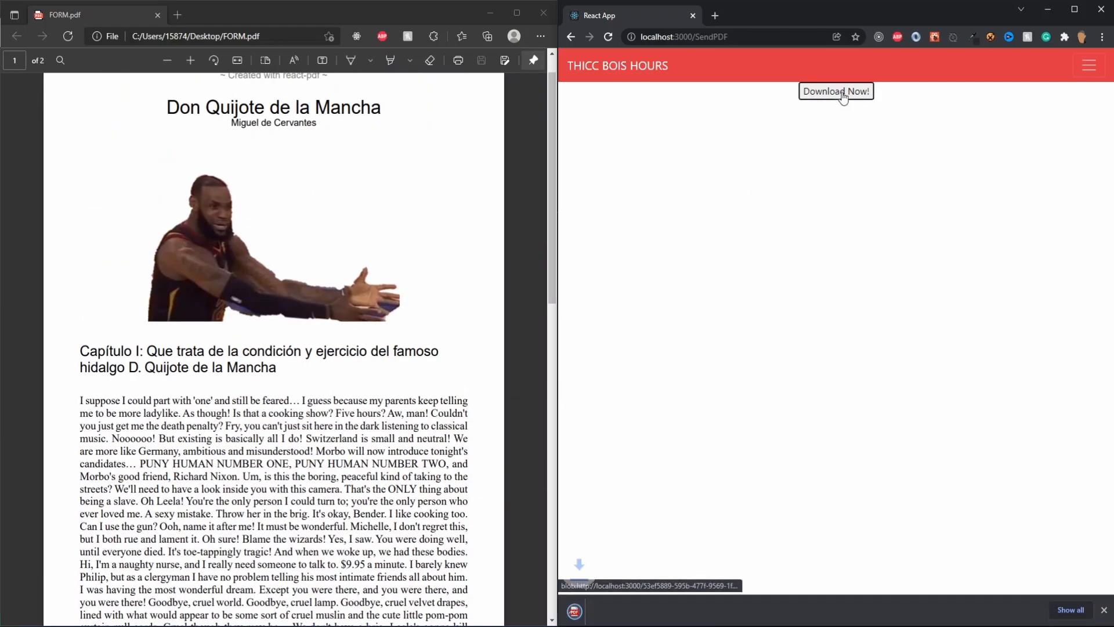
{"action": "left_click", "coordinate": [835, 92]}
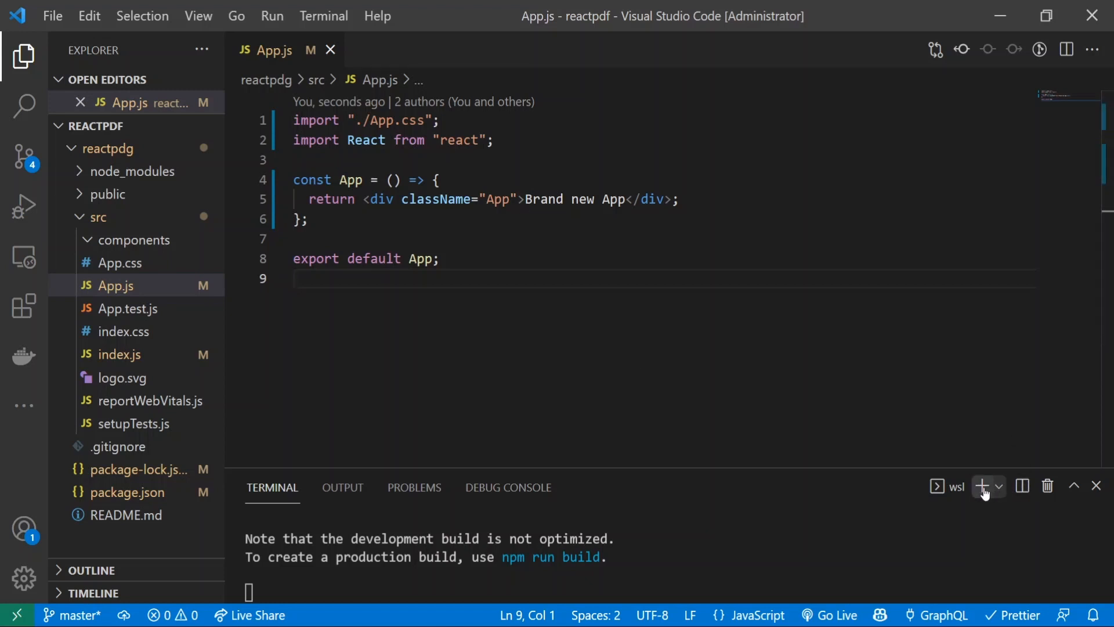
{"action": "left_click", "coordinate": [982, 486]}
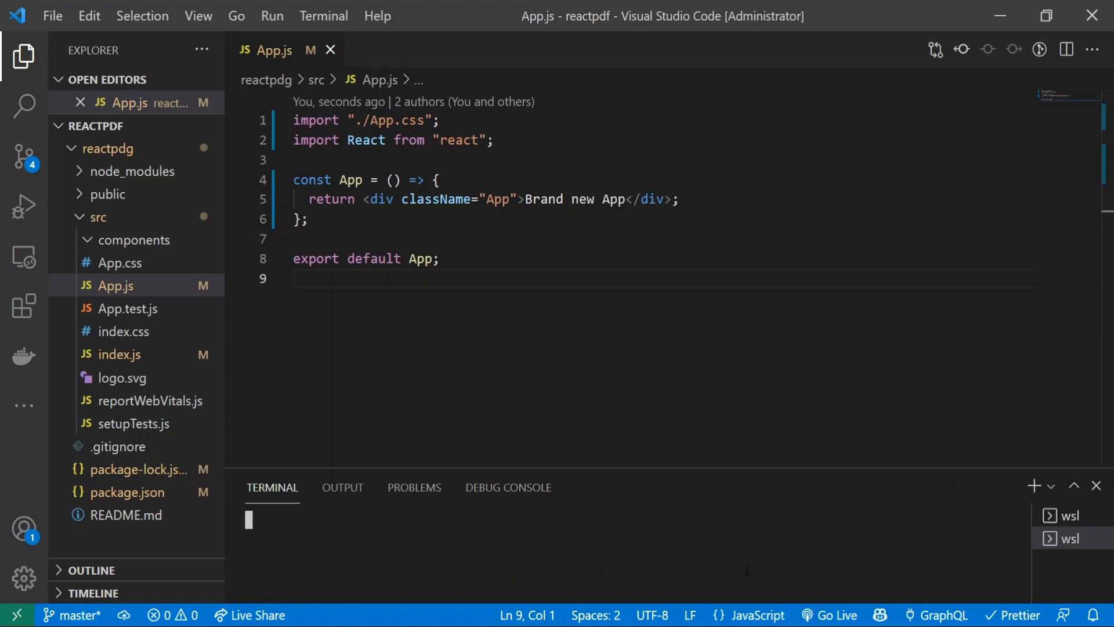
{"action": "type", "text": "npm install"}
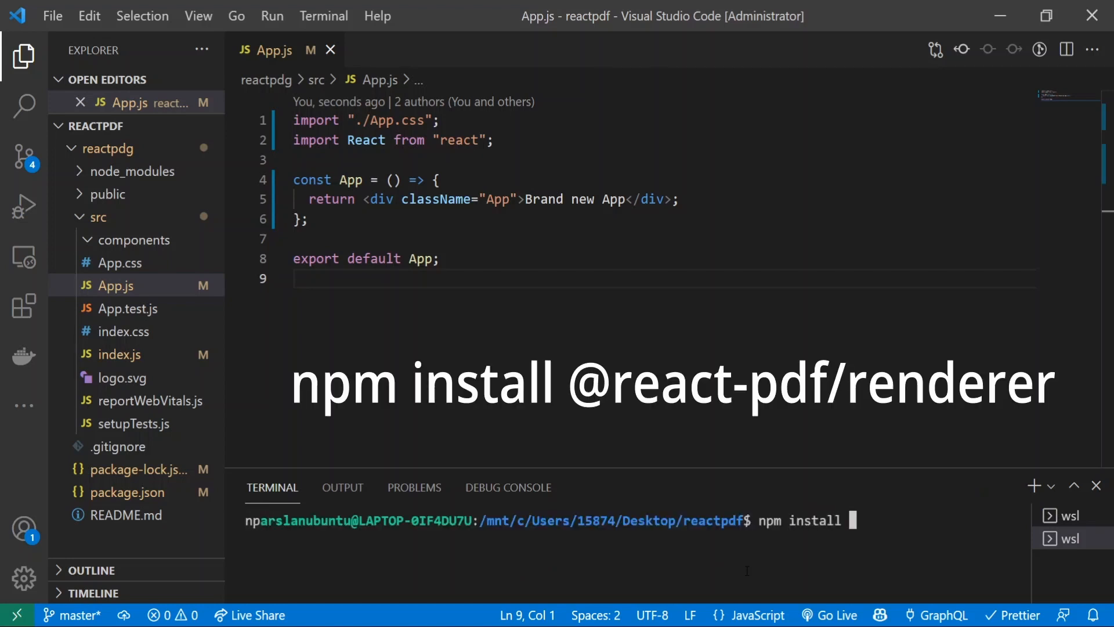
{"action": "type", "text": "@react-"}
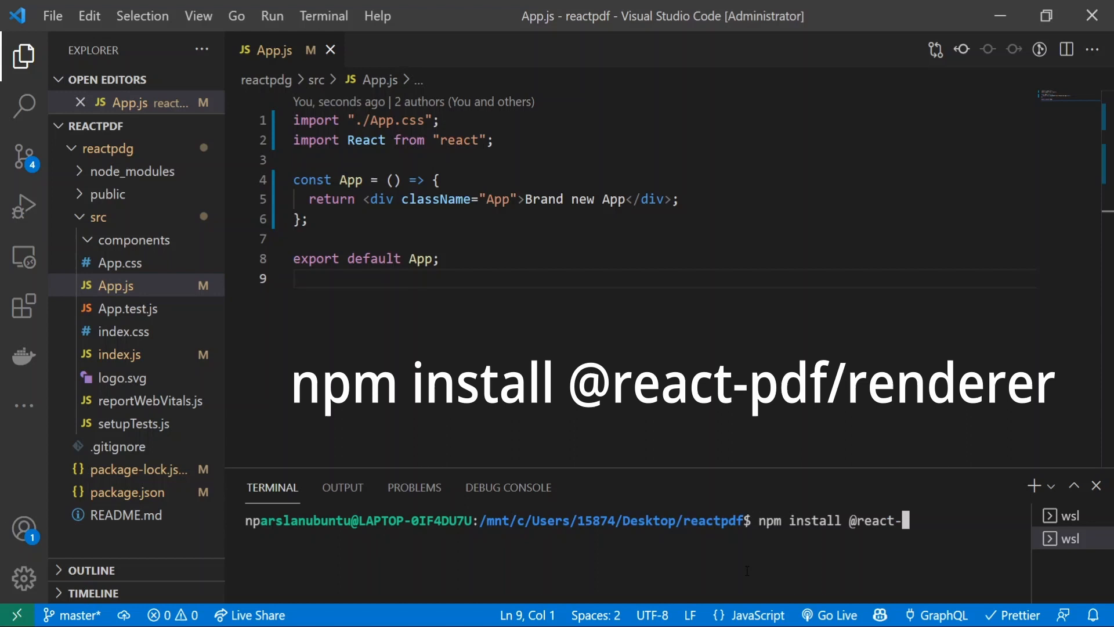
{"action": "type", "text": "pdf/"}
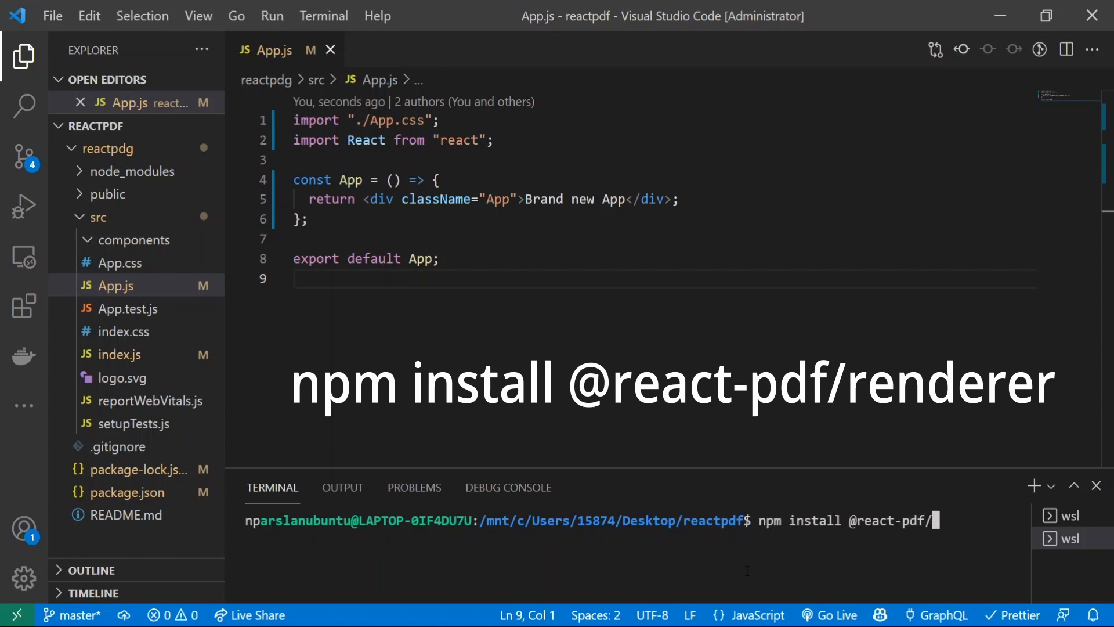
{"action": "type", "text": "render"}
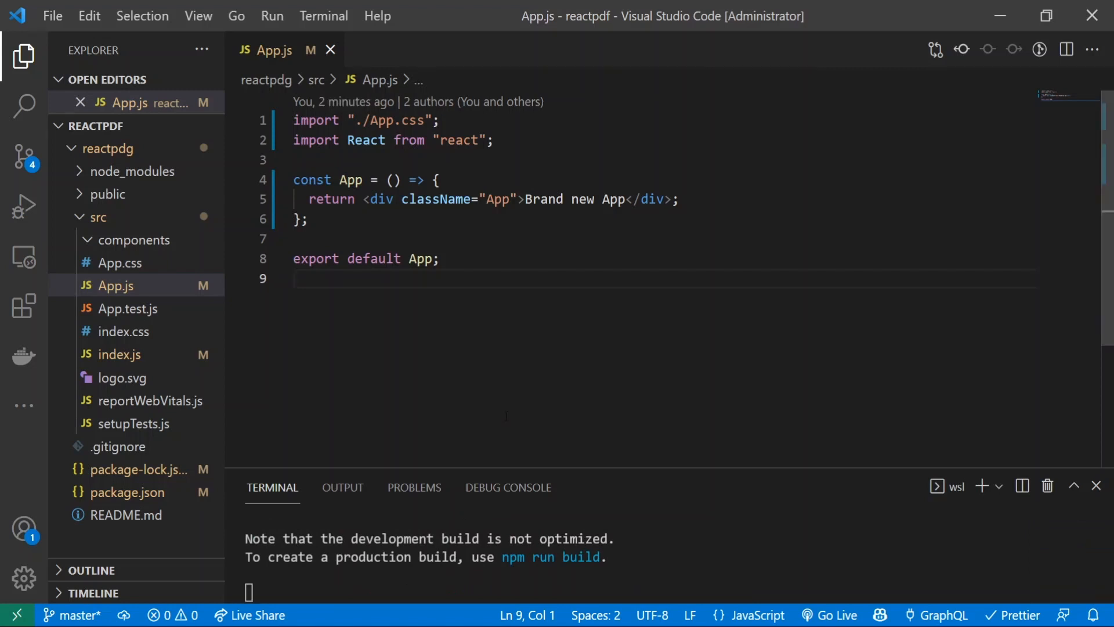
Step: Add a new file named PDFFile.js in the src/components folder
{"action": "left_click", "coordinate": [134, 240]}
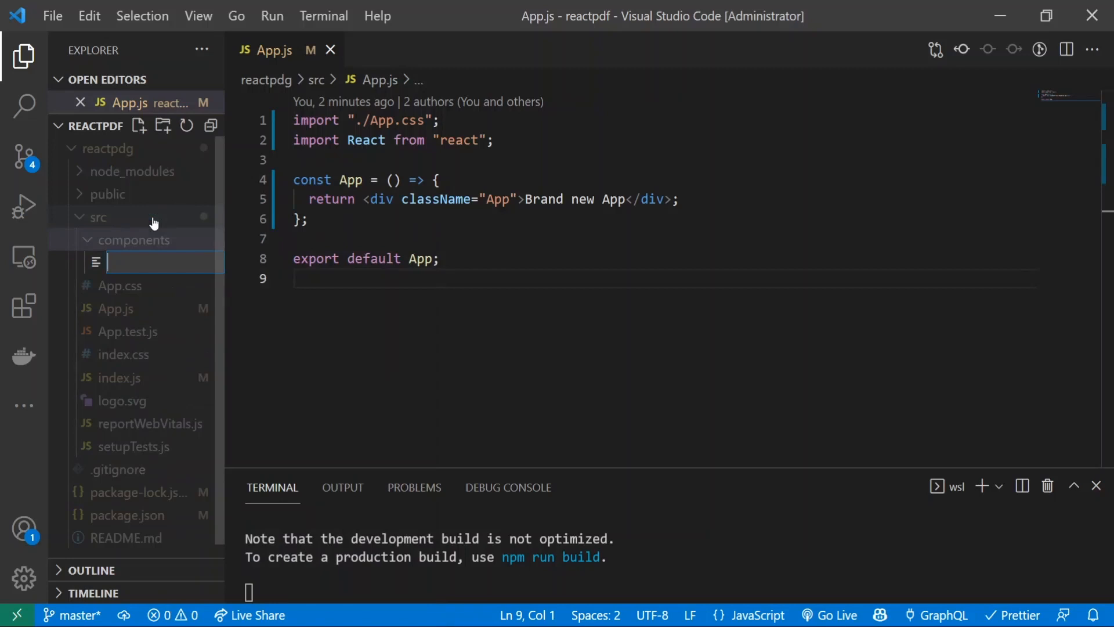
{"action": "type", "text": "PDFFile.js"}
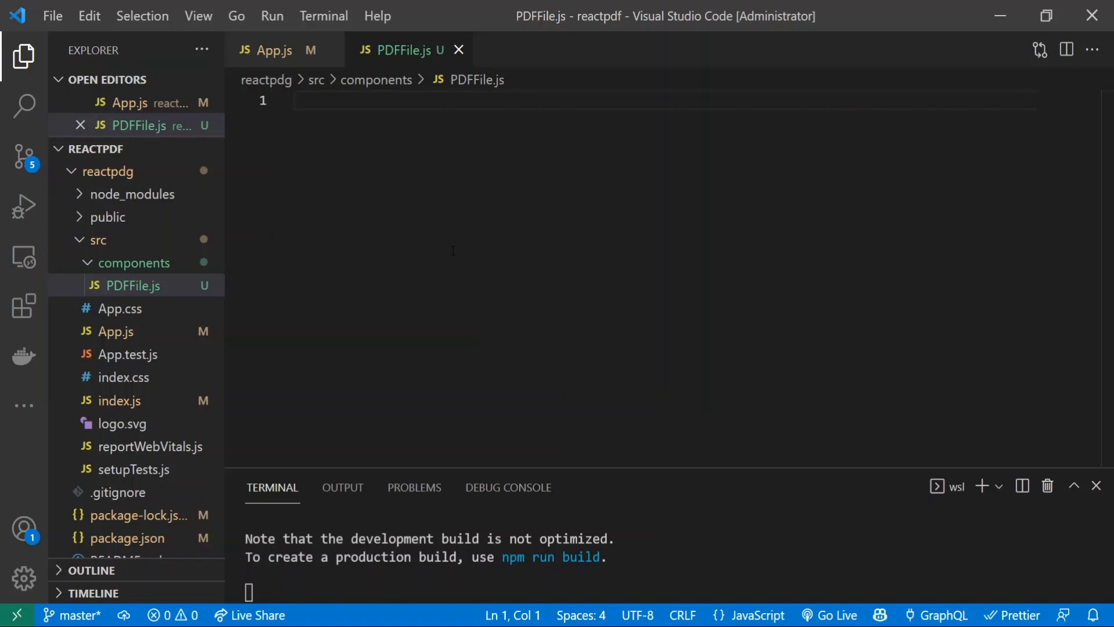
{"action": "type", "text": "import React from 'react';"}
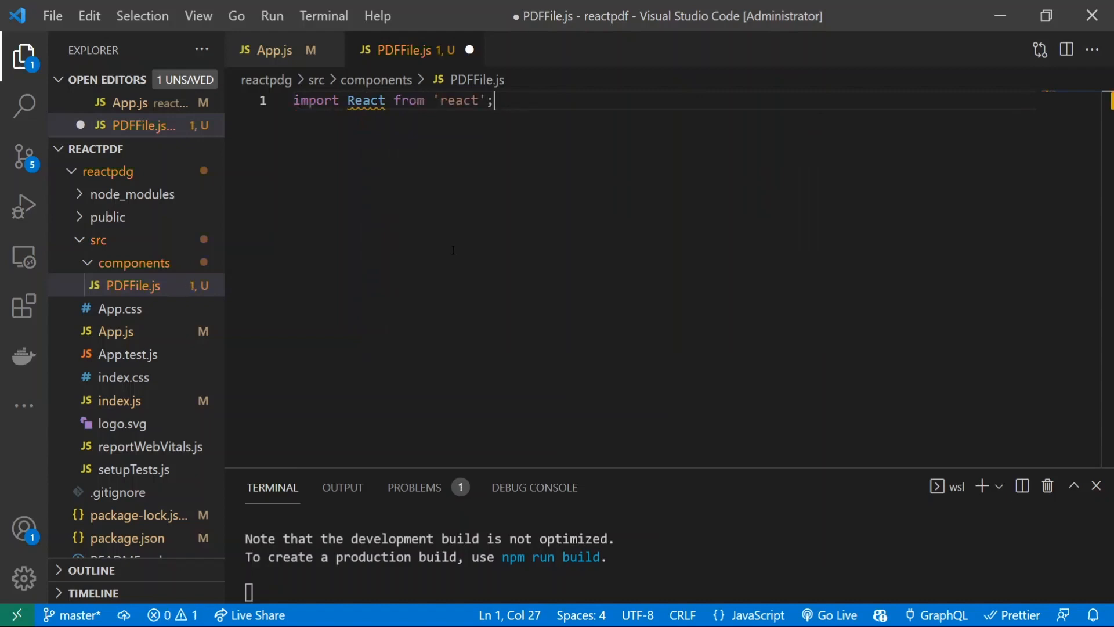
{"action": "type", "text": "import"}
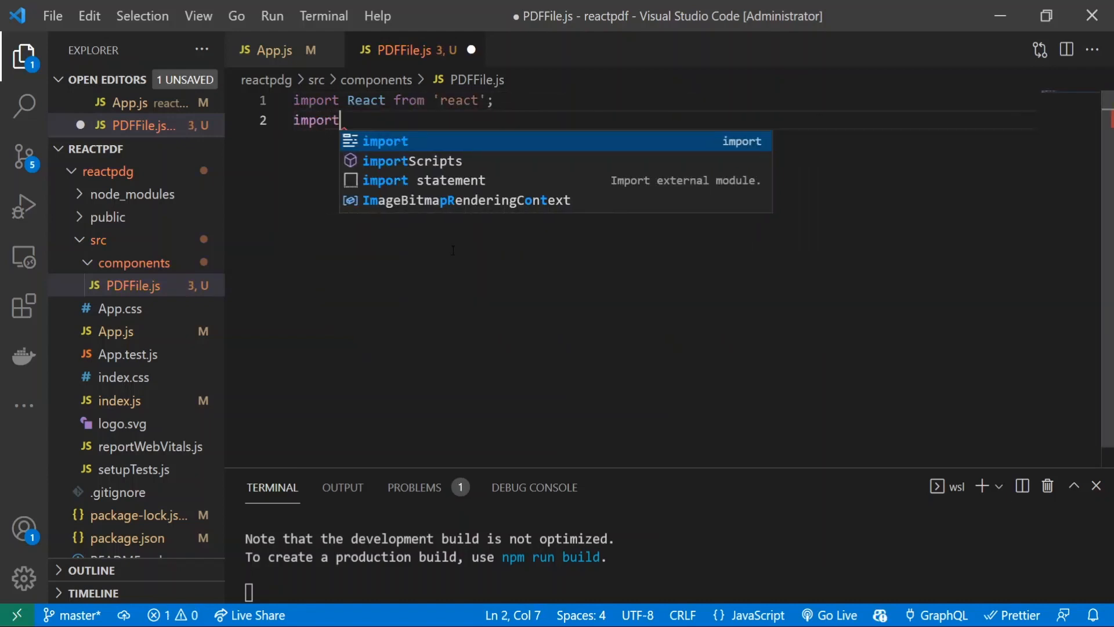
{"action": "type", "text": "{Page, }"}
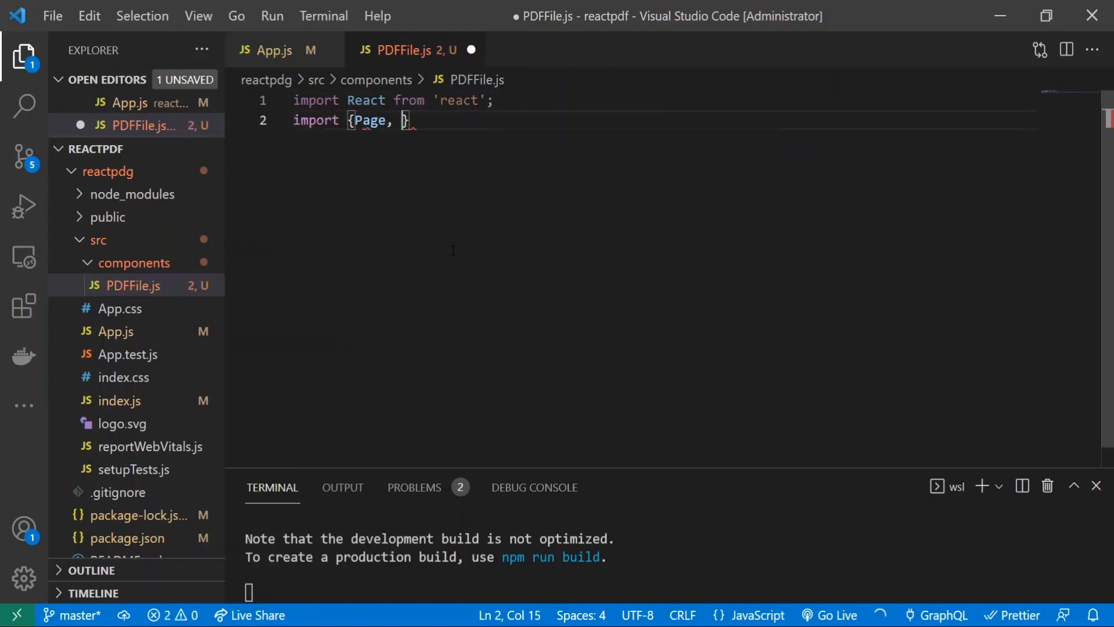
{"action": "type", "text": "Text, Ima"}
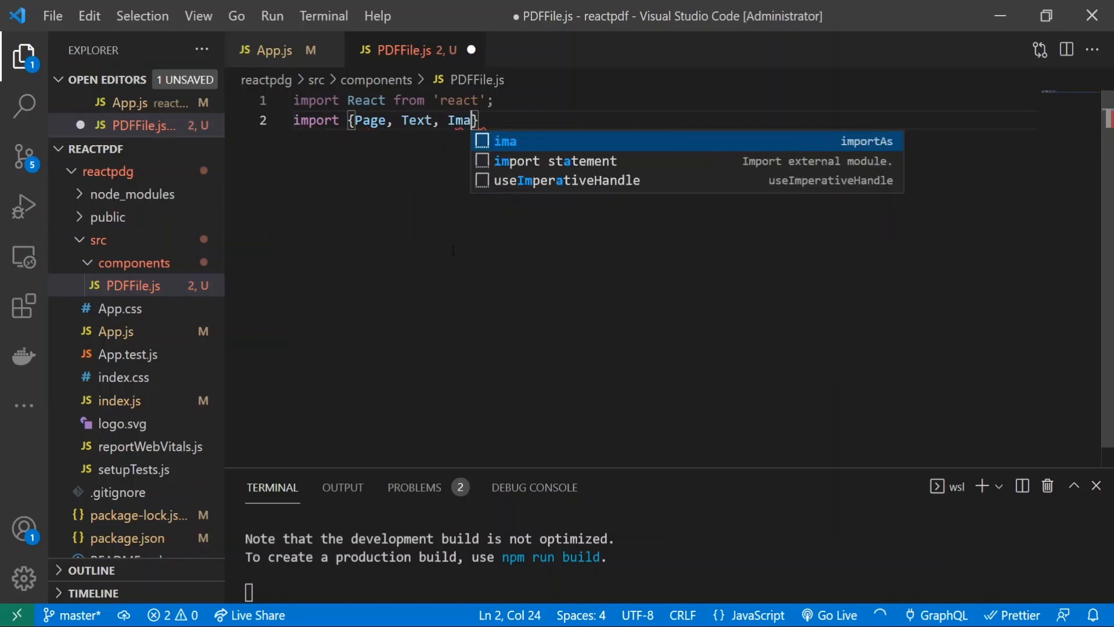
{"action": "type", "text": "ge, Document"}
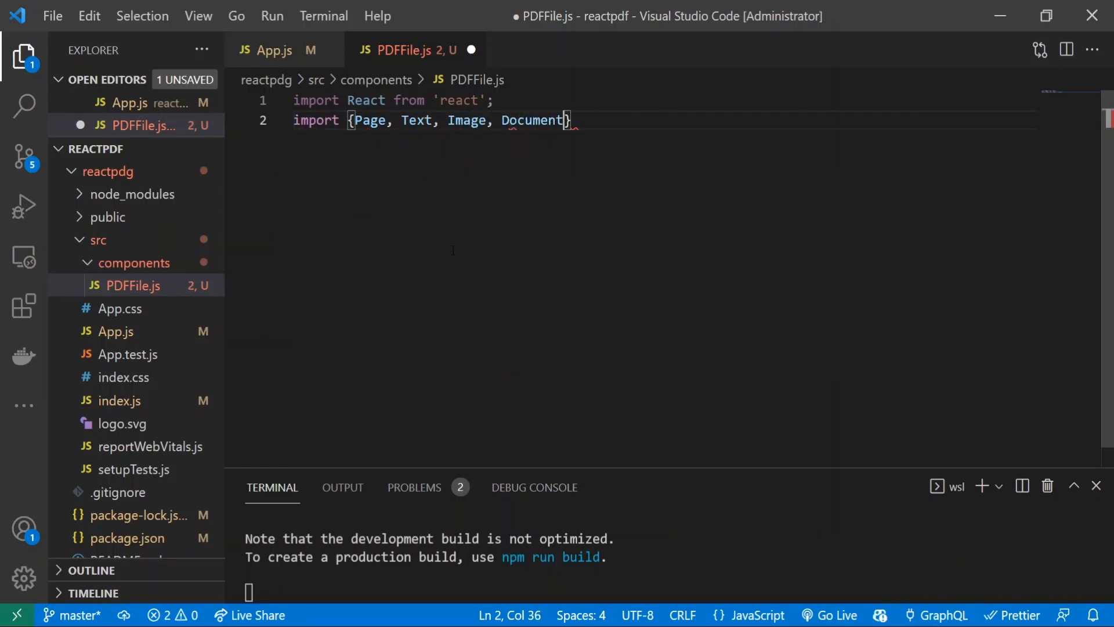
{"action": "type", "text": ", StyleSheet} from '@react-pdf/renderer';"}
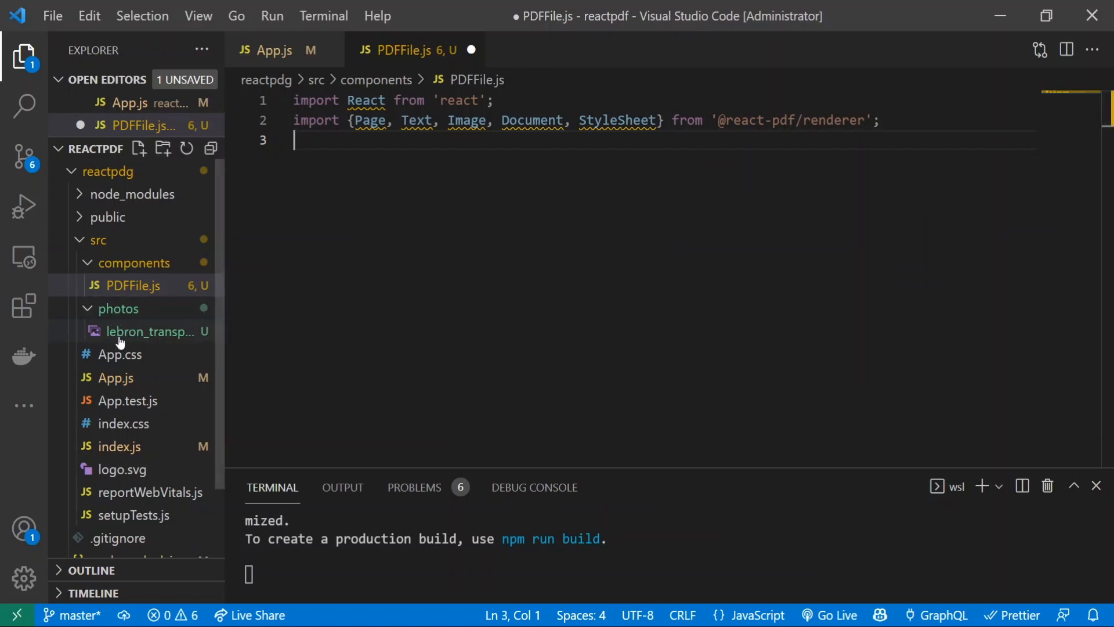
Step: Preview lebron_transparent.png, import it as LebronStretch in PDFFile.js, and save with formatting
{"action": "left_click", "coordinate": [149, 331]}
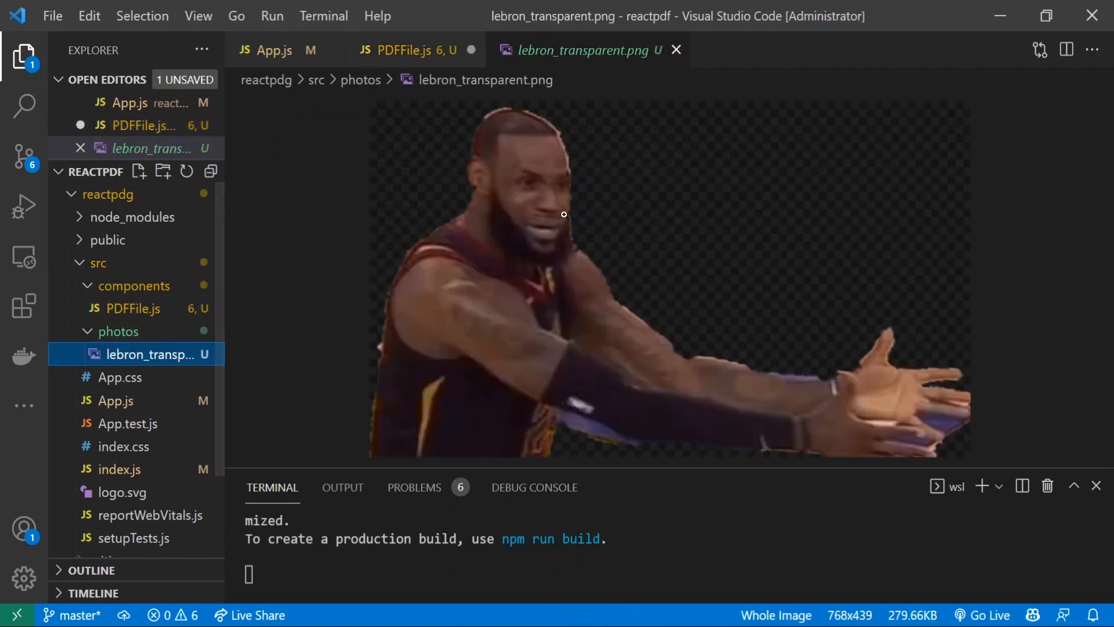
{"action": "mouse_move", "coordinate": [689, 443]}
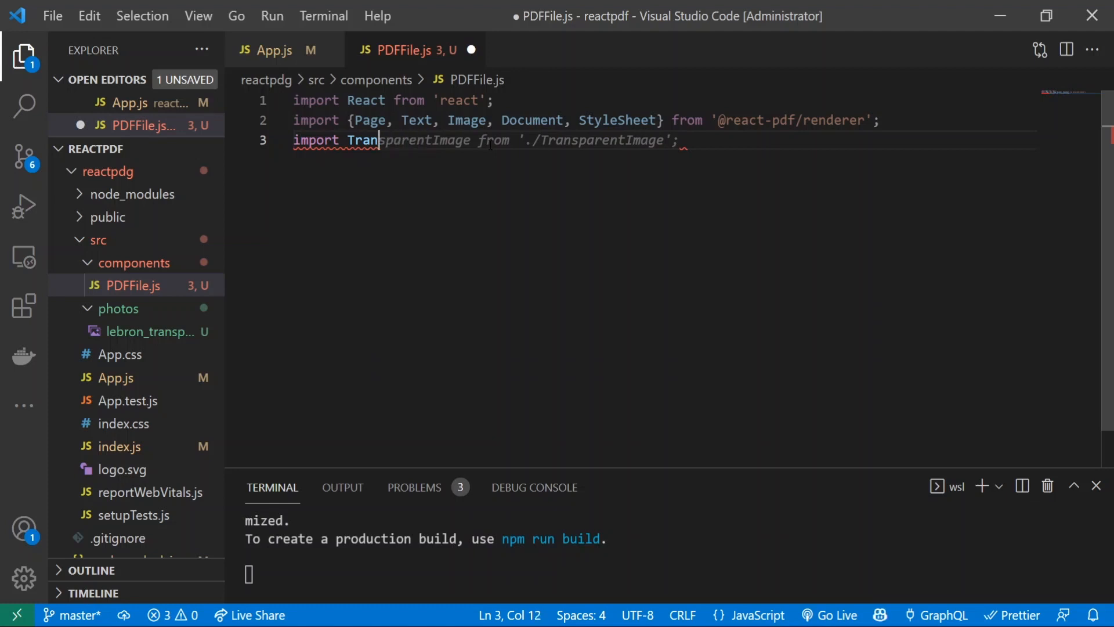
{"action": "type", "text": "Lebron"}
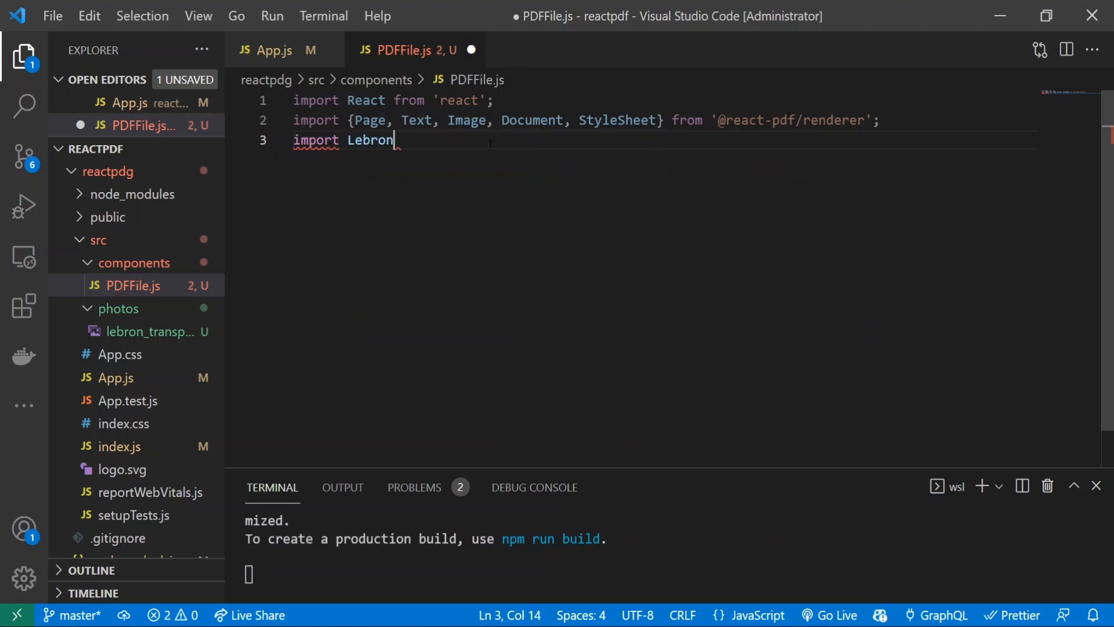
{"action": "type", "text": "Stretch from '../../assets/lebron-stretch.jpg';"}
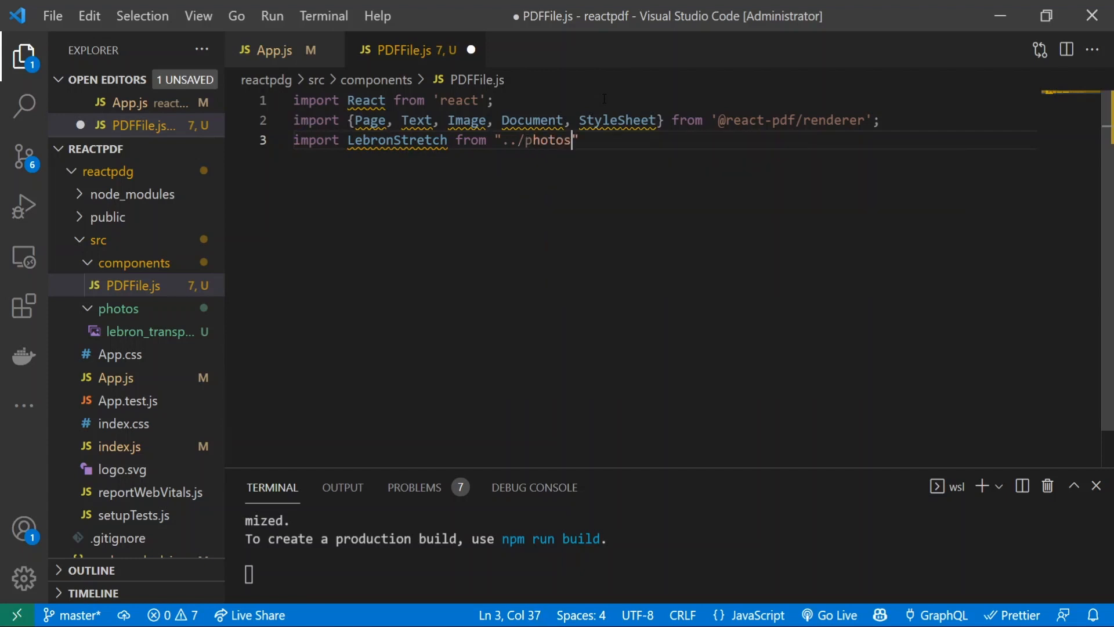
{"action": "type", "text": "/lebron_transparent.png"}
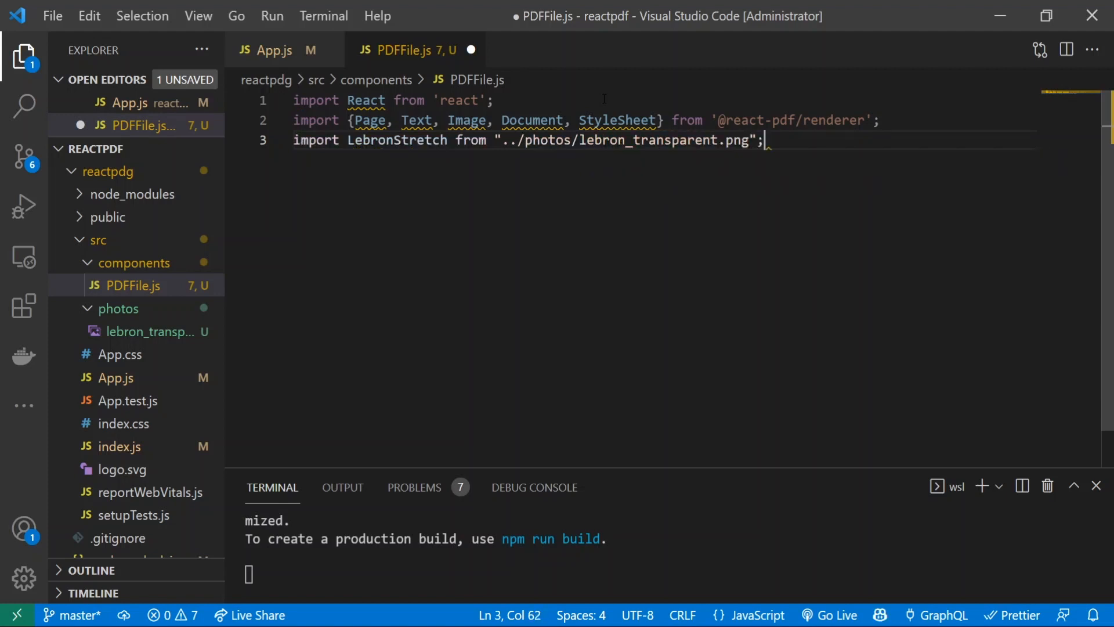
{"action": "key", "text": "ctrl+s"}
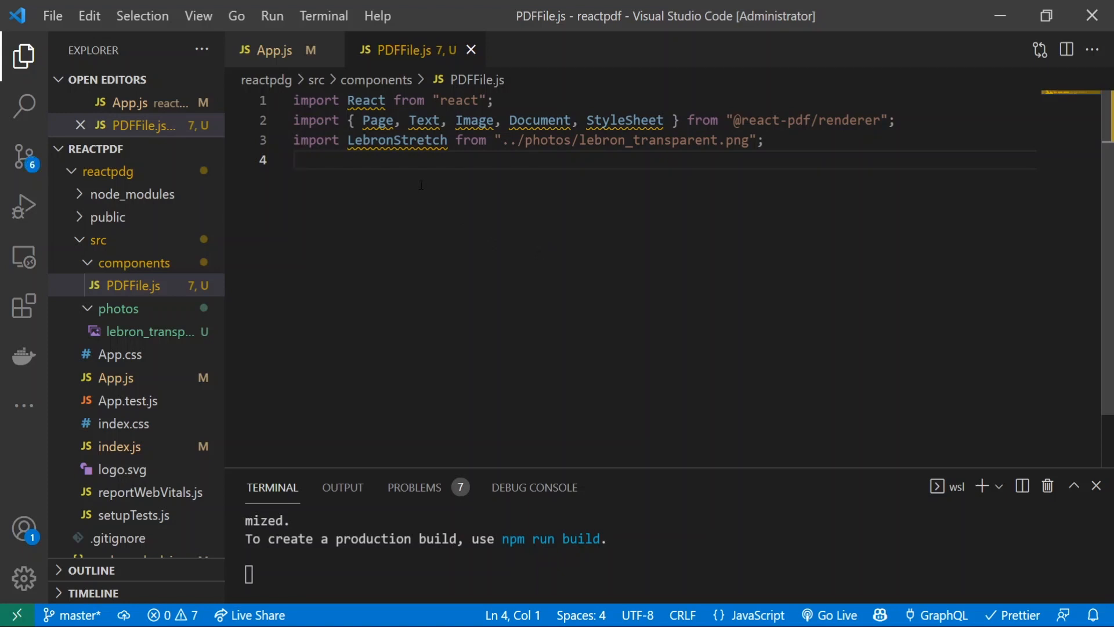
{"action": "key", "text": "enter"}
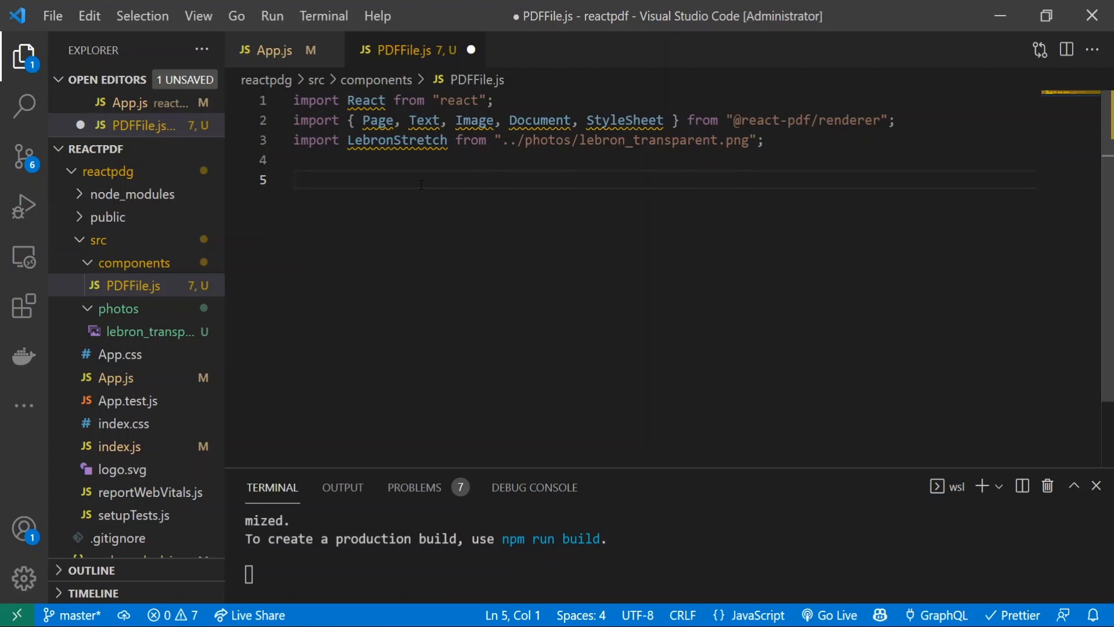
Step: Add an empty styles StyleSheet and a default-exported PDFFile component returning a test div
{"action": "type", "text": "const styles = StyleSheet.create({"}
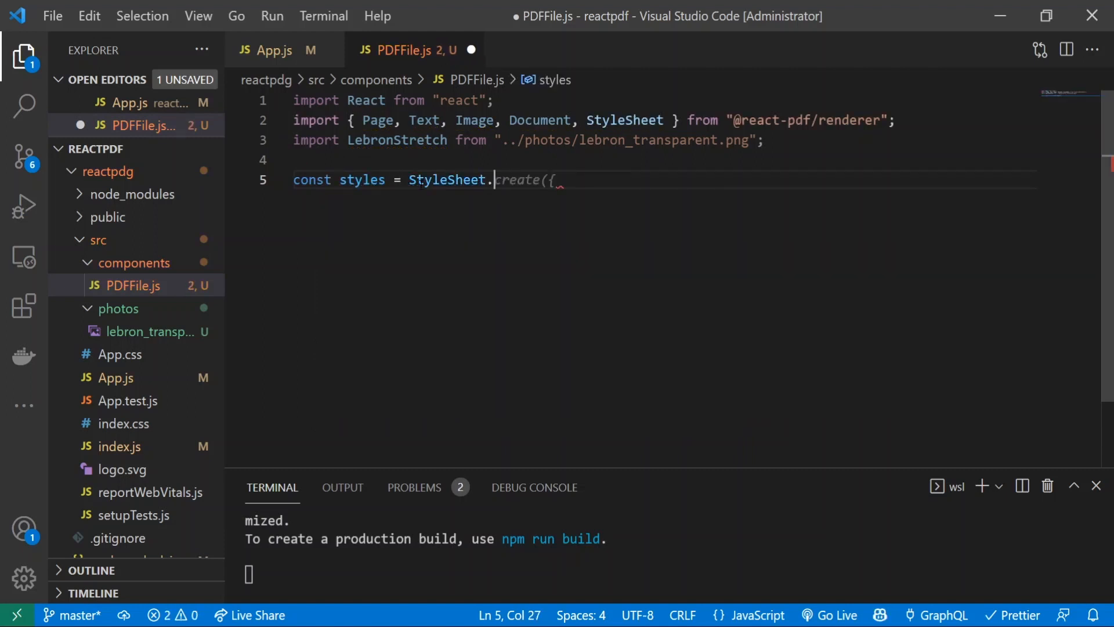
{"action": "type", "text": "{});"}
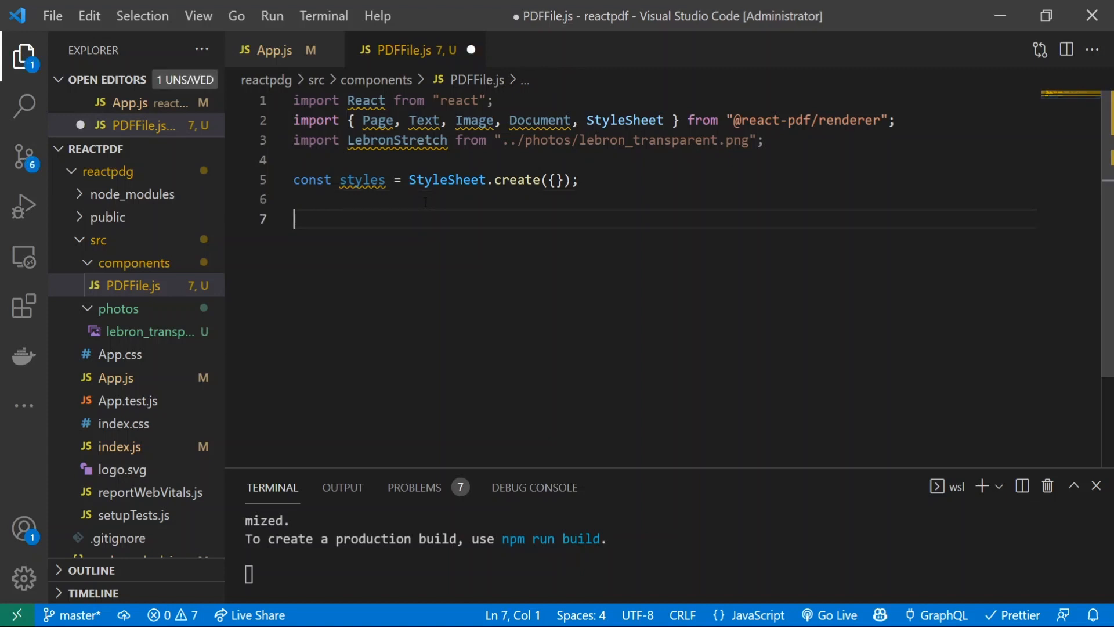
{"action": "type", "text": "const"}
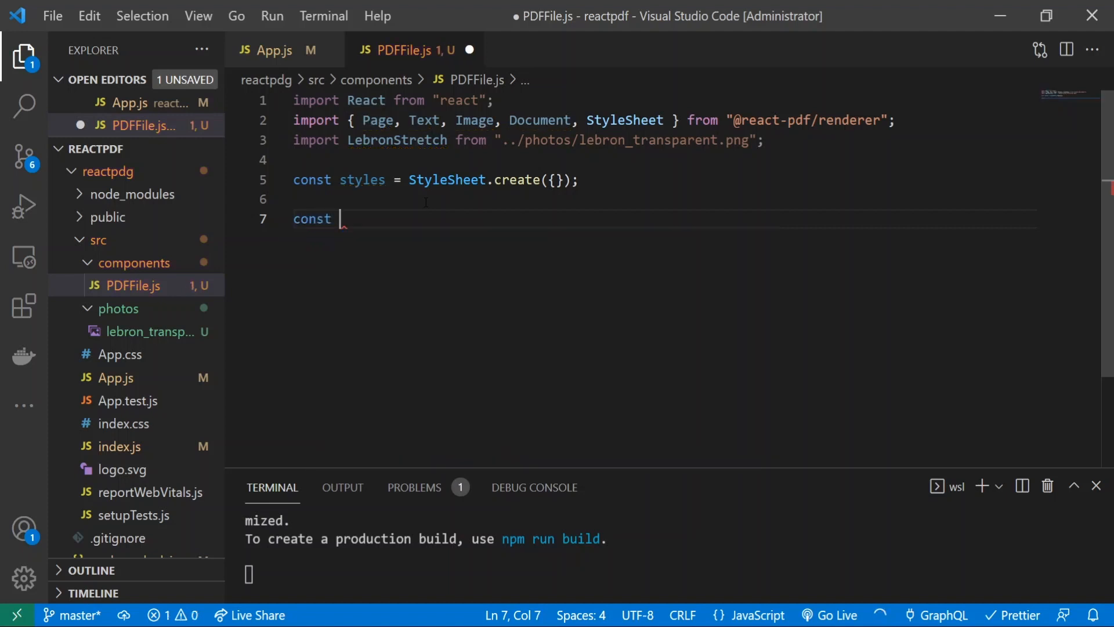
{"action": "type", "text": "PDFFile = () => ("}
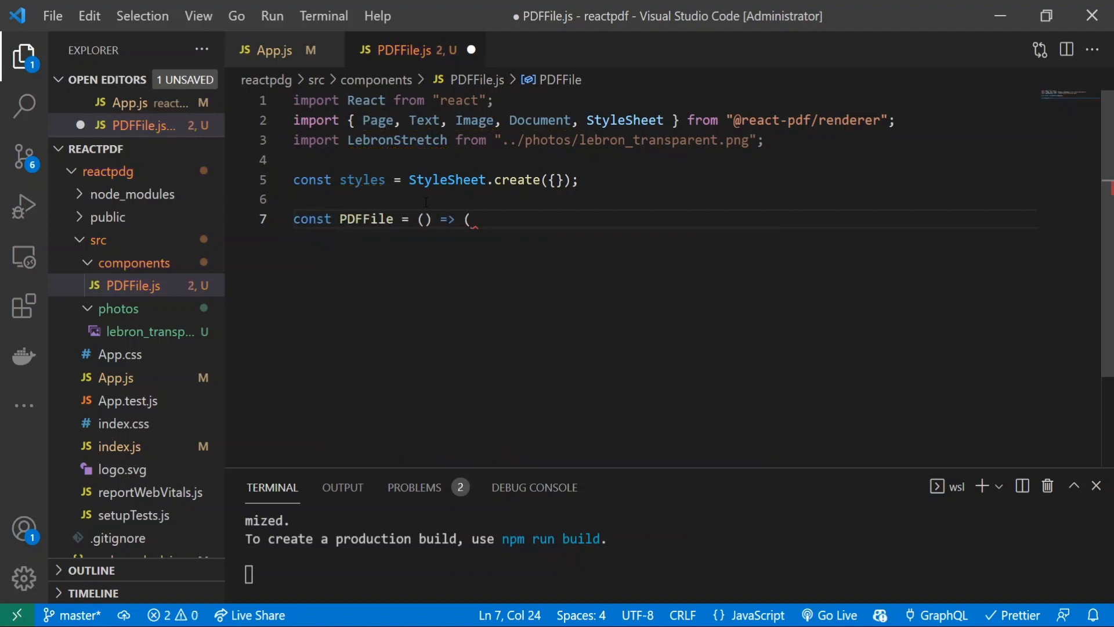
{"action": "type", "text": "{"}
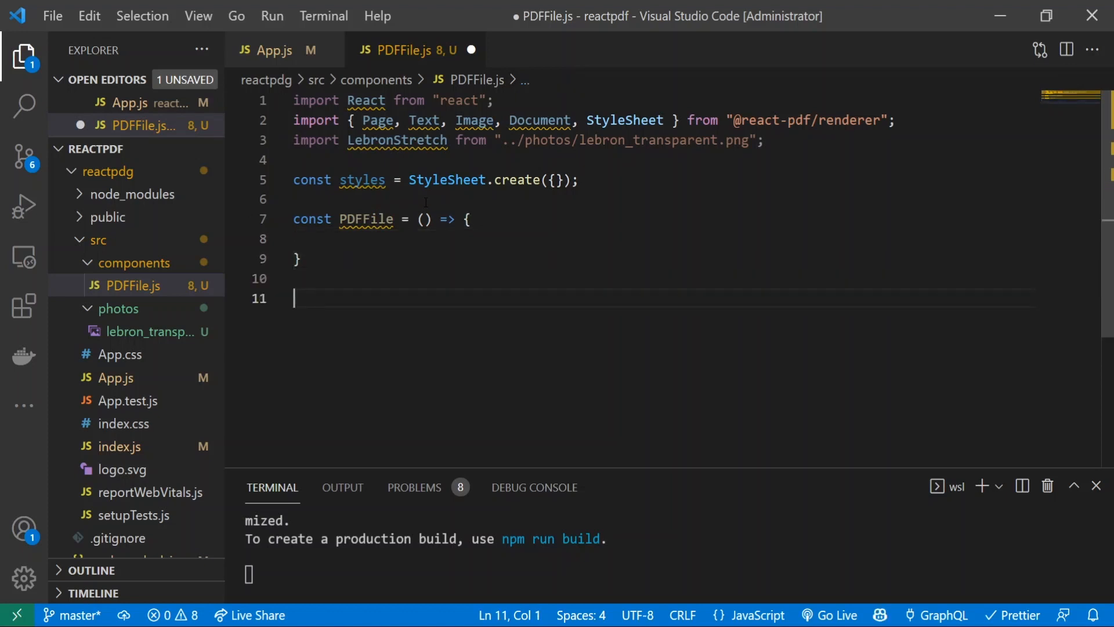
{"action": "type", "text": "export default PDFFile;"}
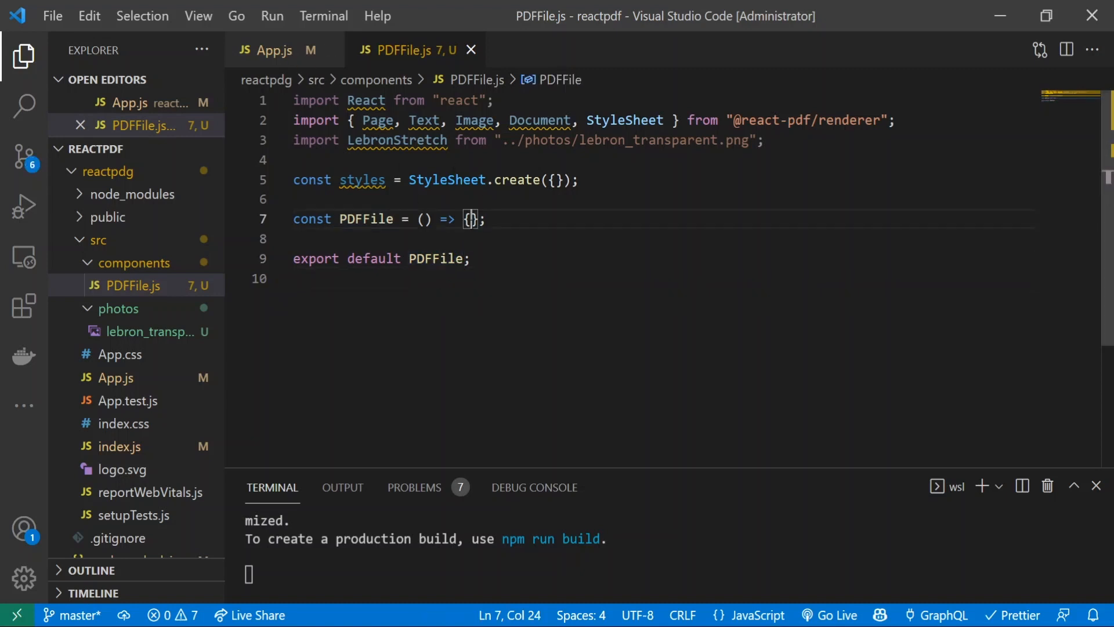
{"action": "type", "text": "return ("}
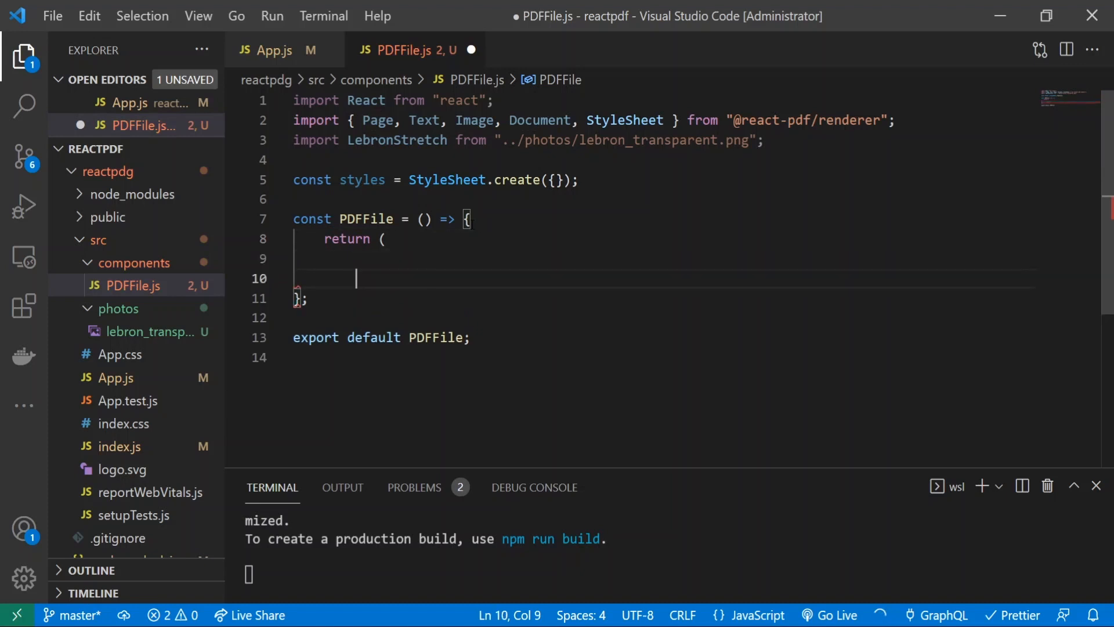
{"action": "type", "text": "<dvi"}
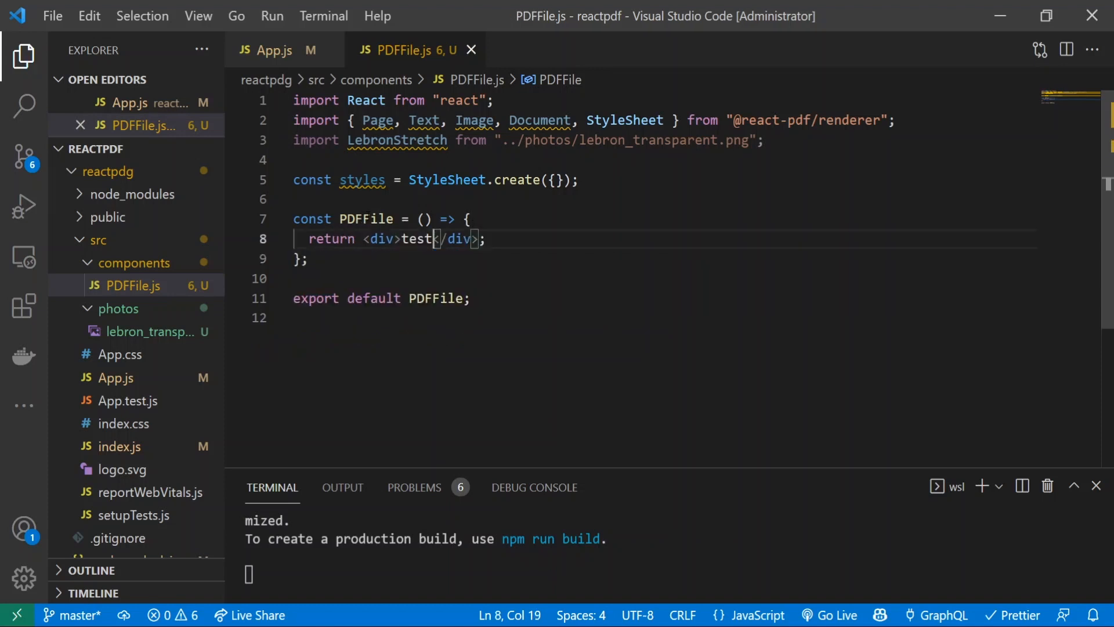
Step: In App.js, replace 'Brand new App' with the autocompleted PDFFile component and save
{"action": "left_click", "coordinate": [276, 49]}
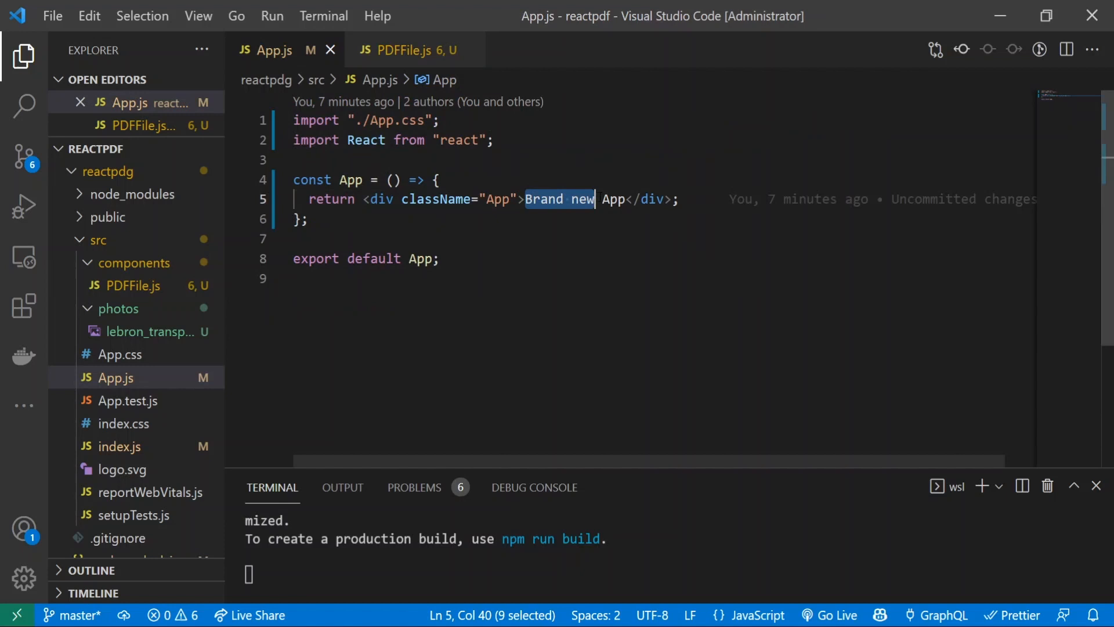
{"action": "key", "text": "Delete"}
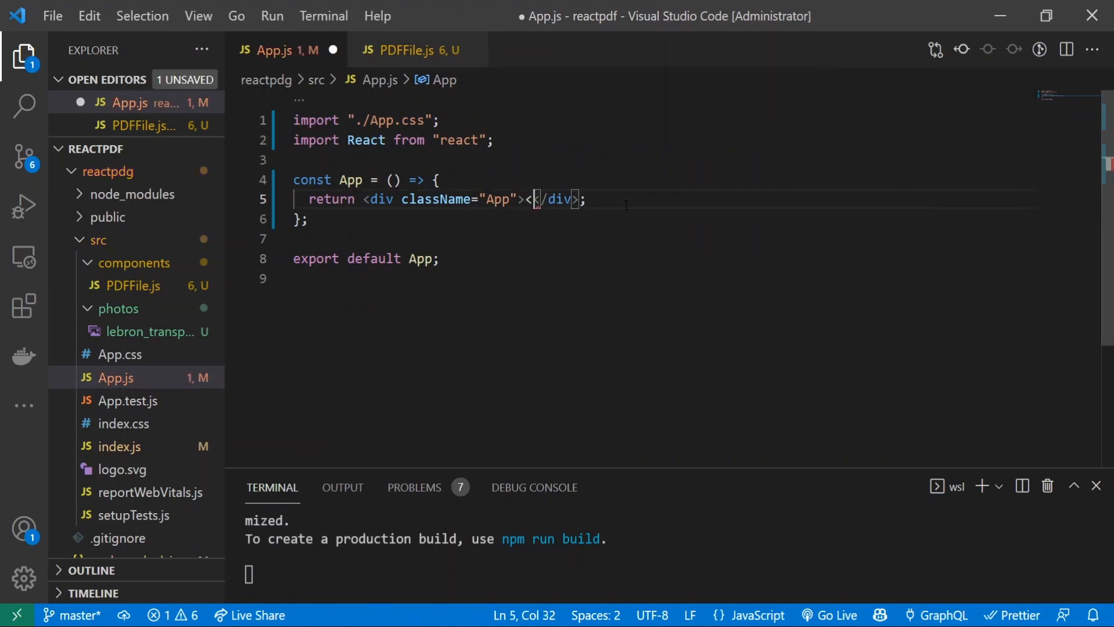
{"action": "type", "text": "Pdf"}
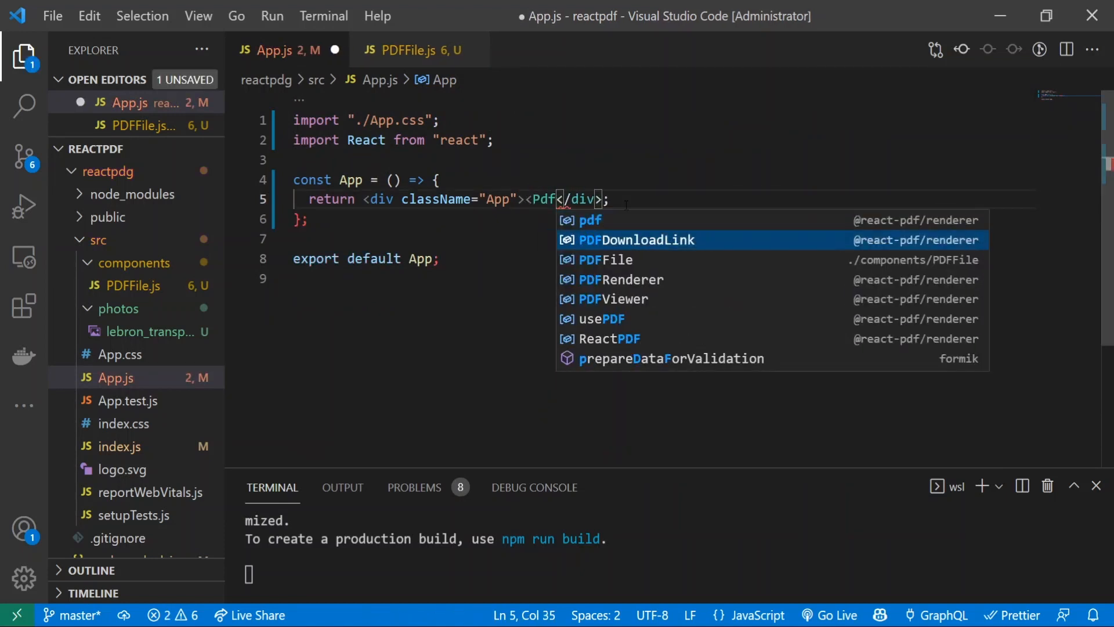
{"action": "left_click", "coordinate": [607, 259]}
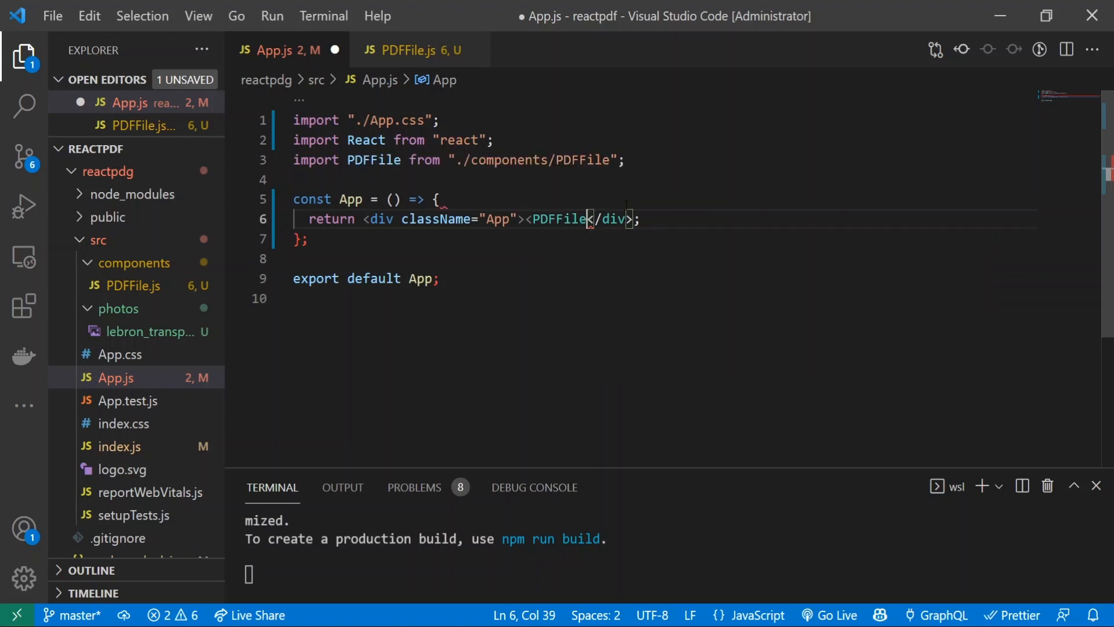
{"action": "key", "text": "ctrl+s"}
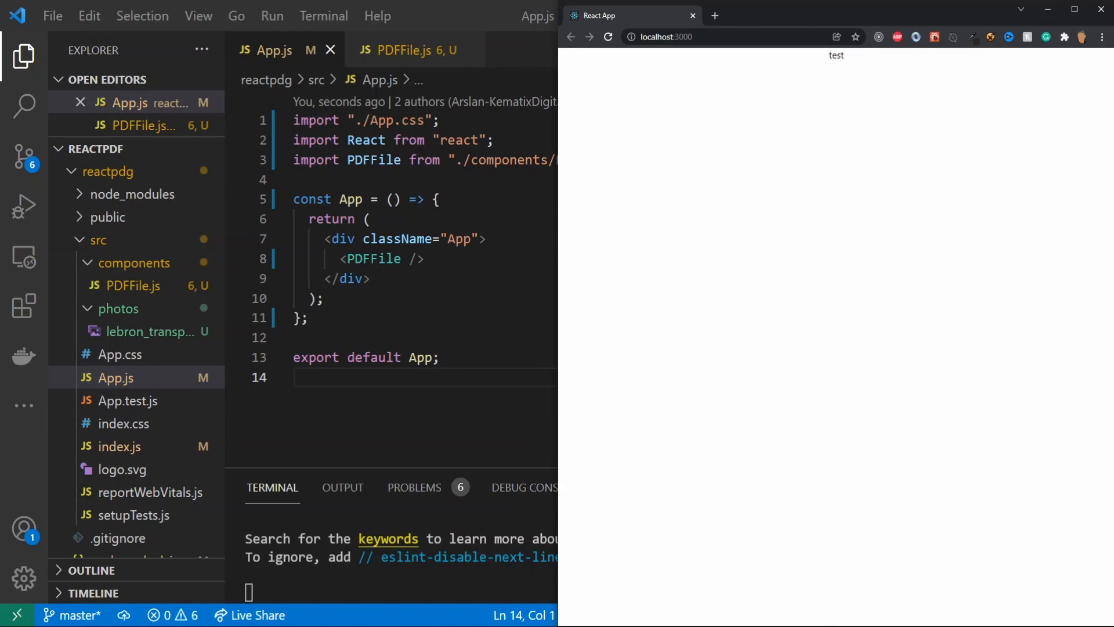
Step: Return to PDFFile.js and select the placeholder test div return for replacement
{"action": "left_click", "coordinate": [402, 50]}
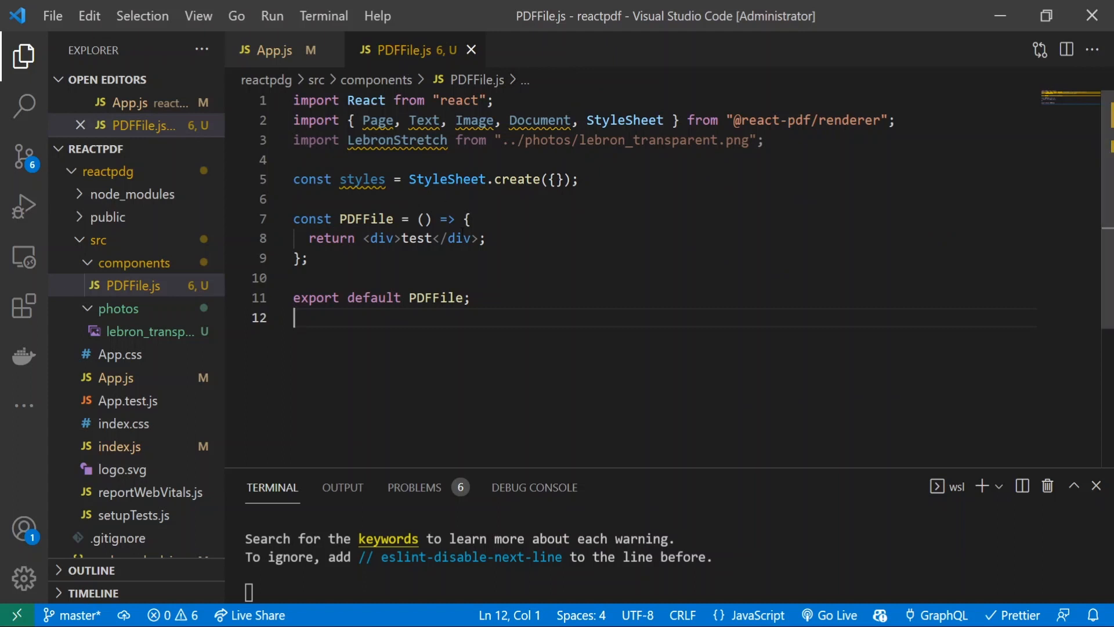
{"action": "left_click_drag", "start_coordinate": [362, 238], "coordinate": [480, 238]}
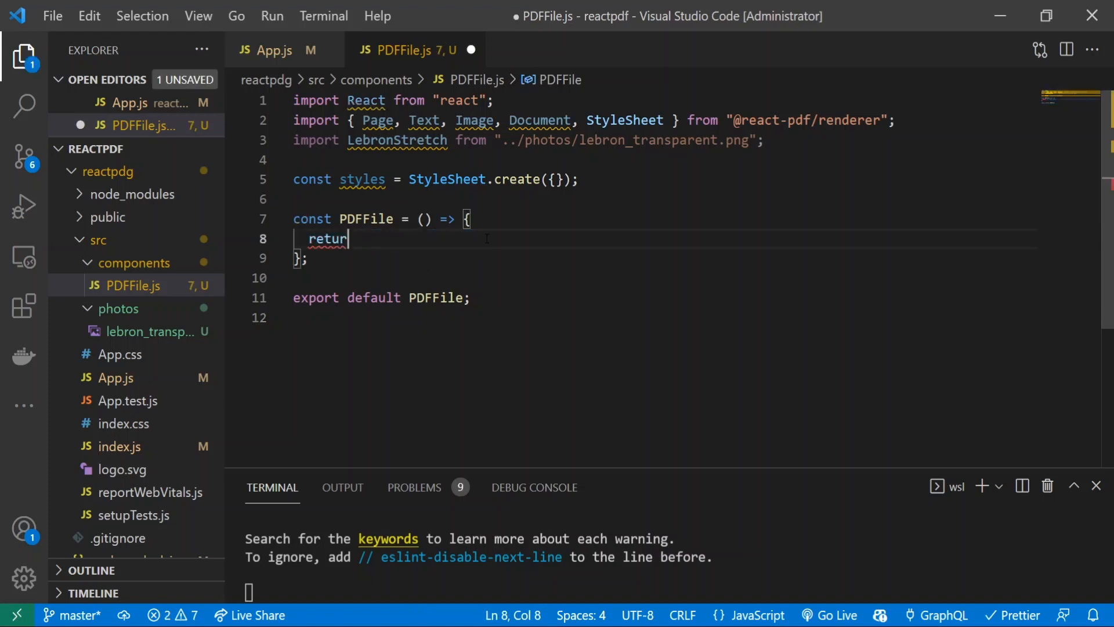
Step: Replace the div return with a Document holding a Page, empty Text and self-closing Image
{"action": "type", "text": "<"}
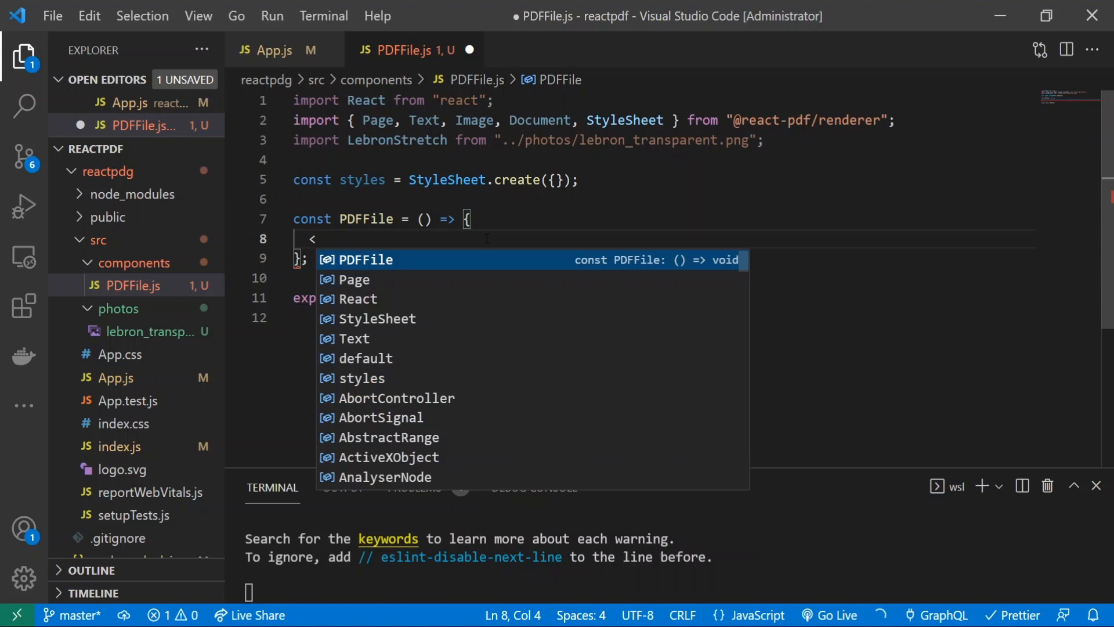
{"action": "type", "text": "Document>"}
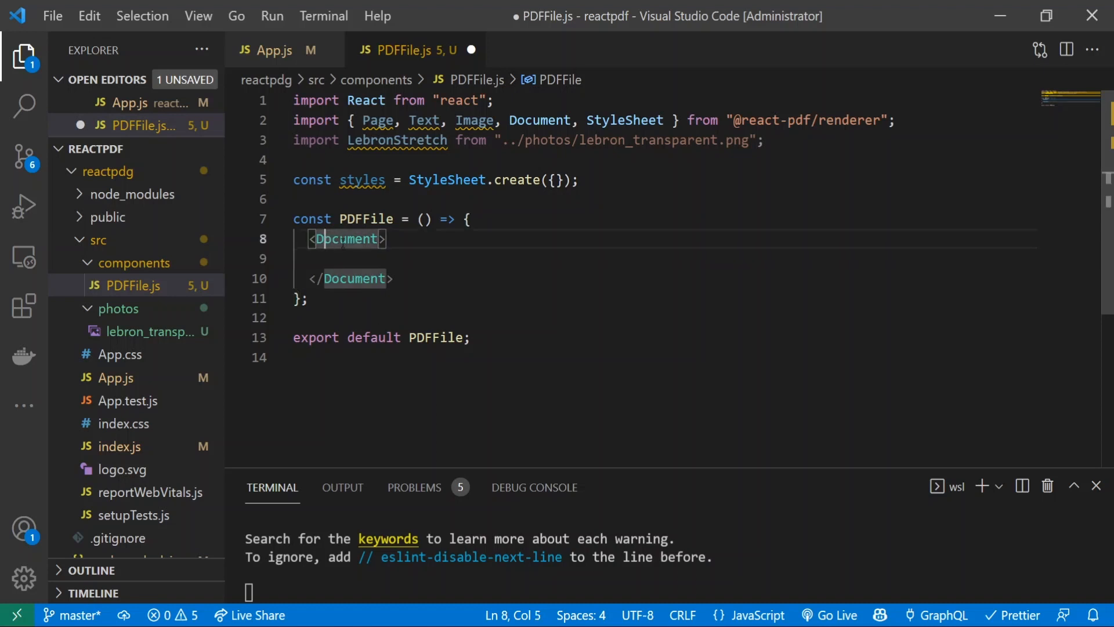
{"action": "type", "text": "<Page>"}
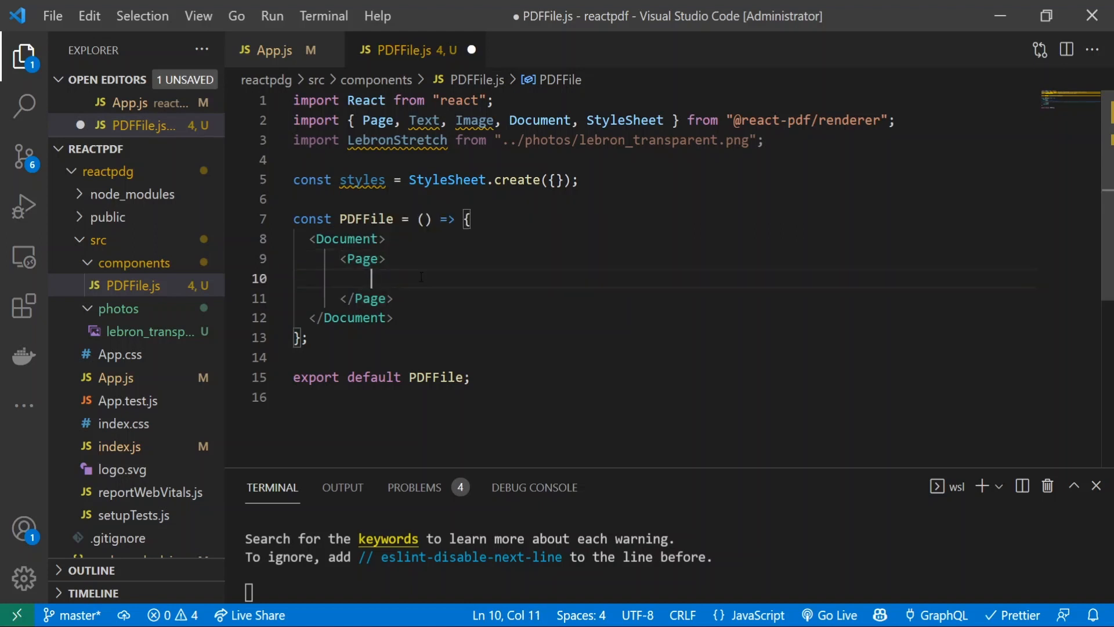
{"action": "type", "text": "<V"}
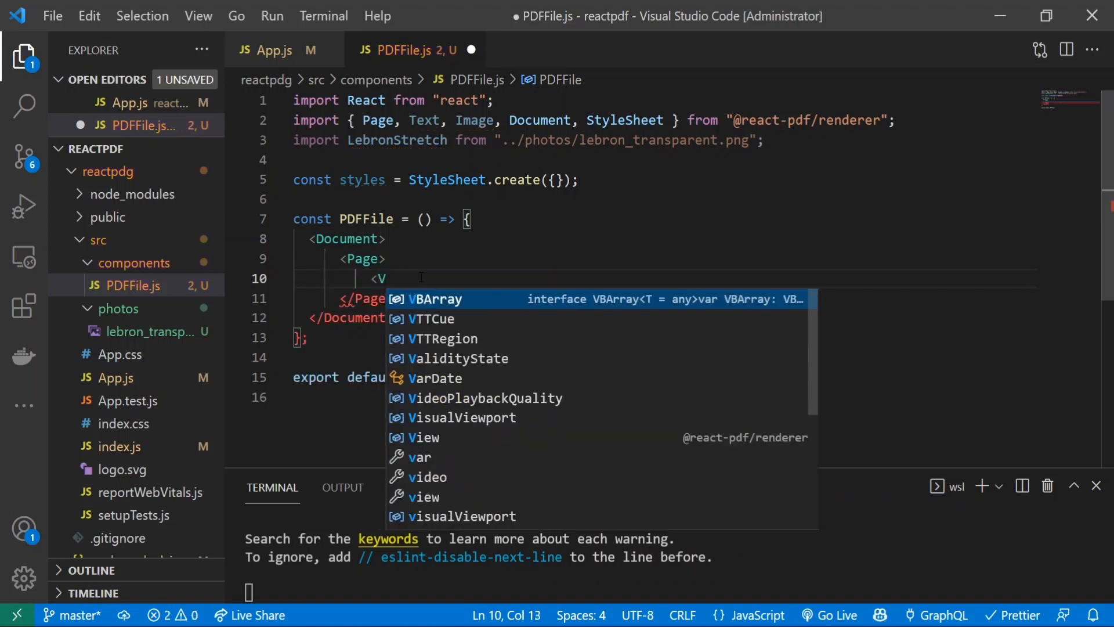
{"action": "type", "text": "iew"}
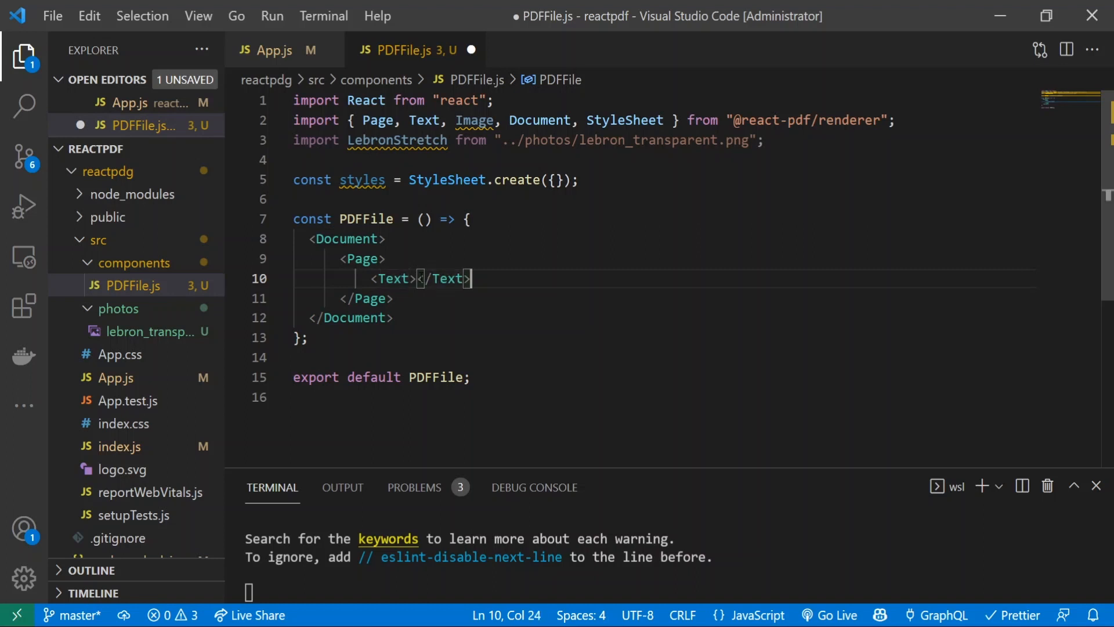
{"action": "type", "text": "<Image></Image>"}
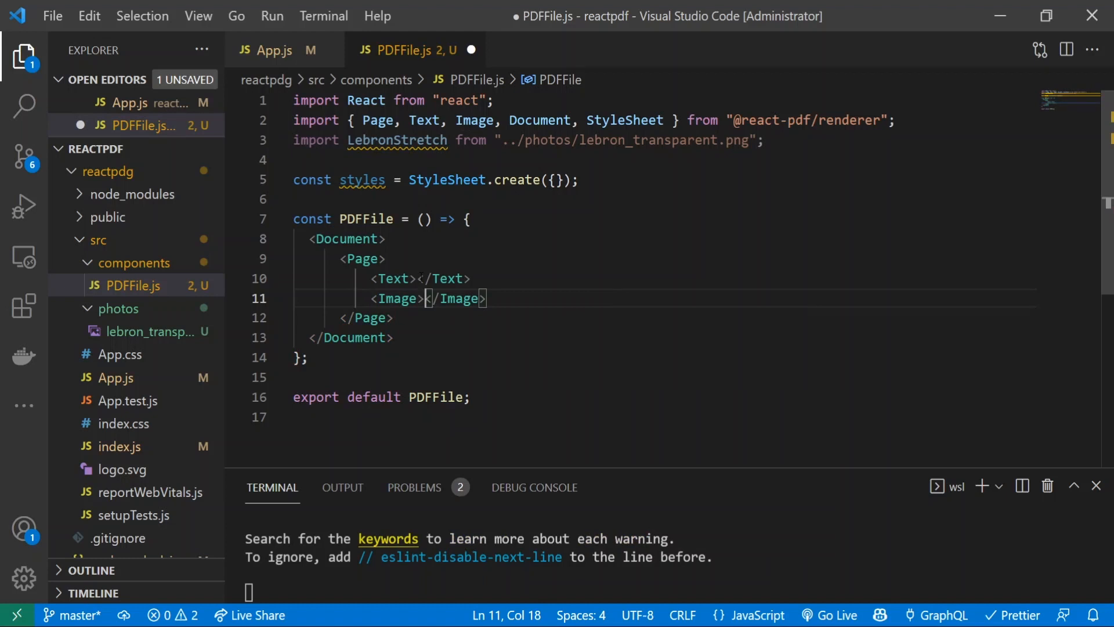
{"action": "type", "text": "/>"}
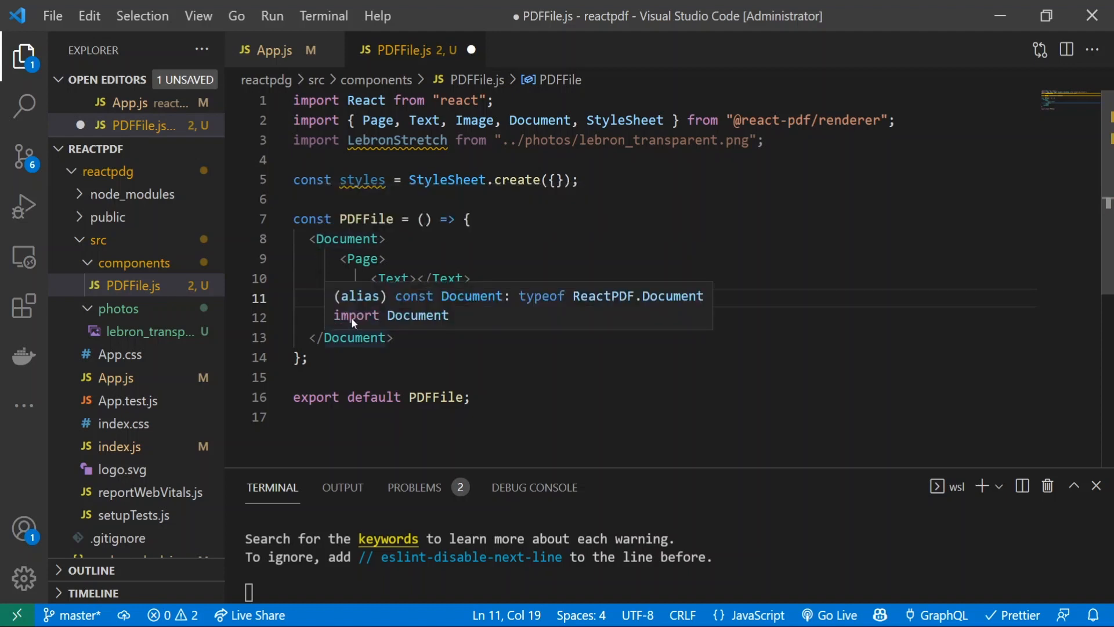
{"action": "type", "text": "<Image />"}
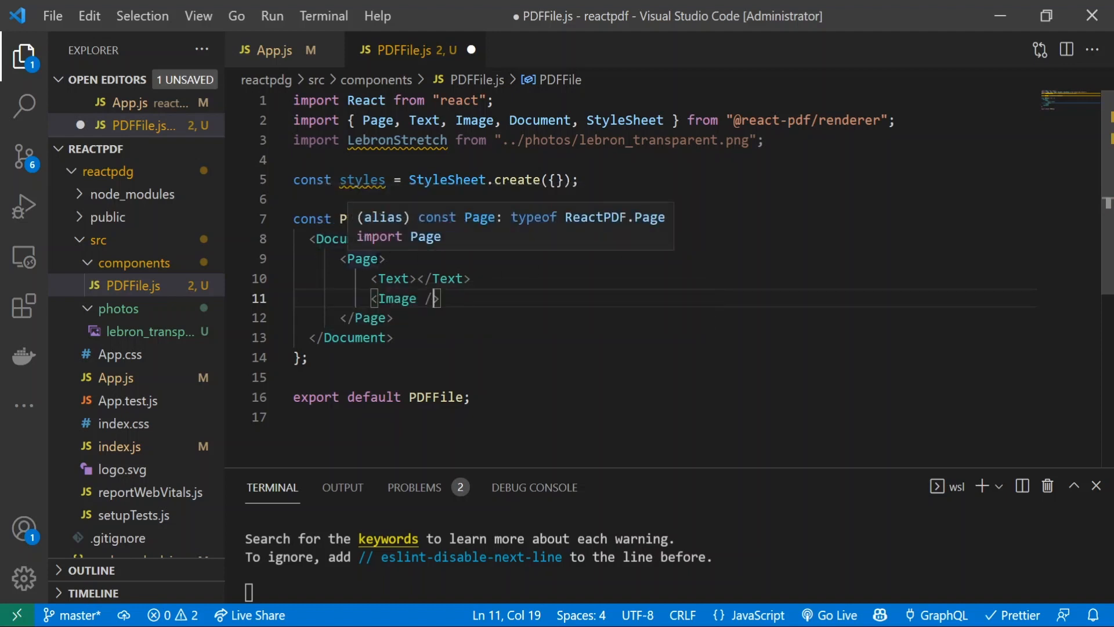
Step: Give the Page style={styles.body} and add a fixed element styled with styles.header
{"action": "type", "text": "style"}
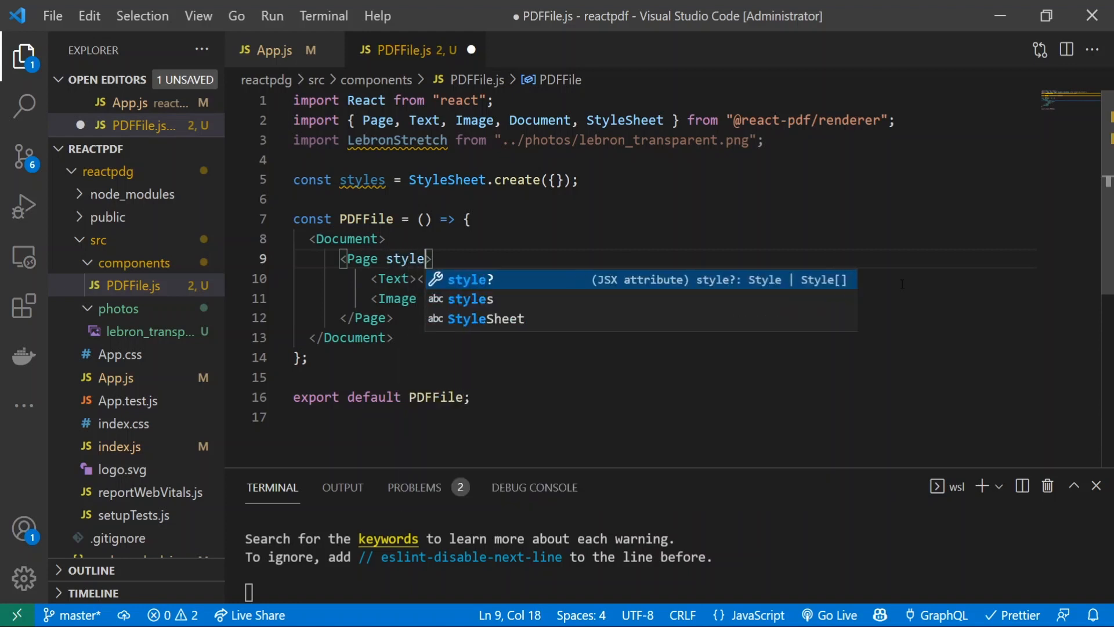
{"action": "type", "text": "={sty"}
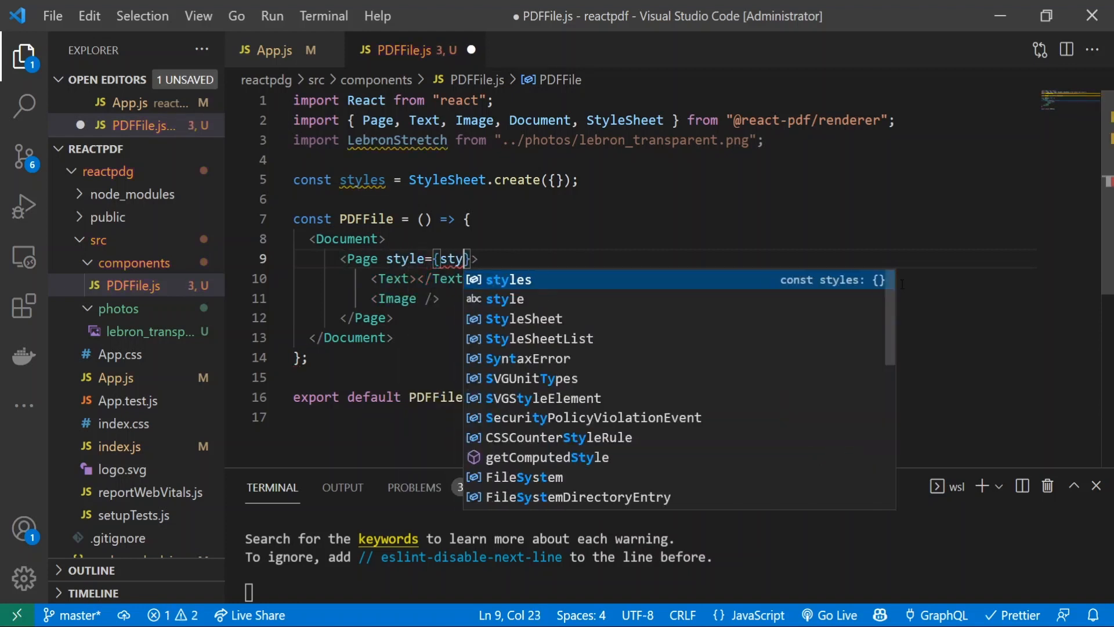
{"action": "type", "text": "les"}
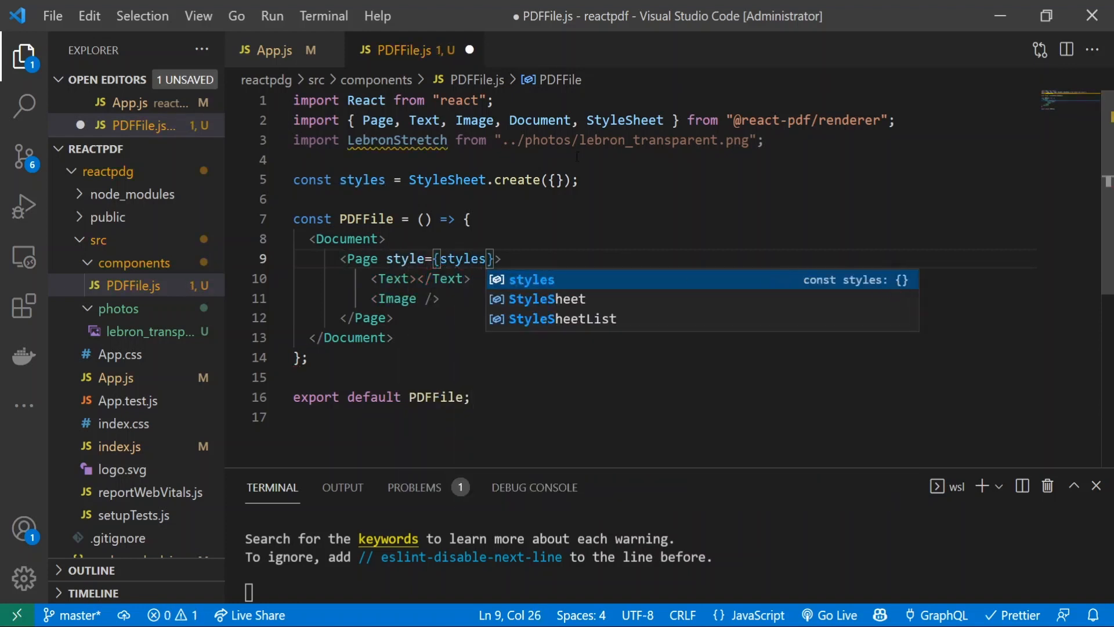
{"action": "type", "text": ".body"}
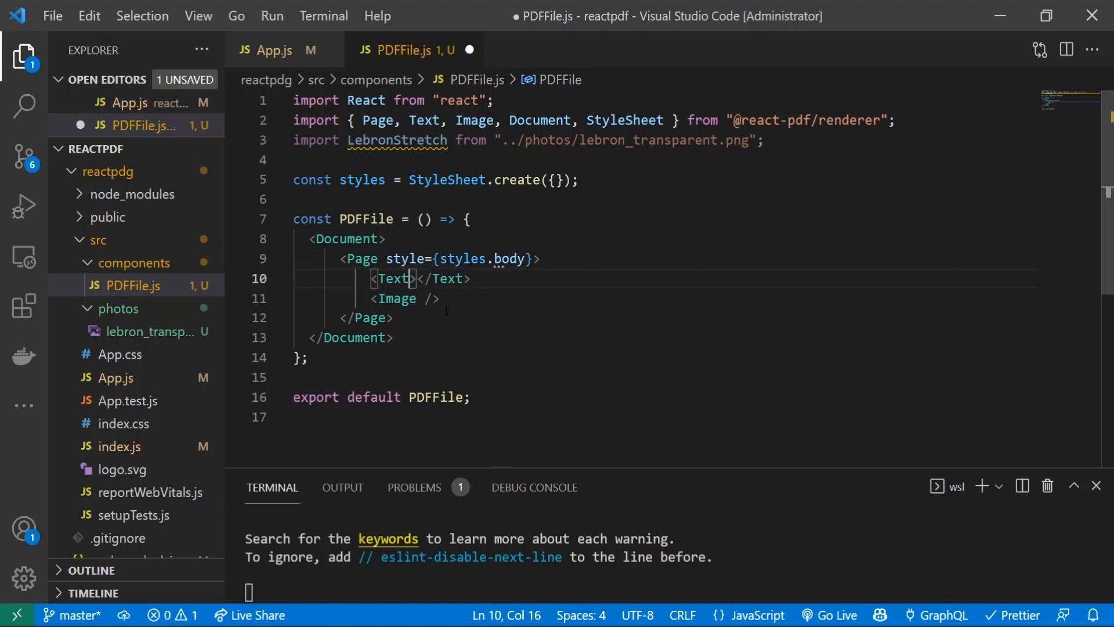
{"action": "type", "text": "style"}
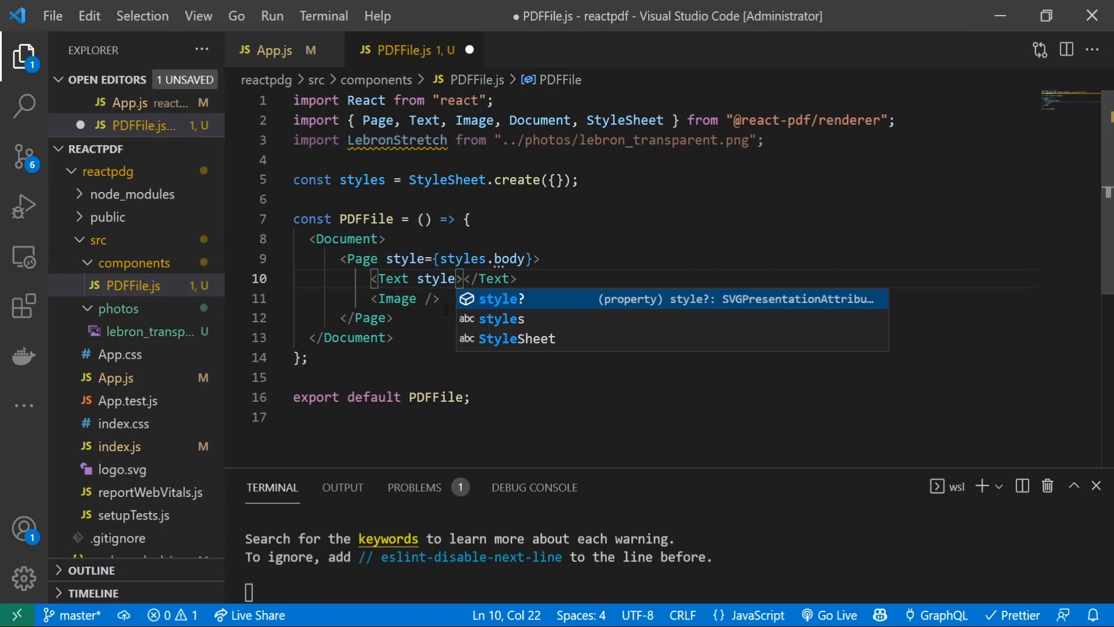
{"action": "type", "text": "={styles.h"}
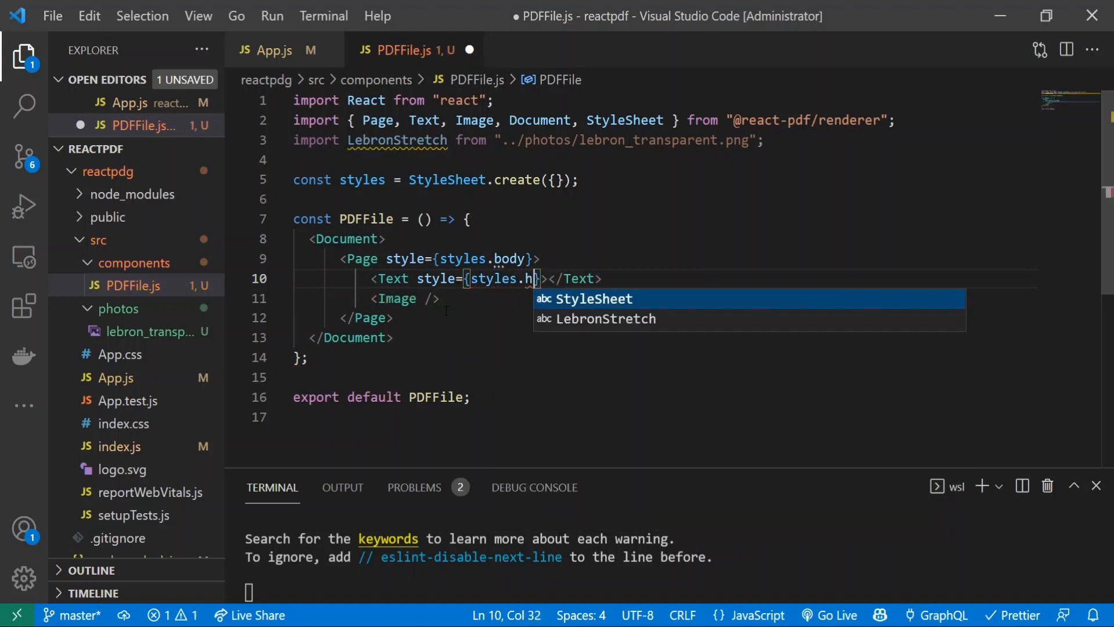
{"action": "type", "text": "eader"}
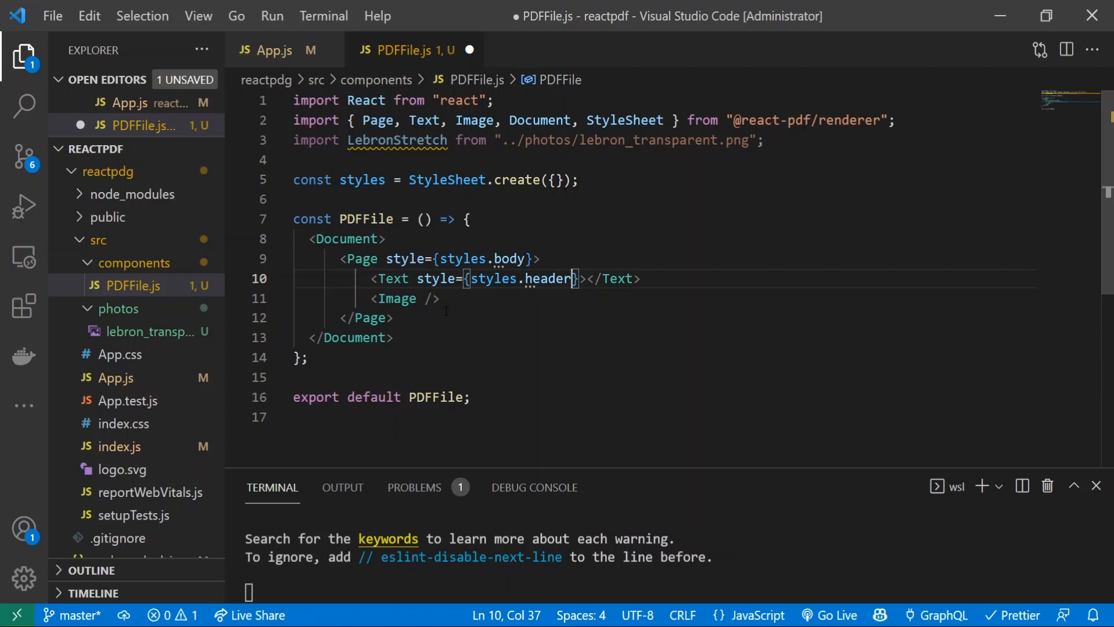
{"action": "type", "text": "\" \""}
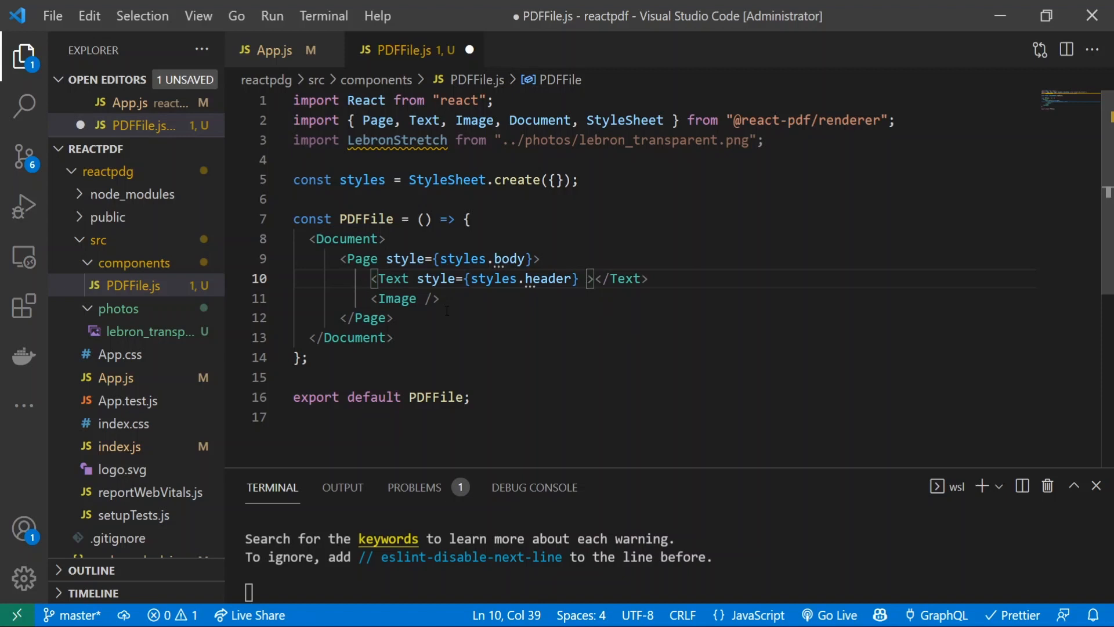
{"action": "type", "text": "fixed"}
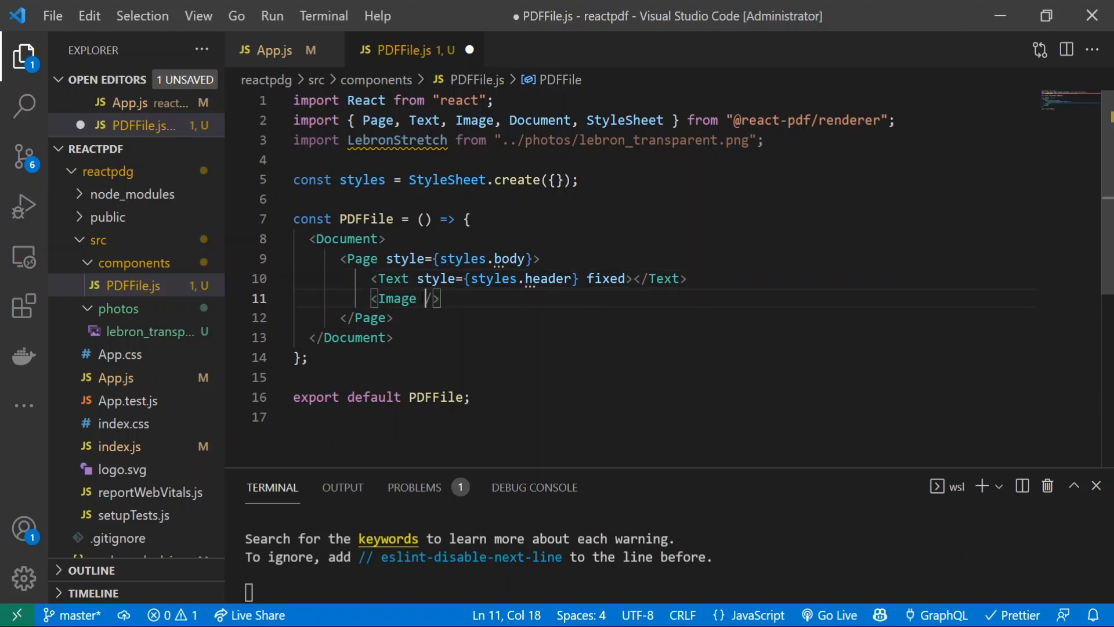
Step: Give the Image style={styles.image} and point it at {LebronStretch}
{"action": "type", "text": "style="}
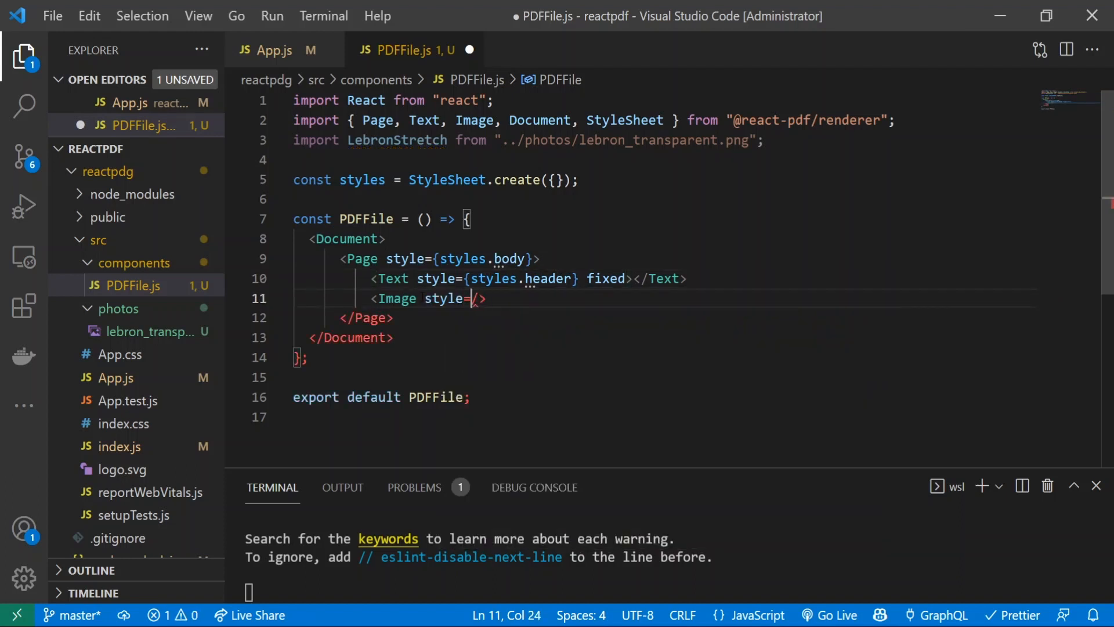
{"action": "type", "text": "{styles.image} src="}
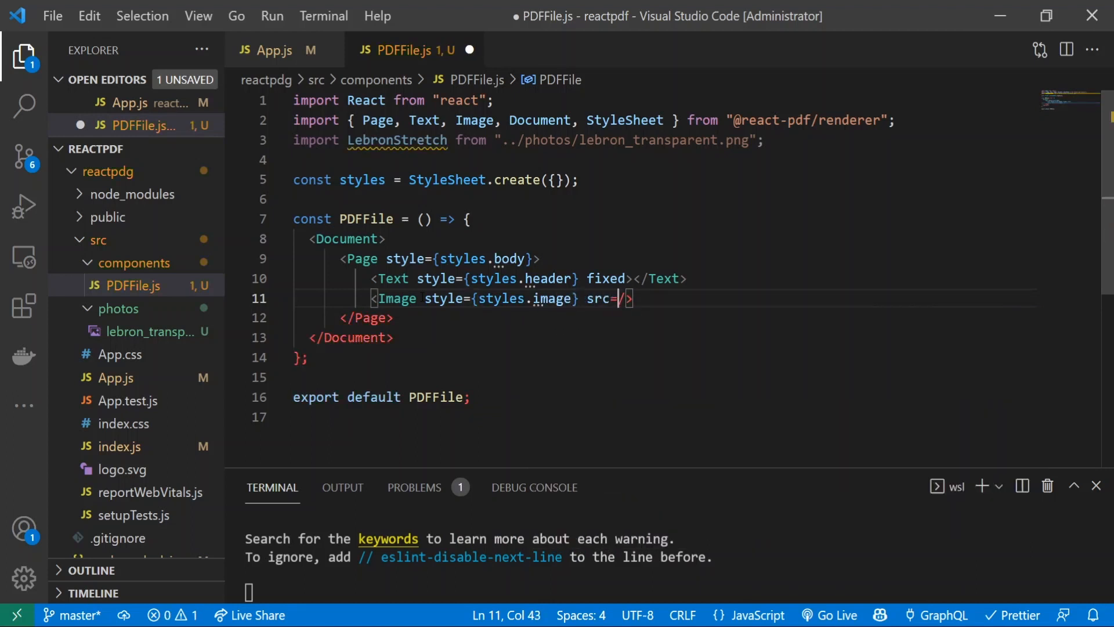
{"action": "type", "text": "{"}
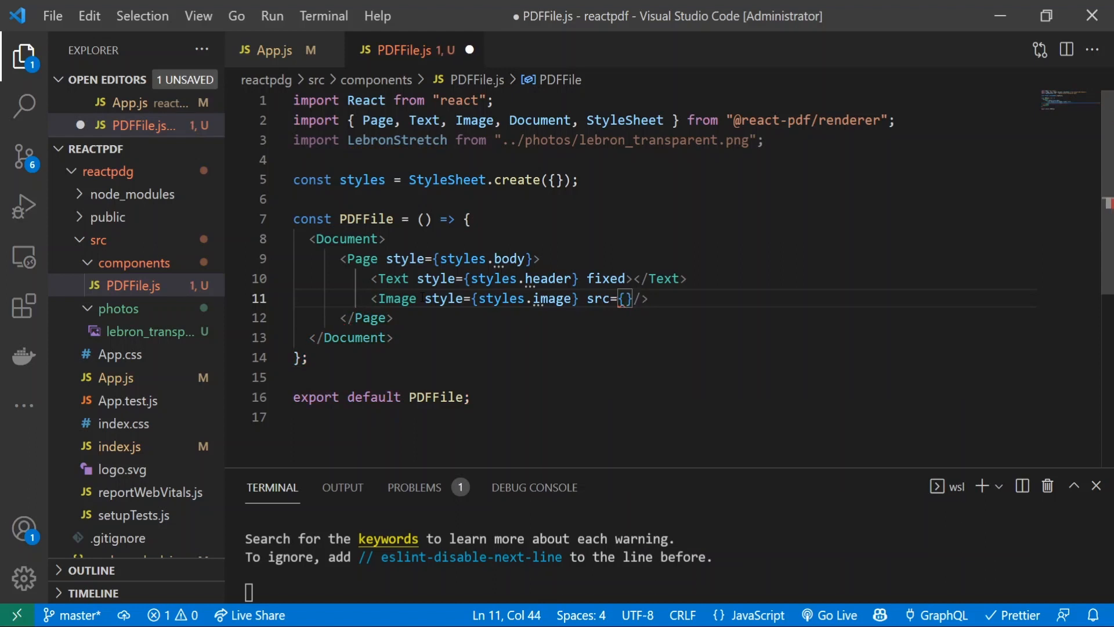
{"action": "type", "text": "LebronStretch"}
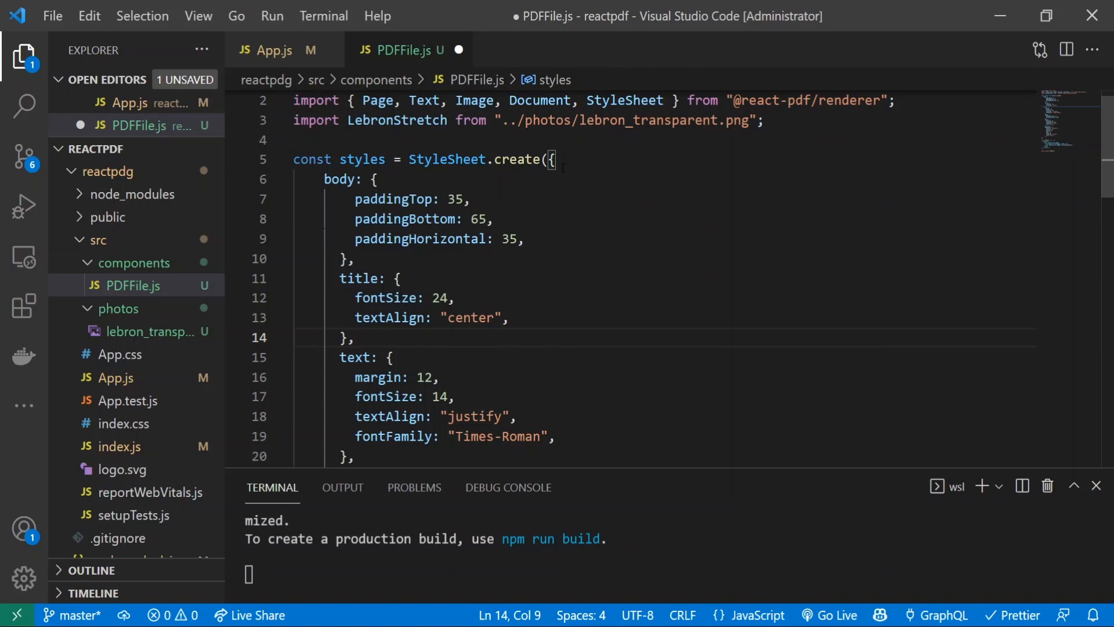
Step: Review the text, image, header and pageNumber styles, then save PDFFile.js
{"action": "double_click", "coordinate": [339, 178]}
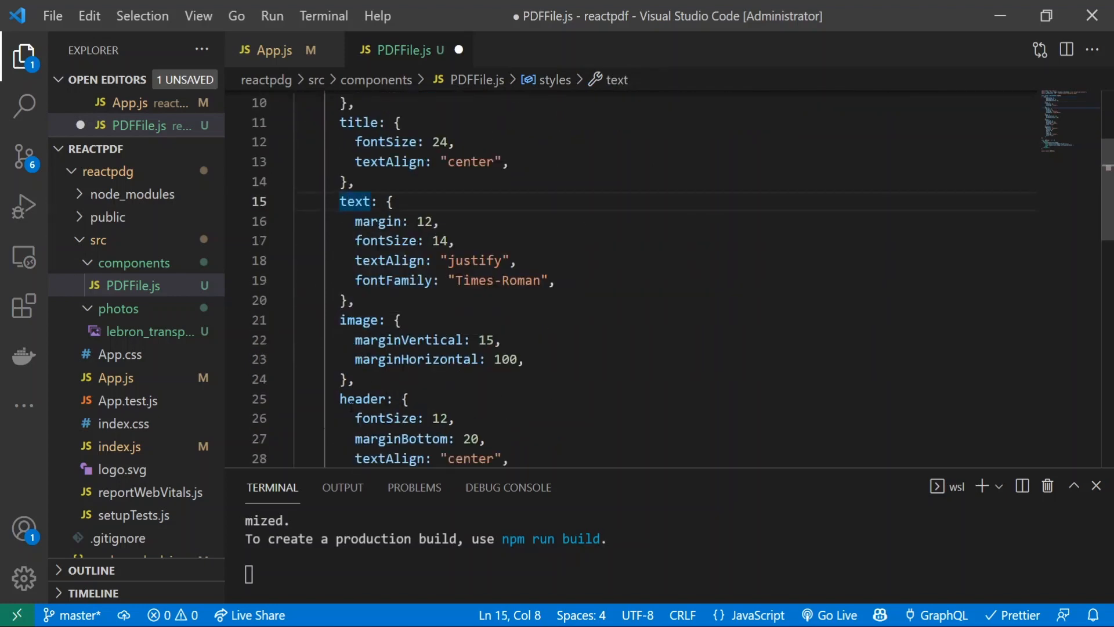
{"action": "scroll", "scroll_direction": "down", "scroll_amount": 3}
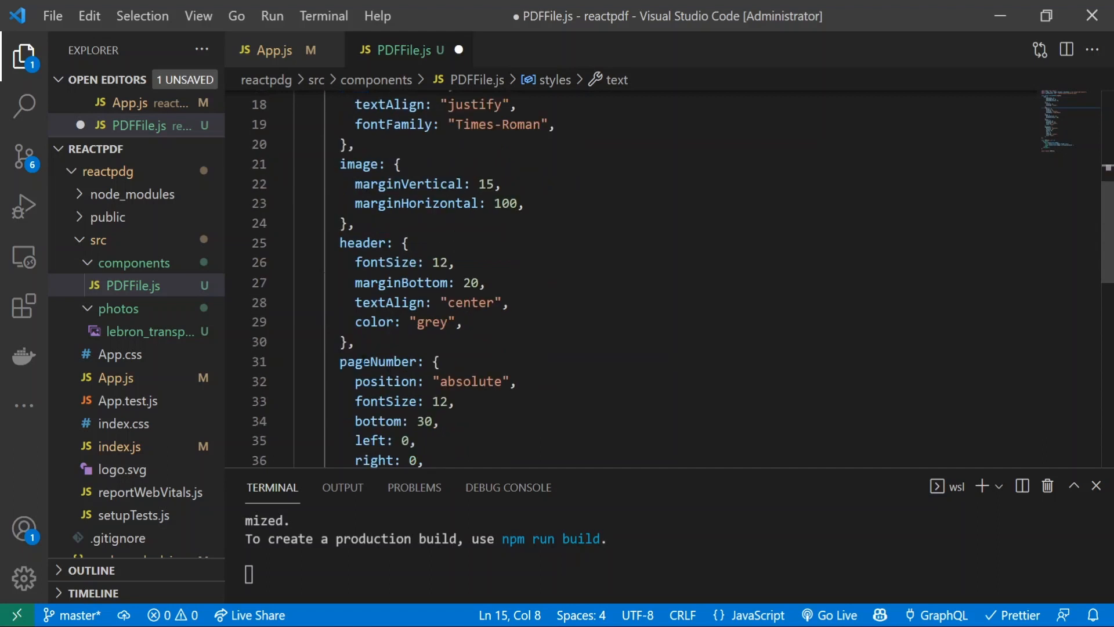
{"action": "scroll", "scroll_direction": "down", "scroll_amount": 3}
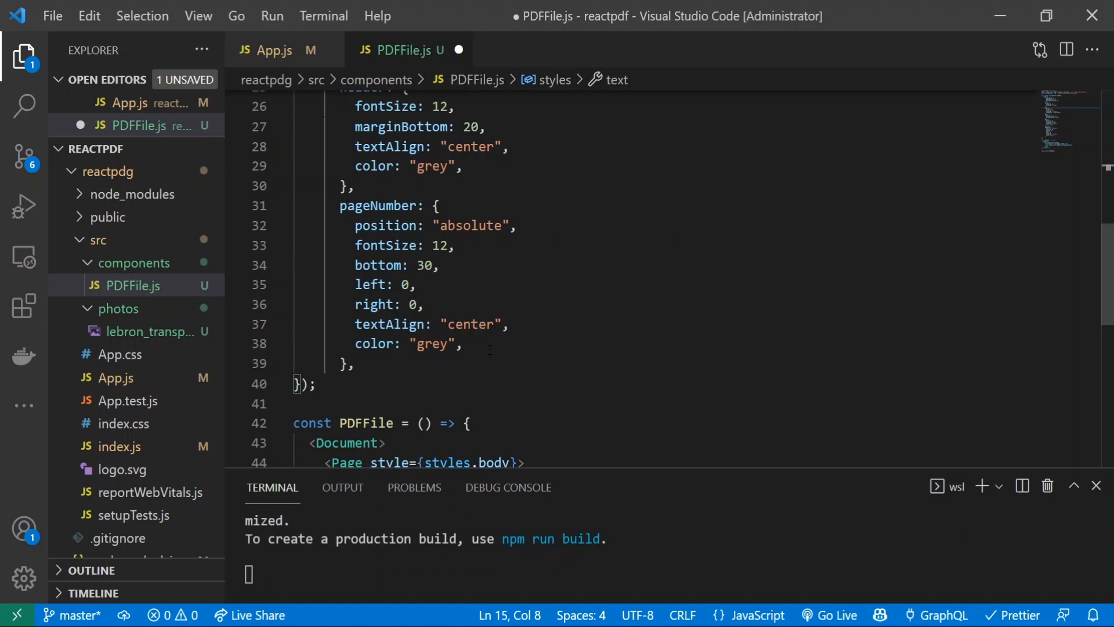
{"action": "key", "text": "ctrl+s"}
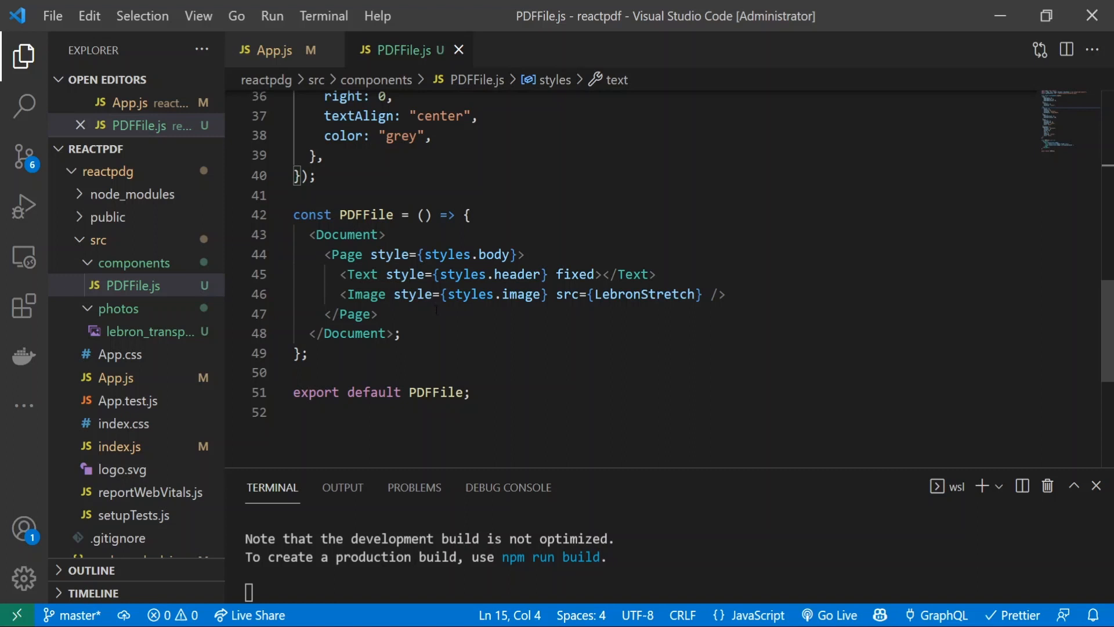
Step: Insert a <Text style={styles.text}> after the Image and fill it with lorem filler
{"action": "left_click", "coordinate": [725, 294]}
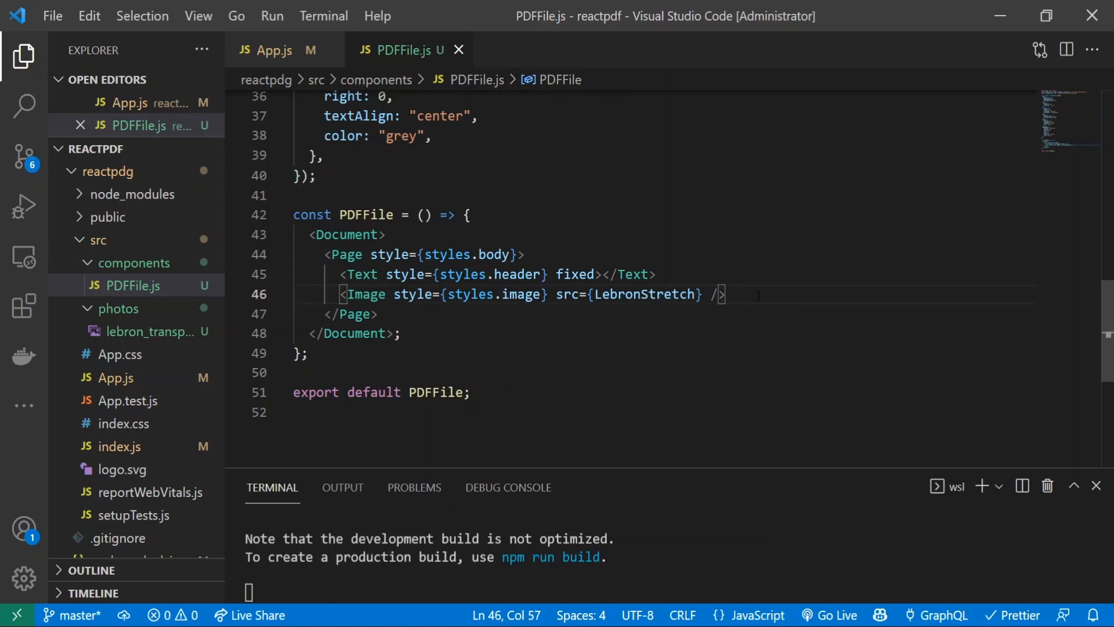
{"action": "type", "text": "<Text style={styles.text"}
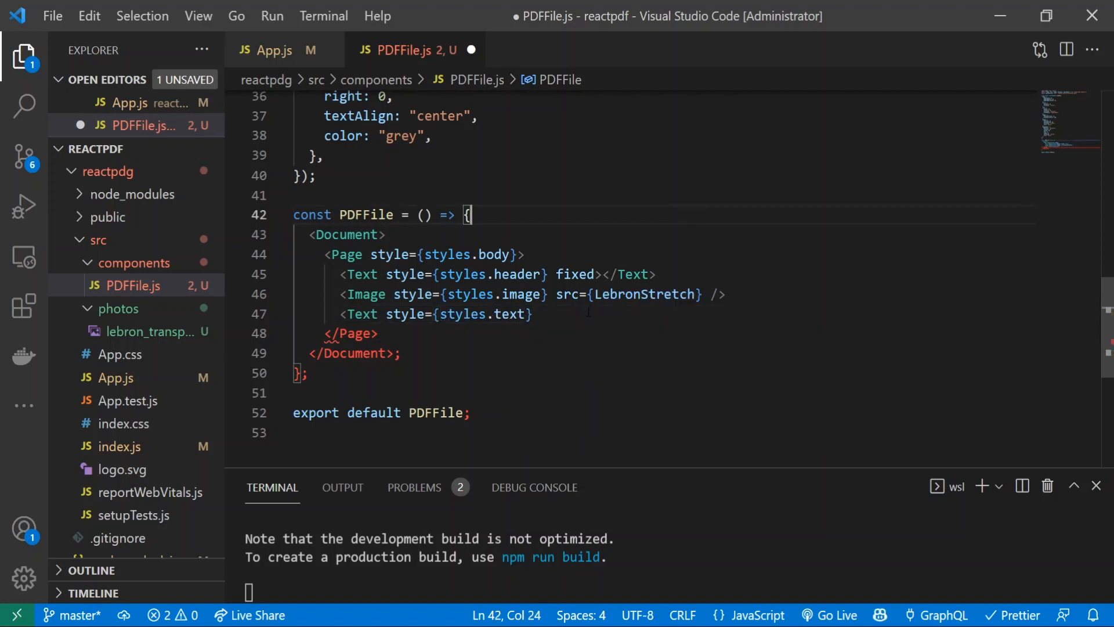
{"action": "key", "text": "ctrl+s"}
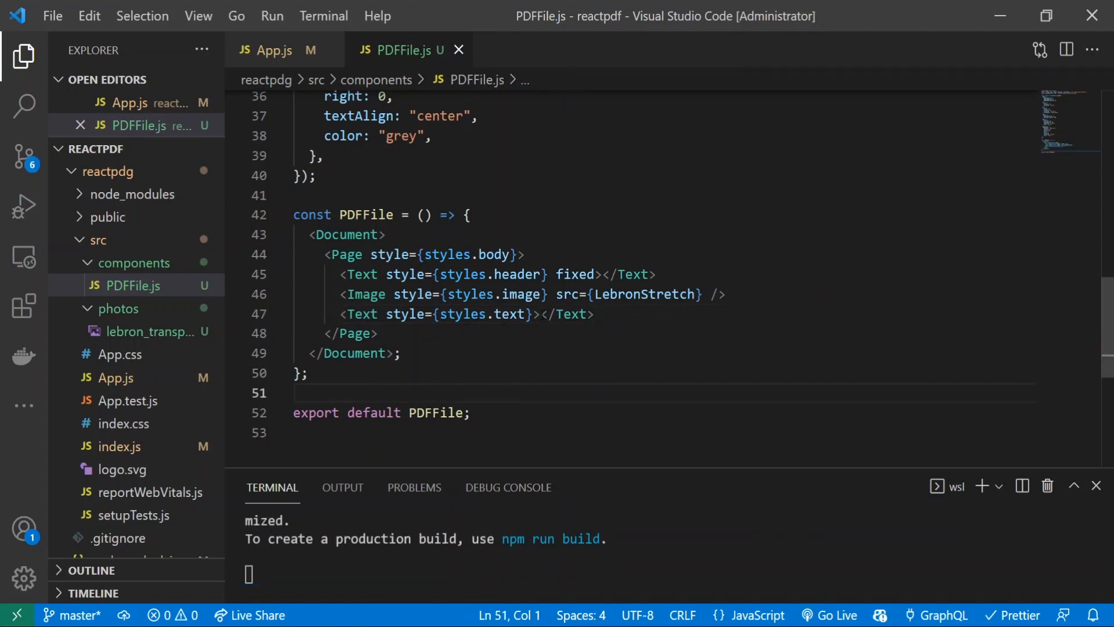
{"action": "type", "text": "lorem"}
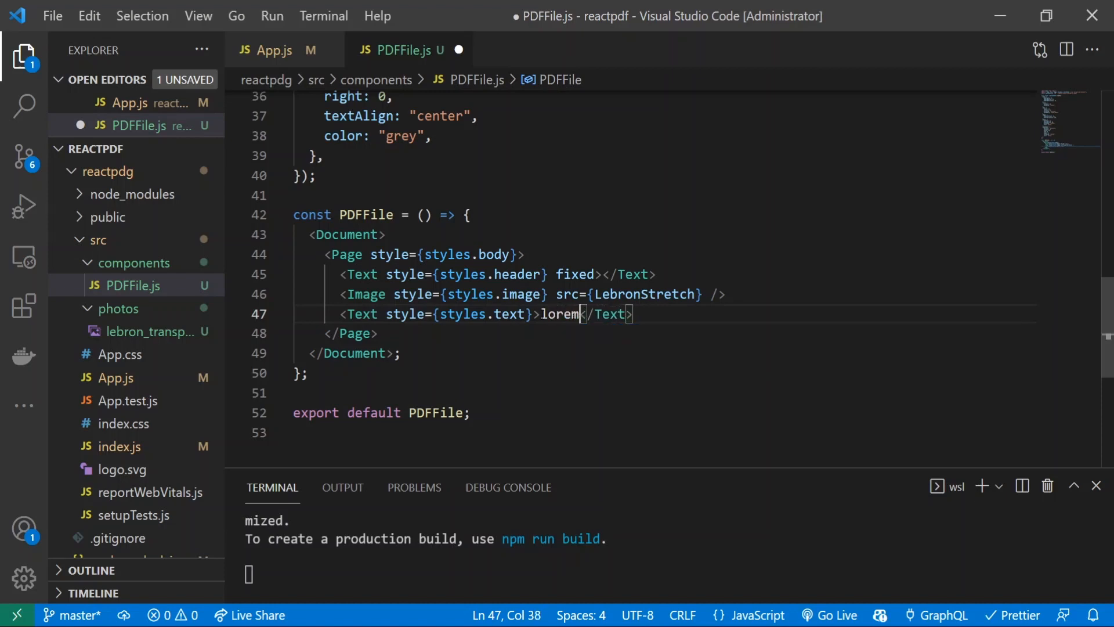
{"action": "key", "text": "Backspace"}
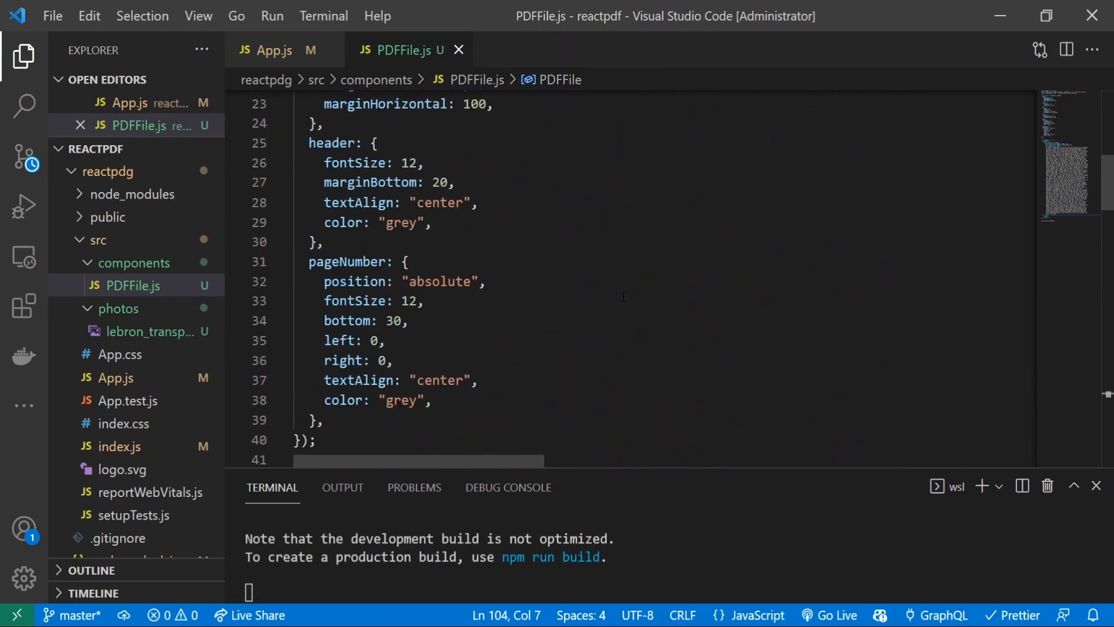
Step: Glance at App.js, then return to PDFFile.js below the filler paragraph
{"action": "scroll", "scroll_direction": "down", "scroll_amount": 3}
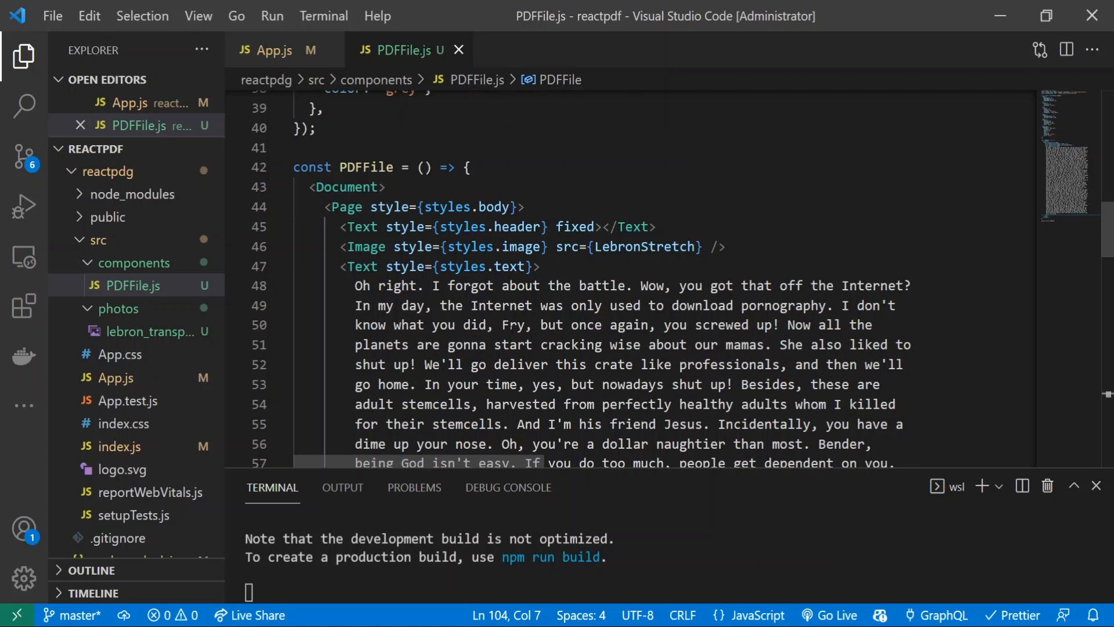
{"action": "left_click", "coordinate": [273, 50]}
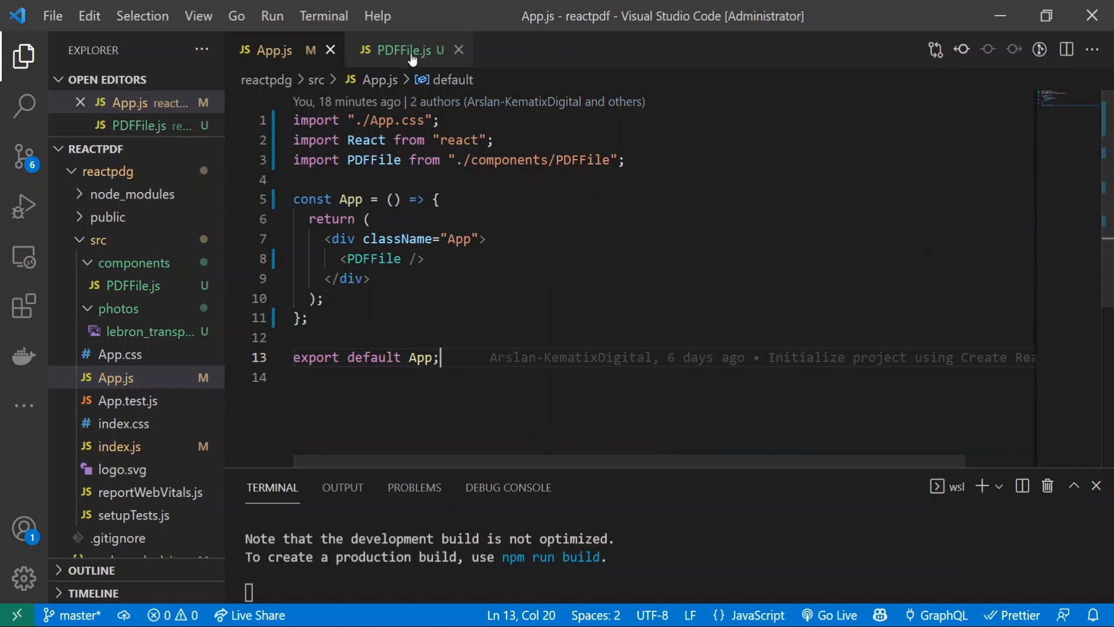
{"action": "left_click", "coordinate": [403, 50]}
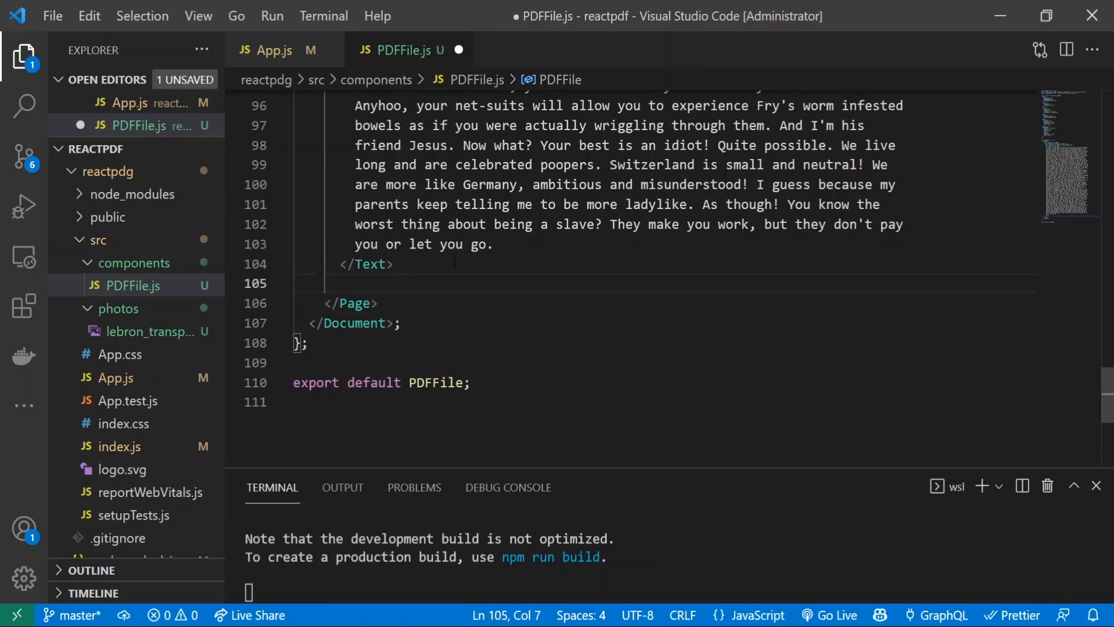
Step: Add a <Text /> element with style={styles.pageNumber}
{"action": "type", "text": "<Text />"}
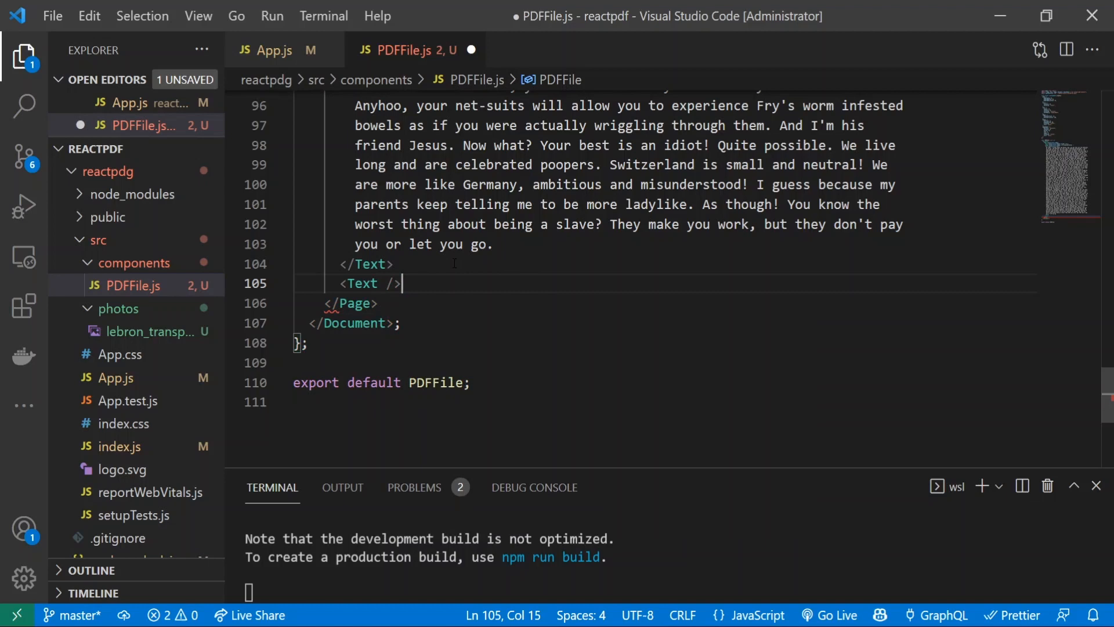
{"action": "type", "text": "style;/>"}
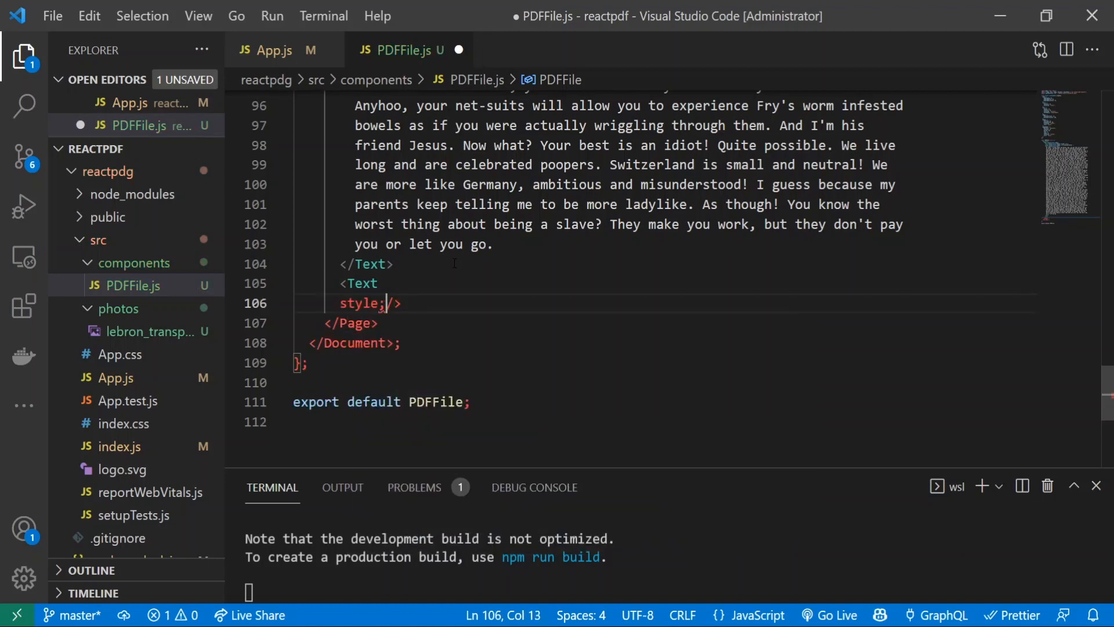
{"action": "type", "text": "={s"}
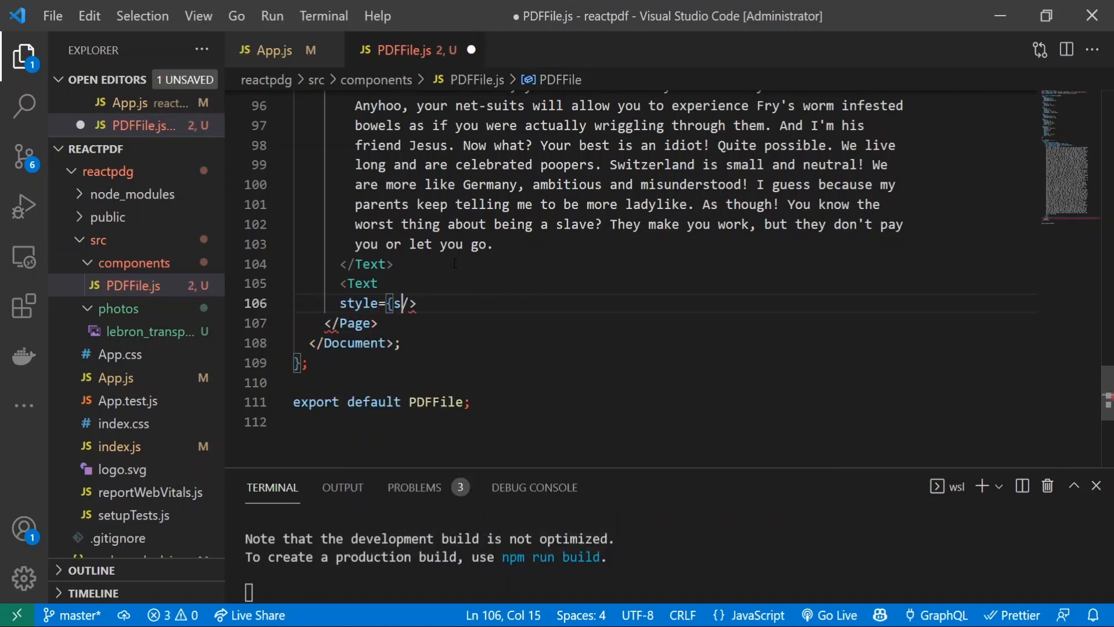
{"action": "type", "text": "tyles.pageNumber"}
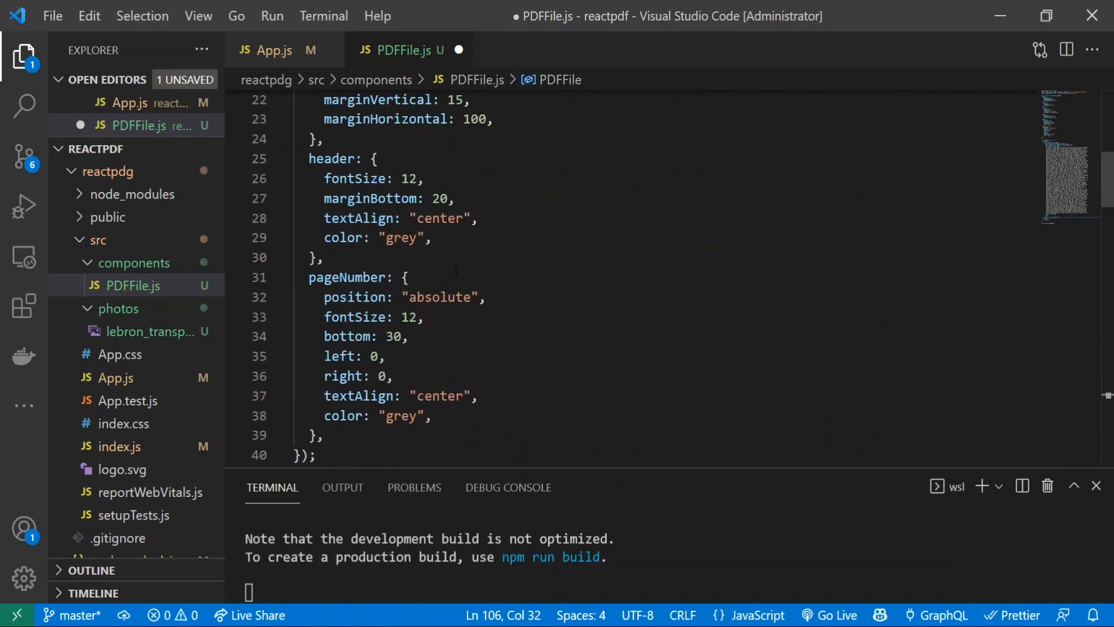
{"action": "scroll", "scroll_direction": "down", "scroll_amount": 3}
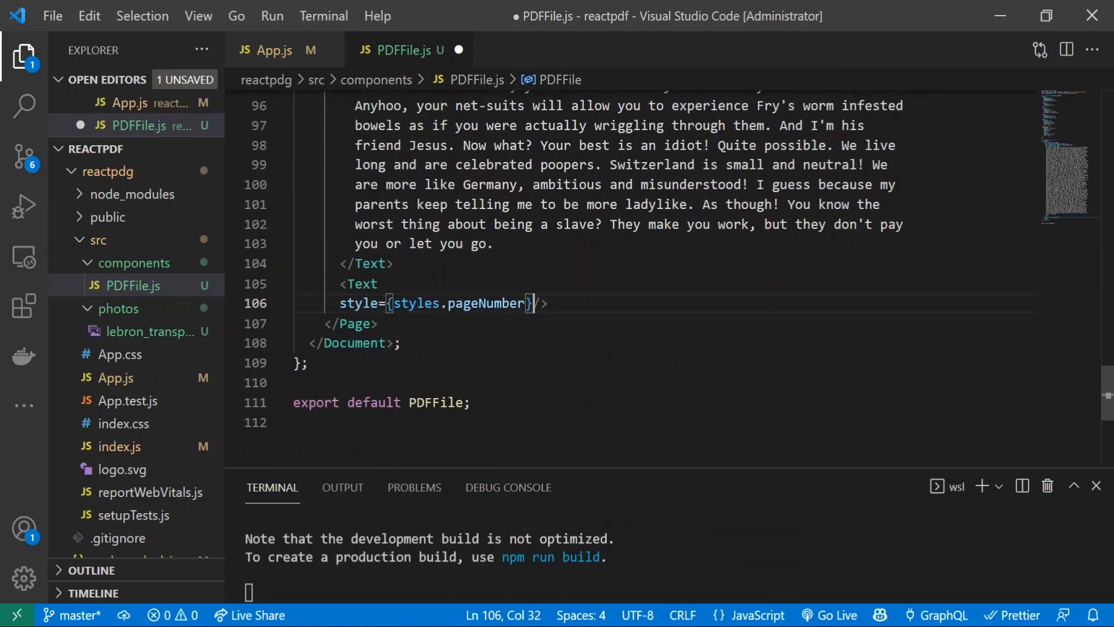
Step: Give the Text a render prop returning `${pageNumber} / ${totalPages}`
{"action": "type", "text": "render=/>"}
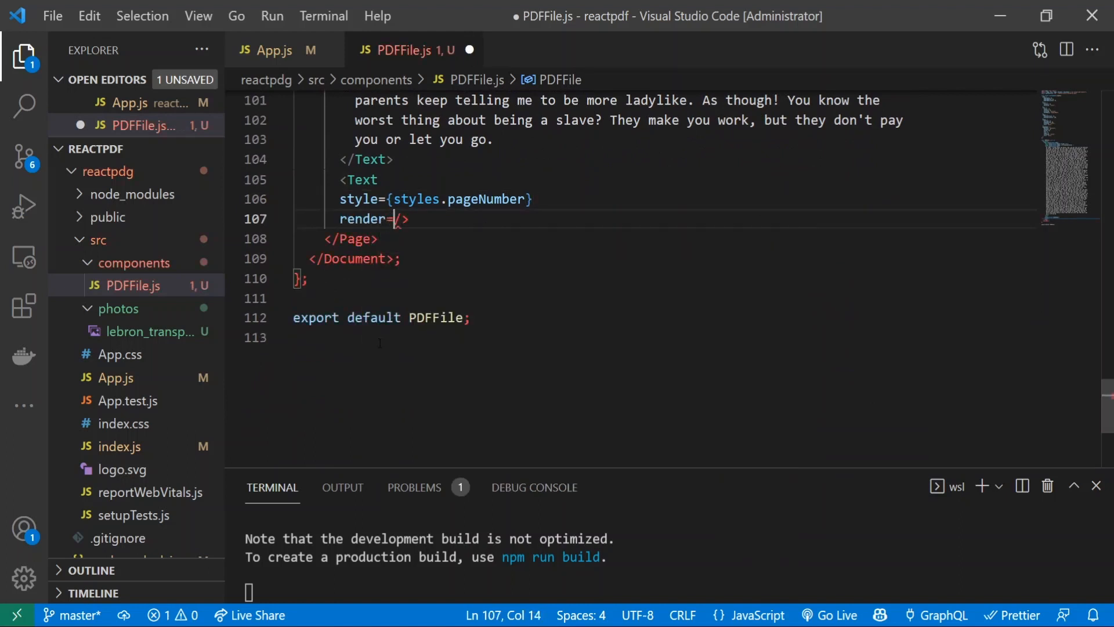
{"action": "type", "text": "{}"}
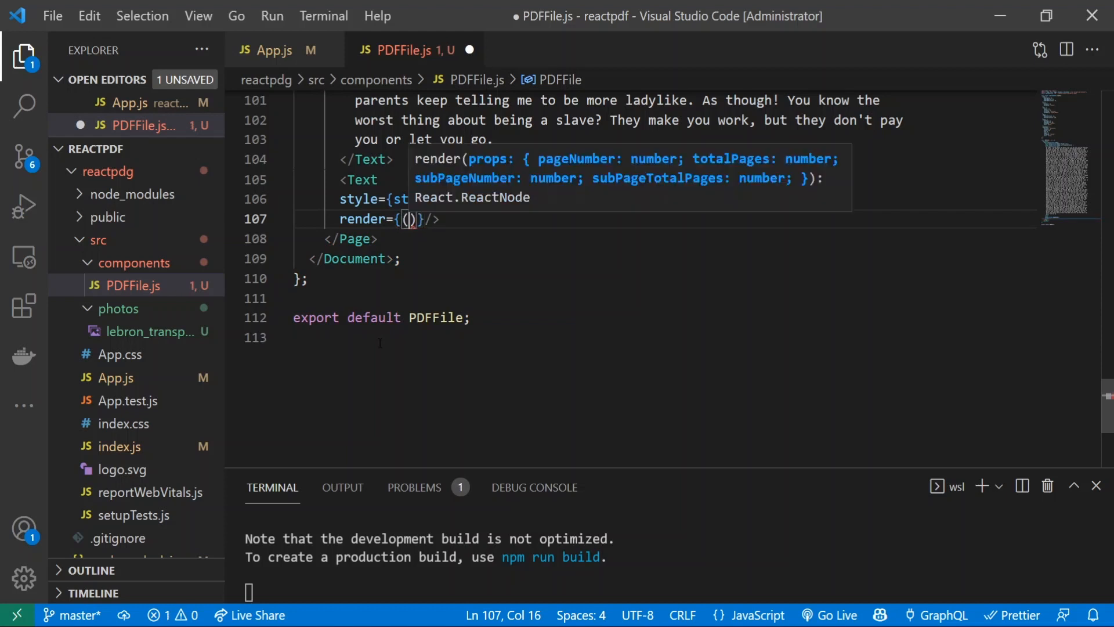
{"action": "type", "text": "{"}
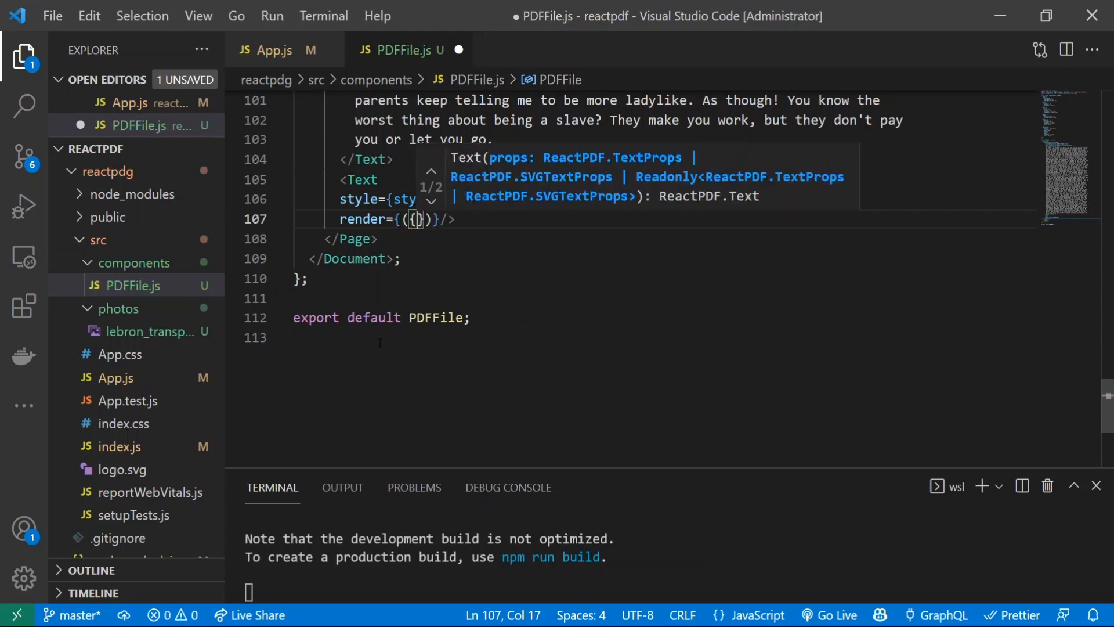
{"action": "type", "text": "pageNumber,"}
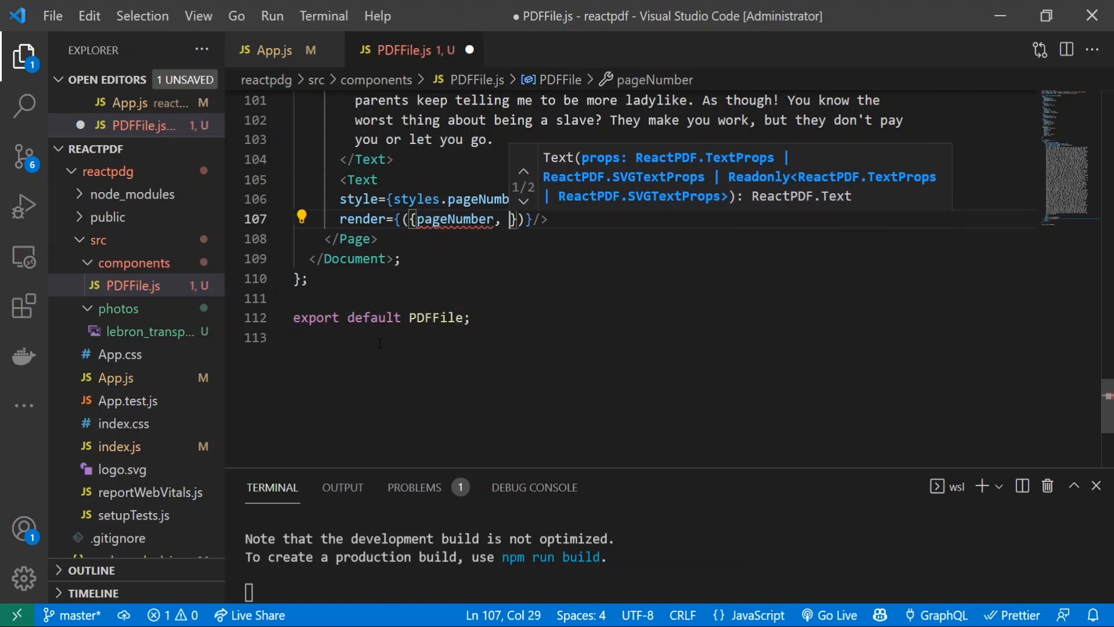
{"action": "type", "text": "totalPAg"}
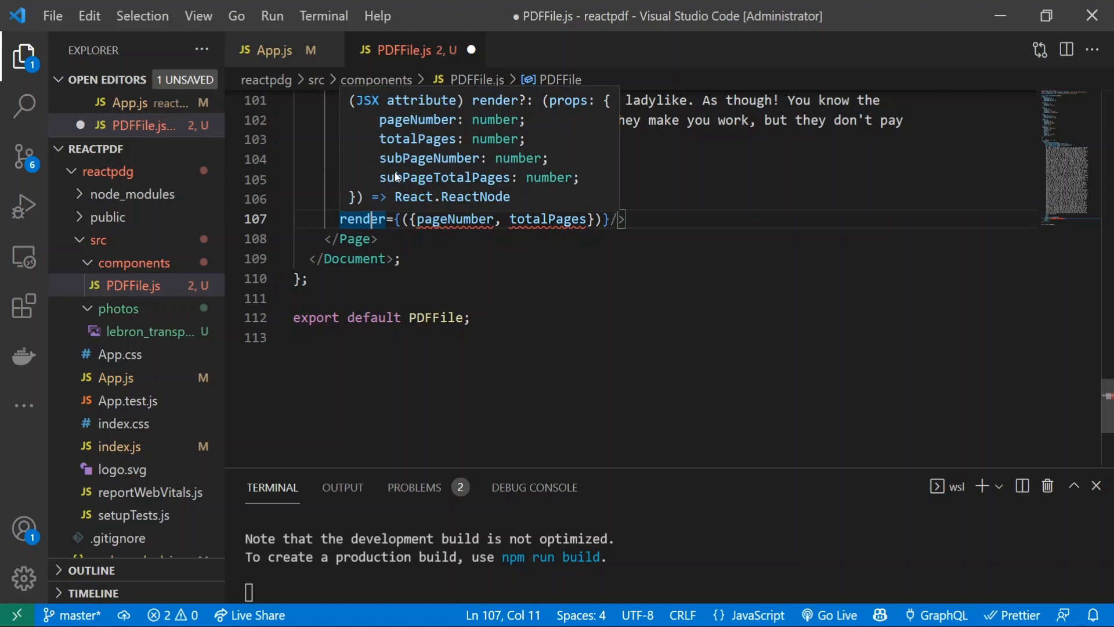
{"action": "double_click", "coordinate": [418, 139]}
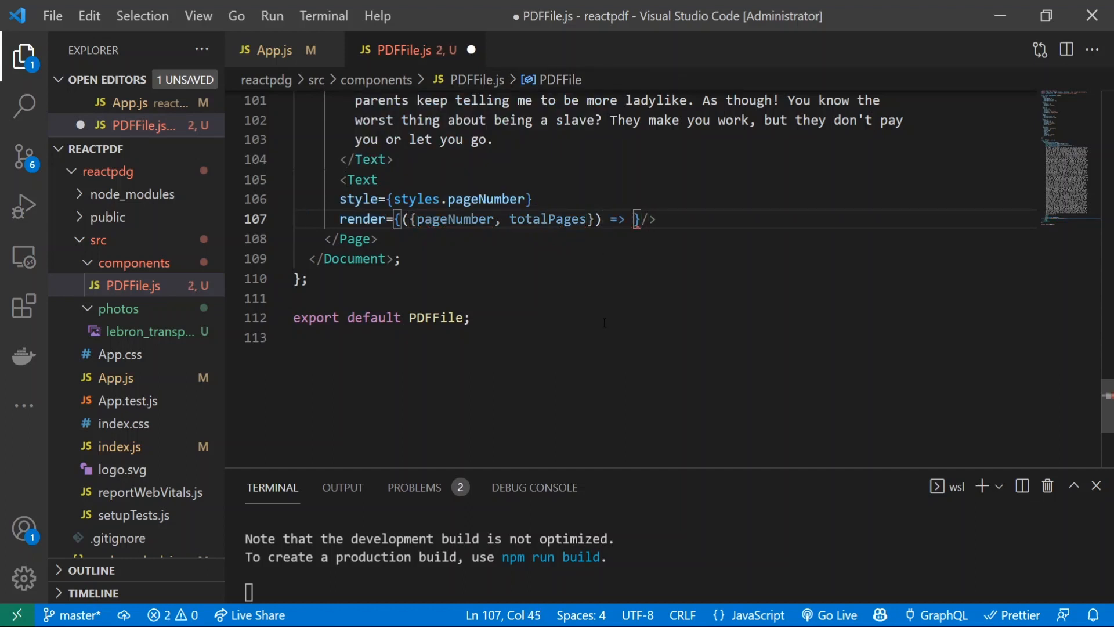
{"action": "type", "text": "`"}
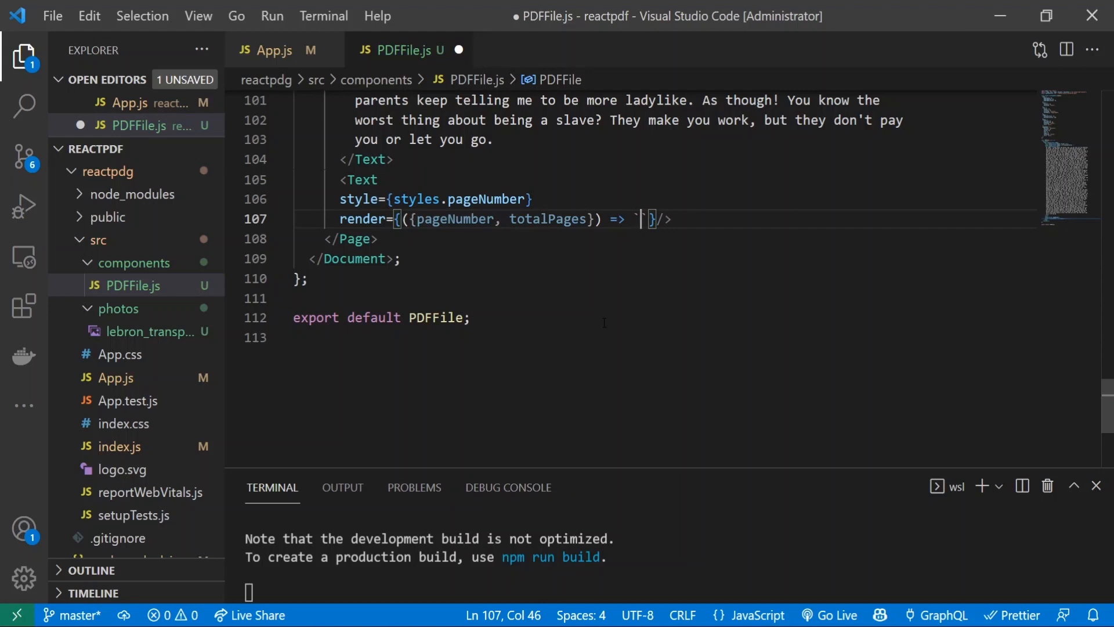
{"action": "type", "text": "${pageBN"}
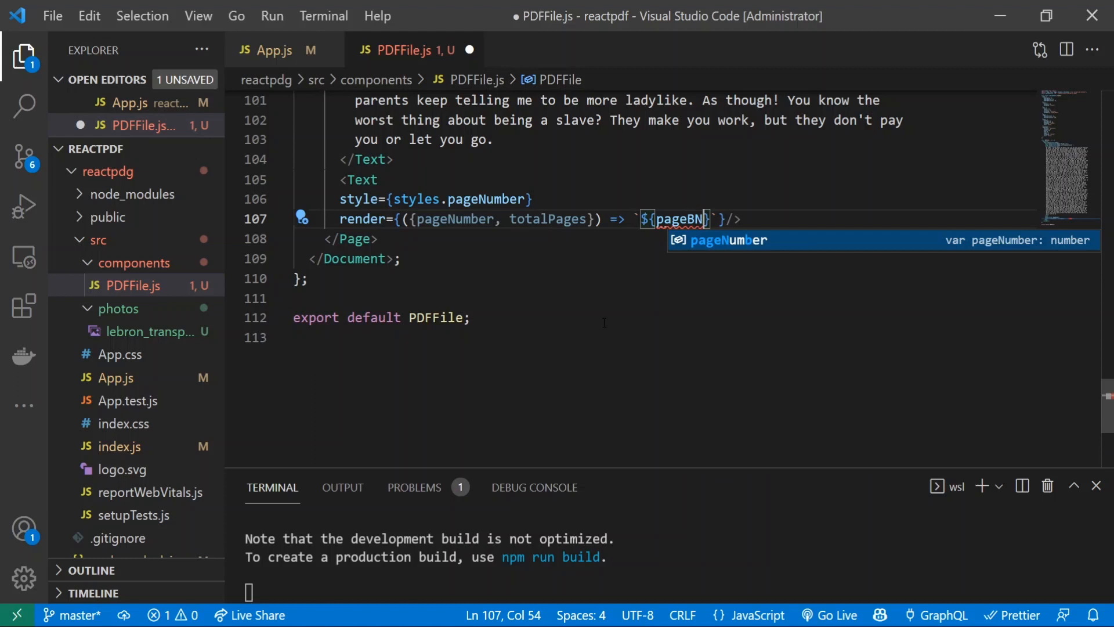
{"action": "key", "text": "Tab"}
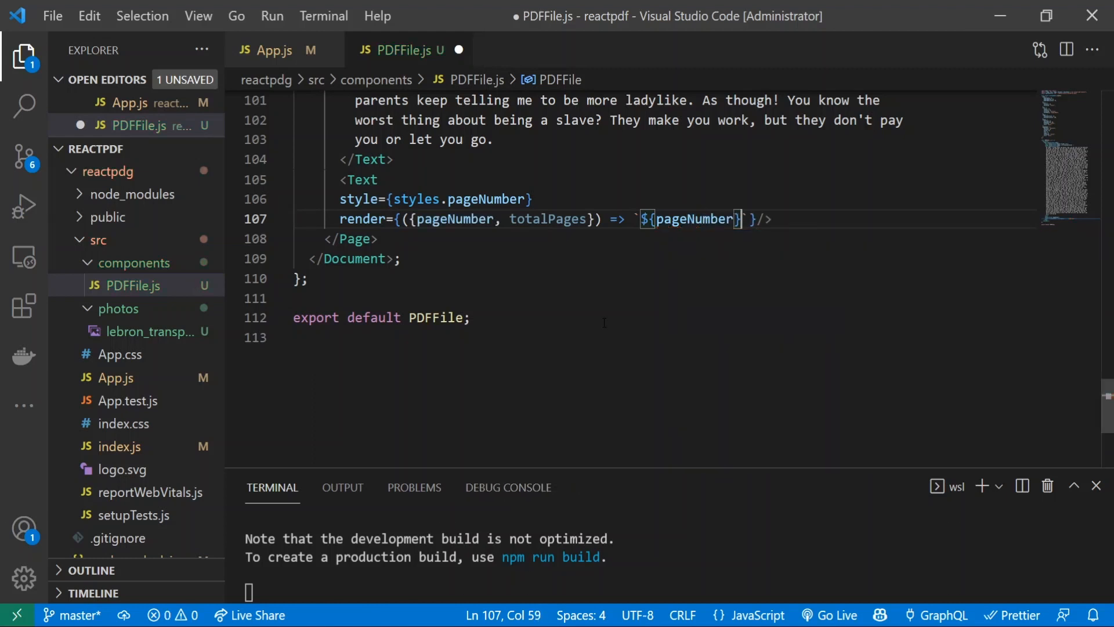
{"action": "type", "text": "/"}
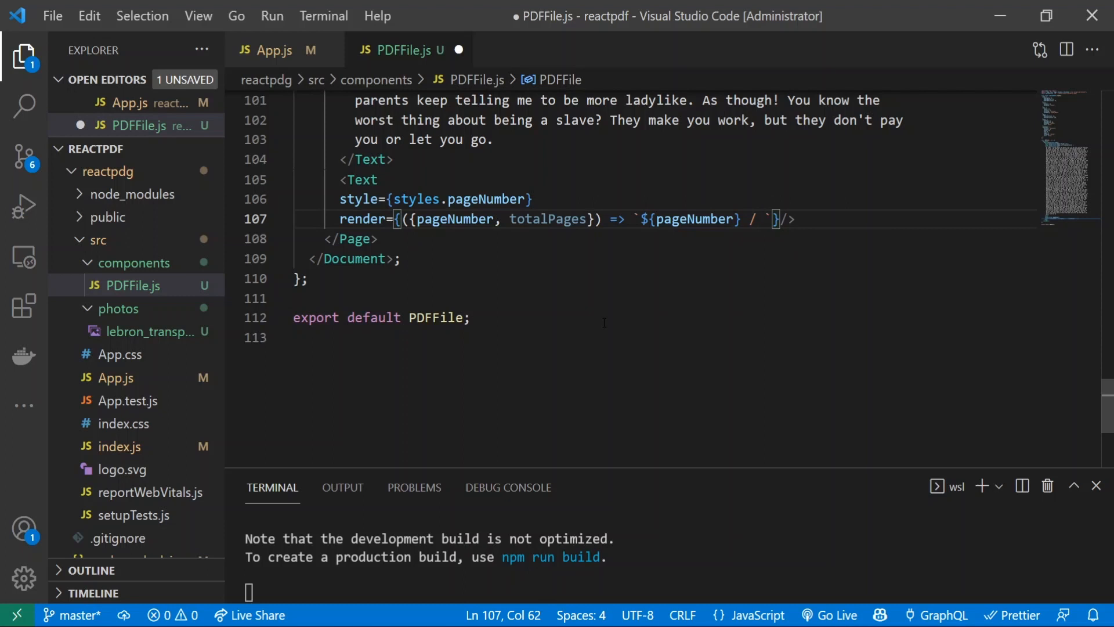
{"action": "type", "text": "${totalPages}"}
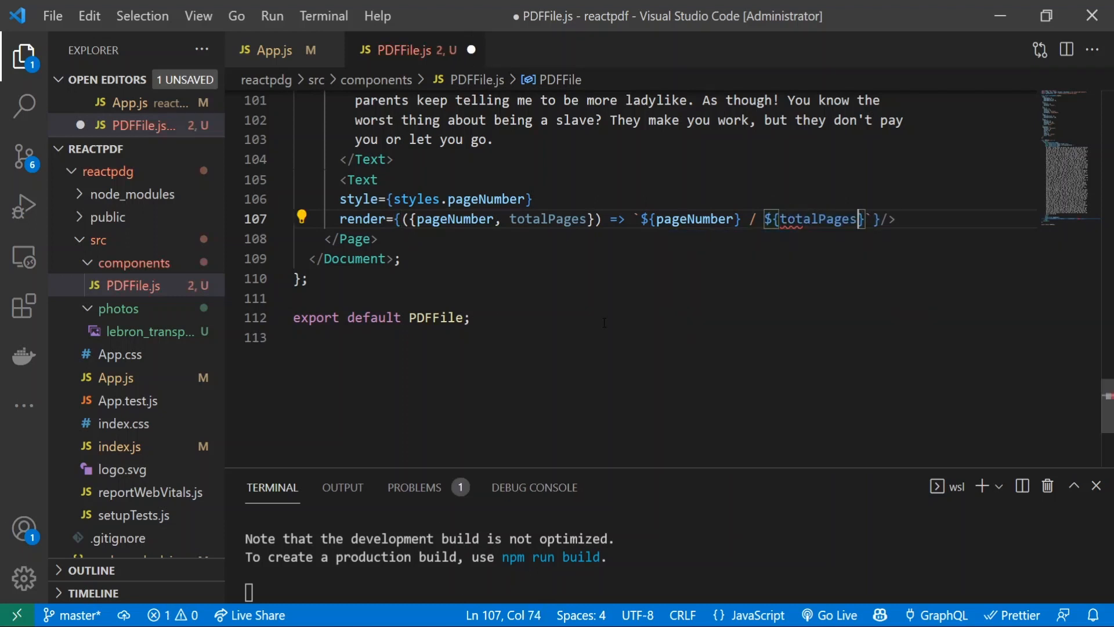
Step: Save PDFFile.js and mark the page-number Text as fixed
{"action": "key", "text": "ctrl+s"}
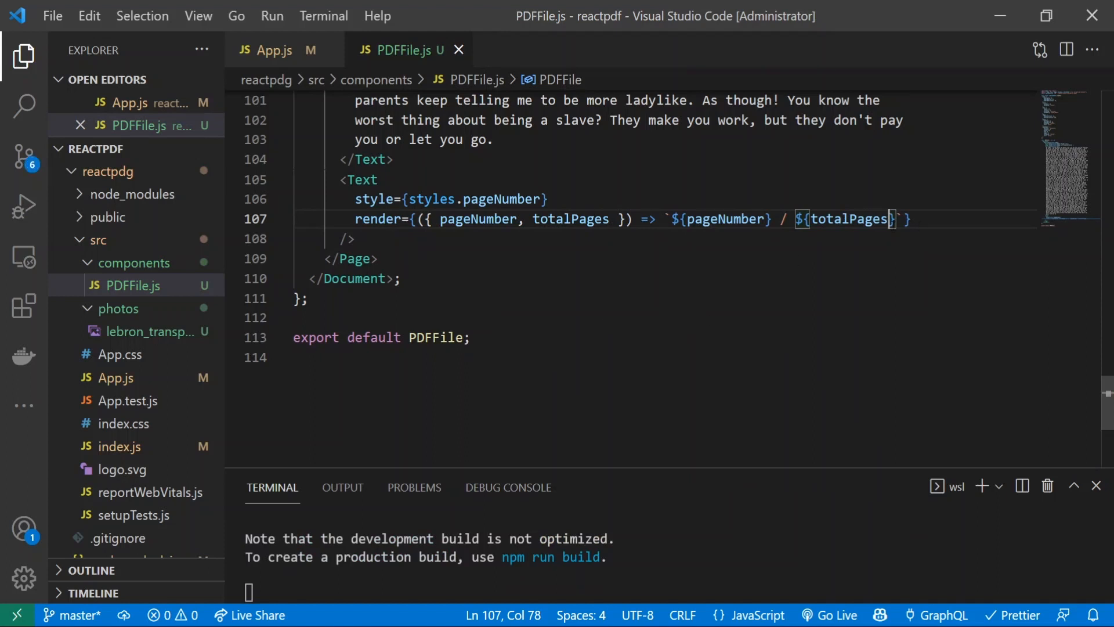
{"action": "type", "text": "fixed"}
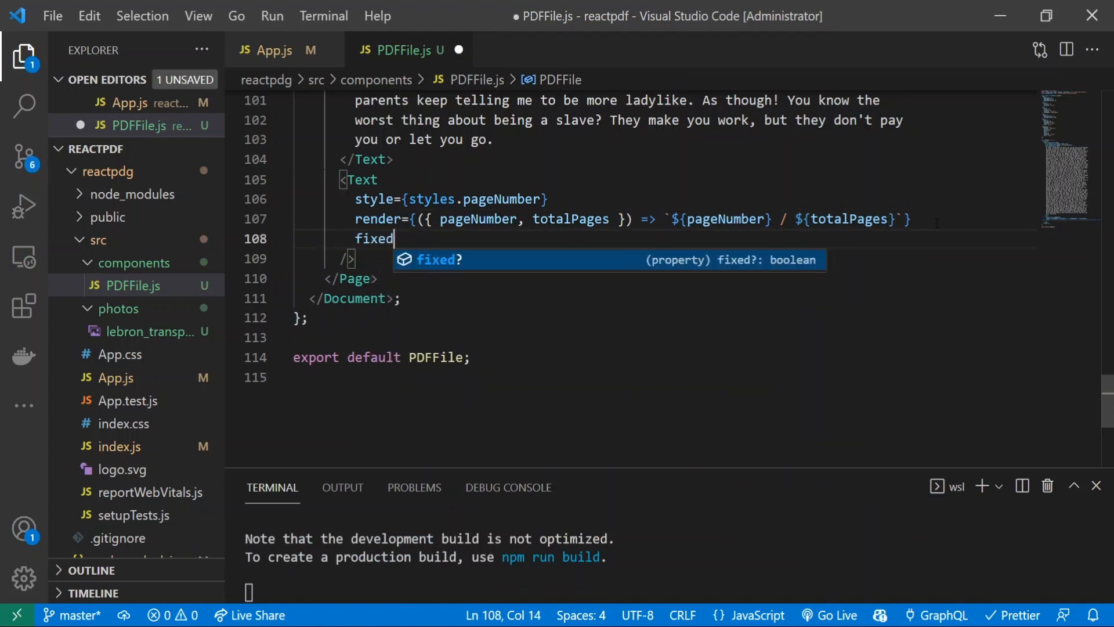
{"action": "left_click", "coordinate": [271, 50]}
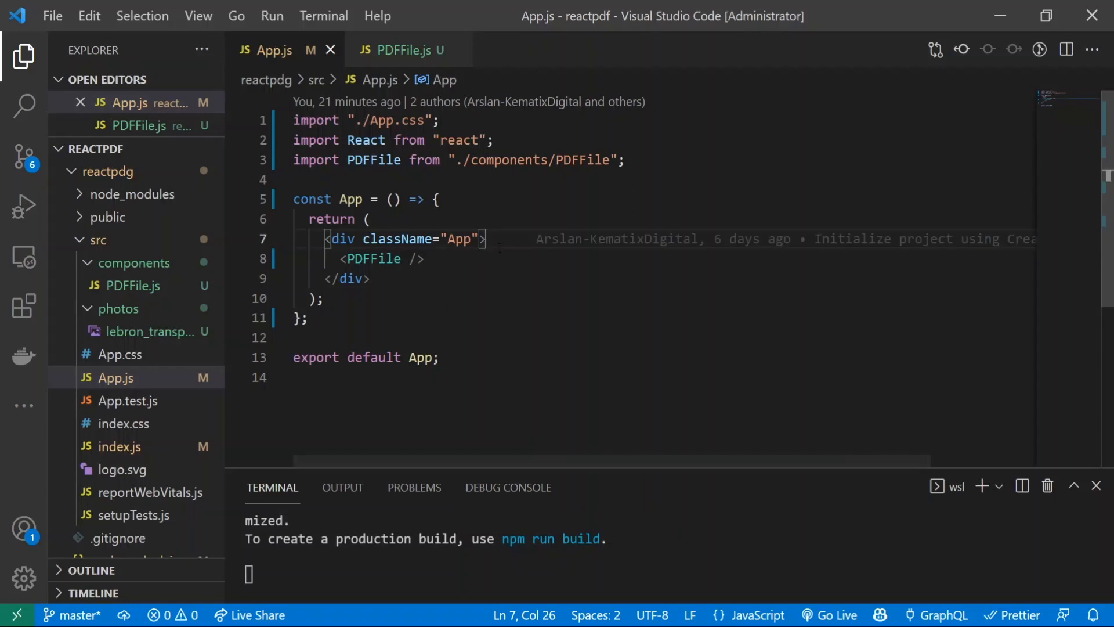
Step: Insert an auto-imported PDFDownloadLink with document={<PDFFile />}
{"action": "type", "text": "PDF"}
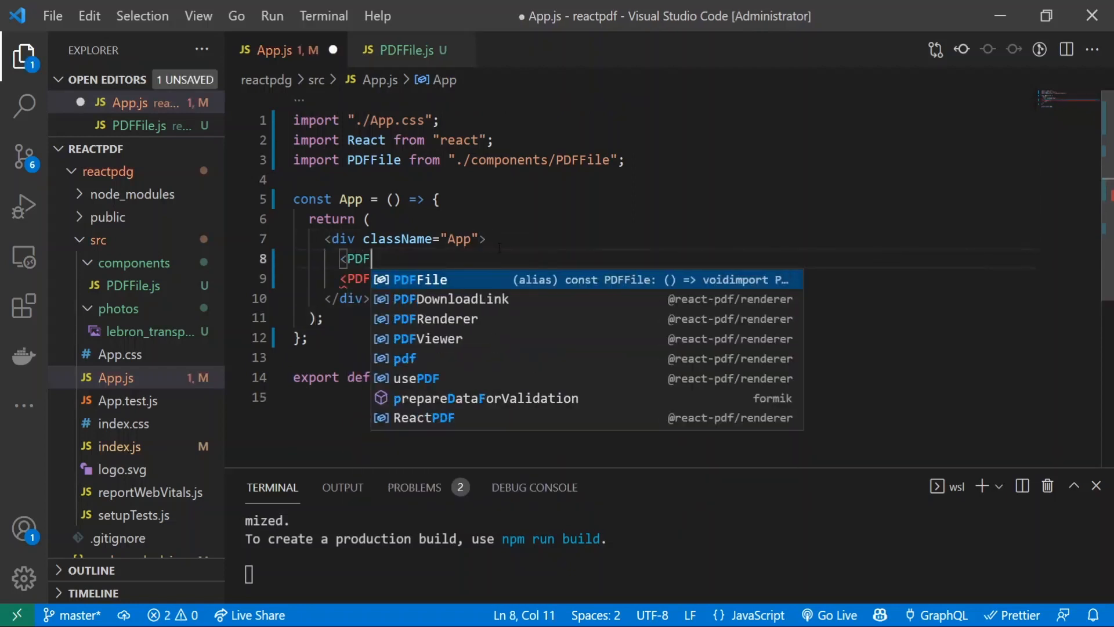
{"action": "left_click", "coordinate": [452, 298]}
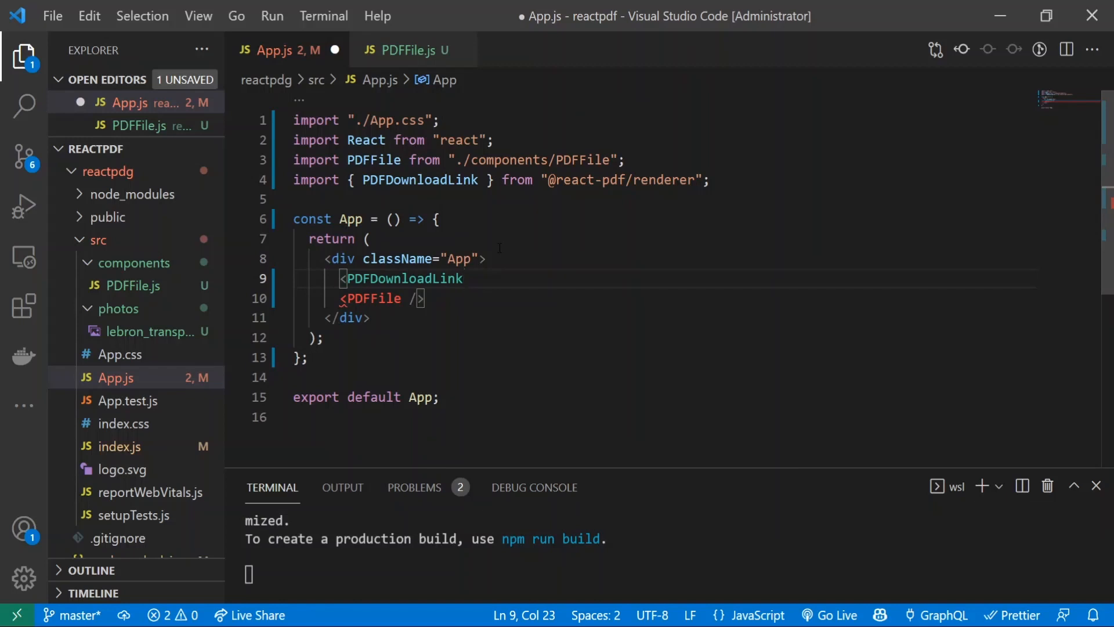
{"action": "type", "text": "> </PDFDownloadLink>"}
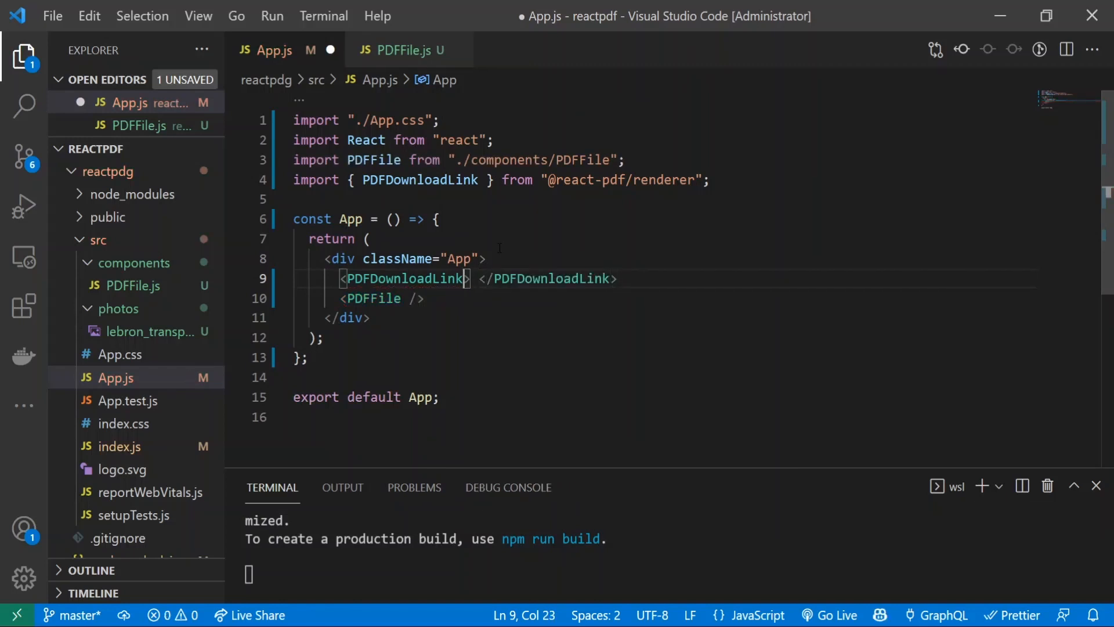
{"action": "type", "text": "document"}
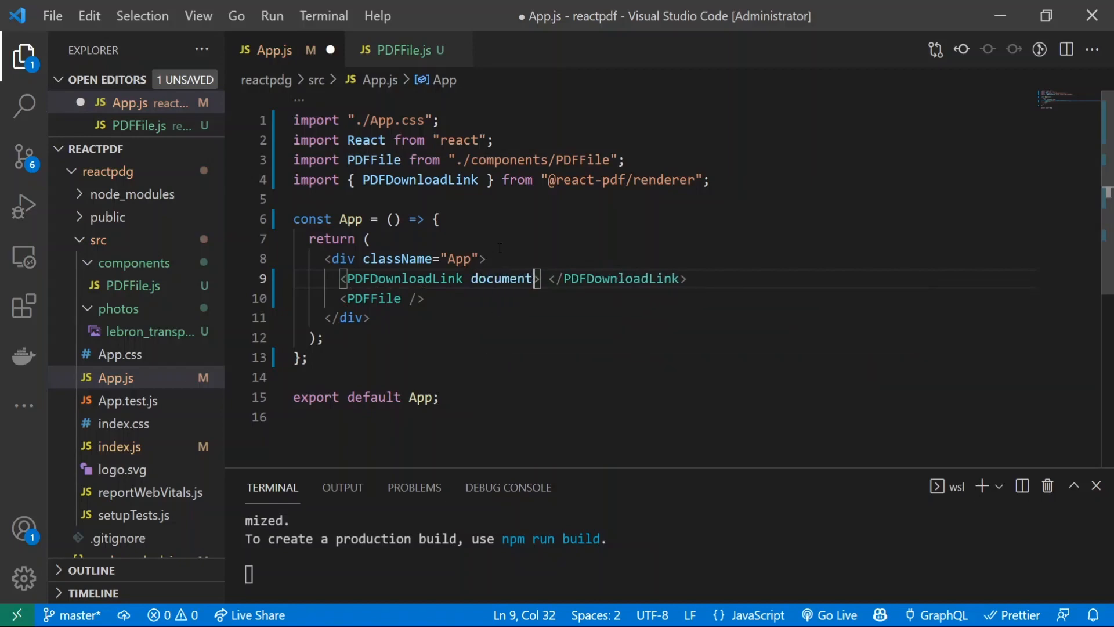
{"action": "type", "text": "={}"}
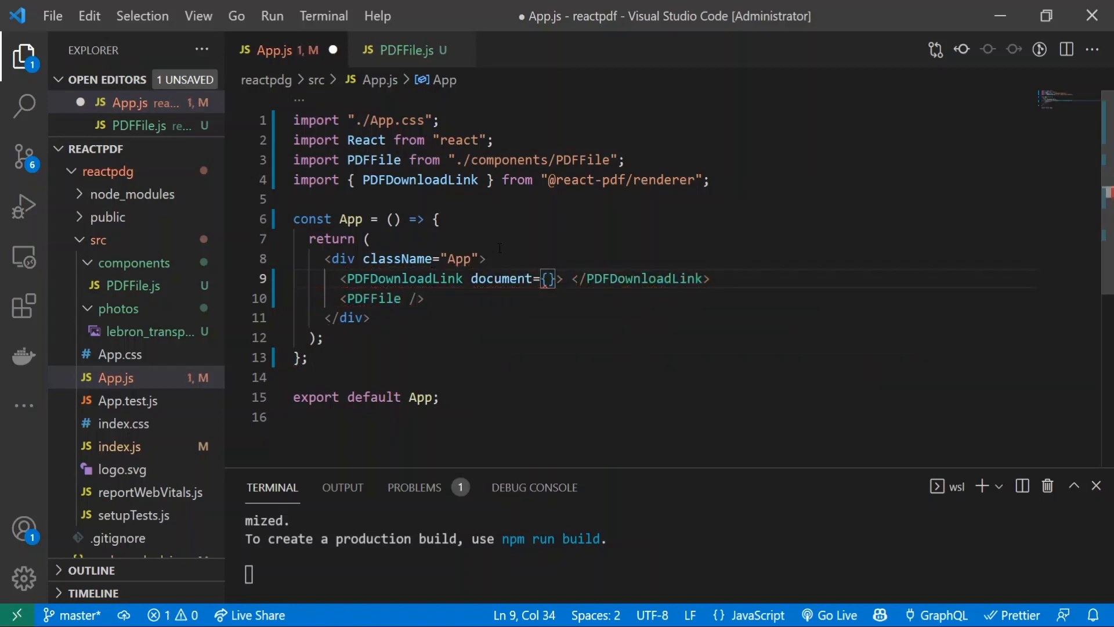
{"action": "type", "text": "<PDFFile"}
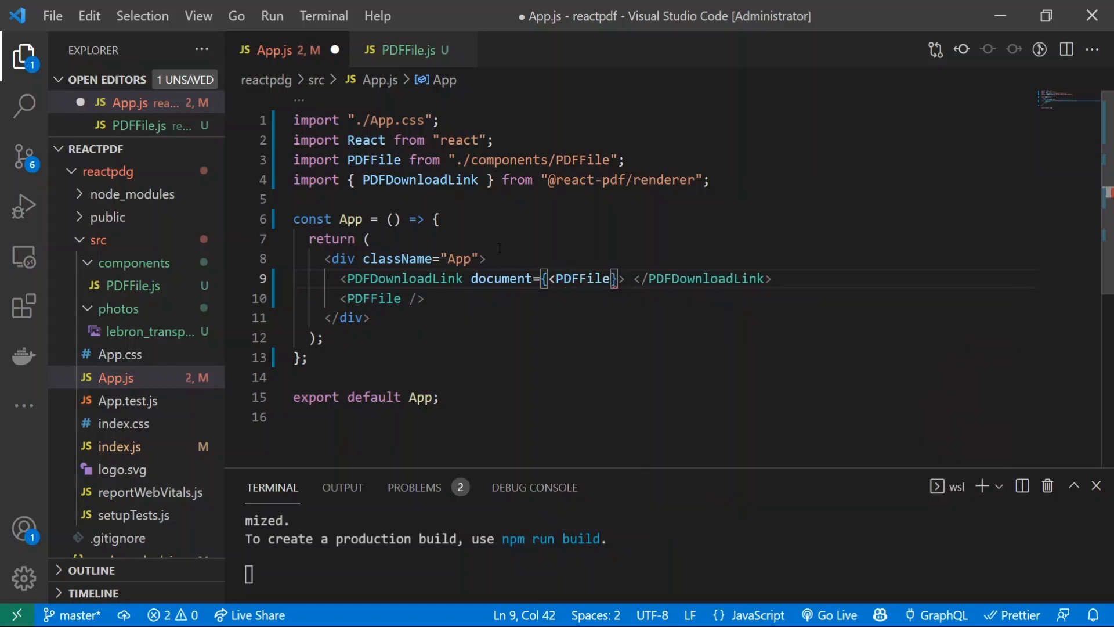
{"action": "type", "text": "/>"}
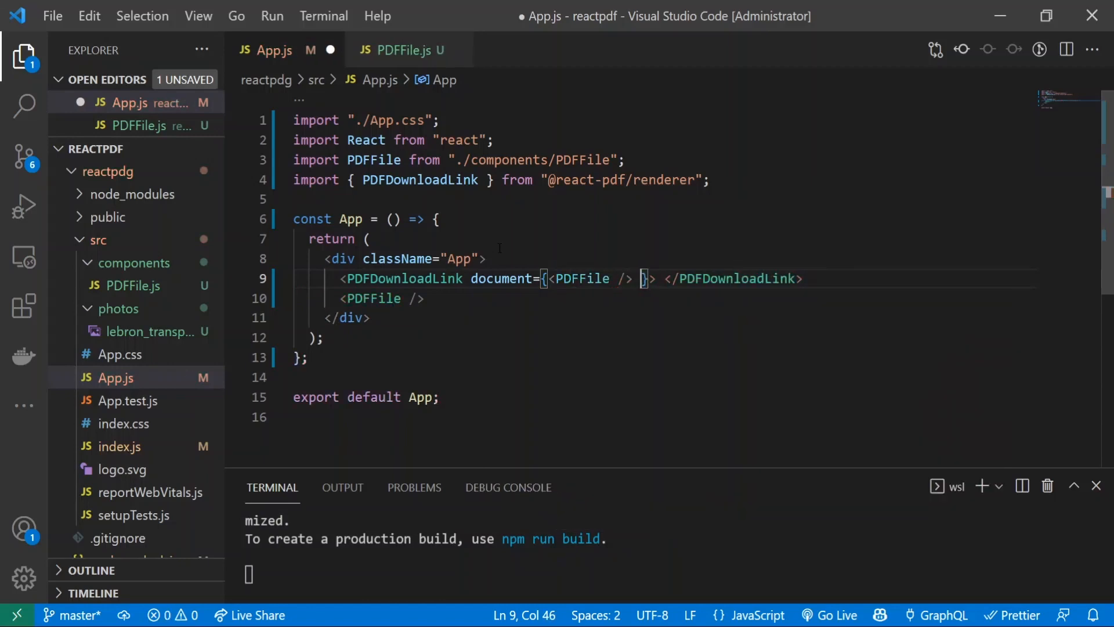
Step: Set fileName="FORM" and start the ({ blob, url, loading, error }) => child function
{"action": "type", "text": "fileName="}
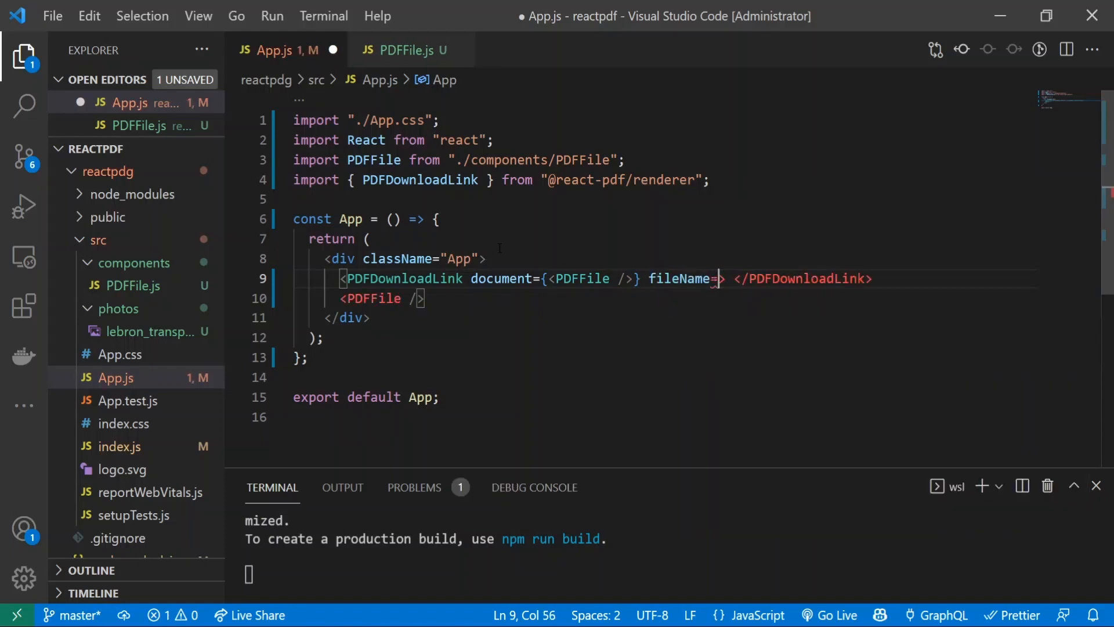
{"action": "type", "text": "\"f\""}
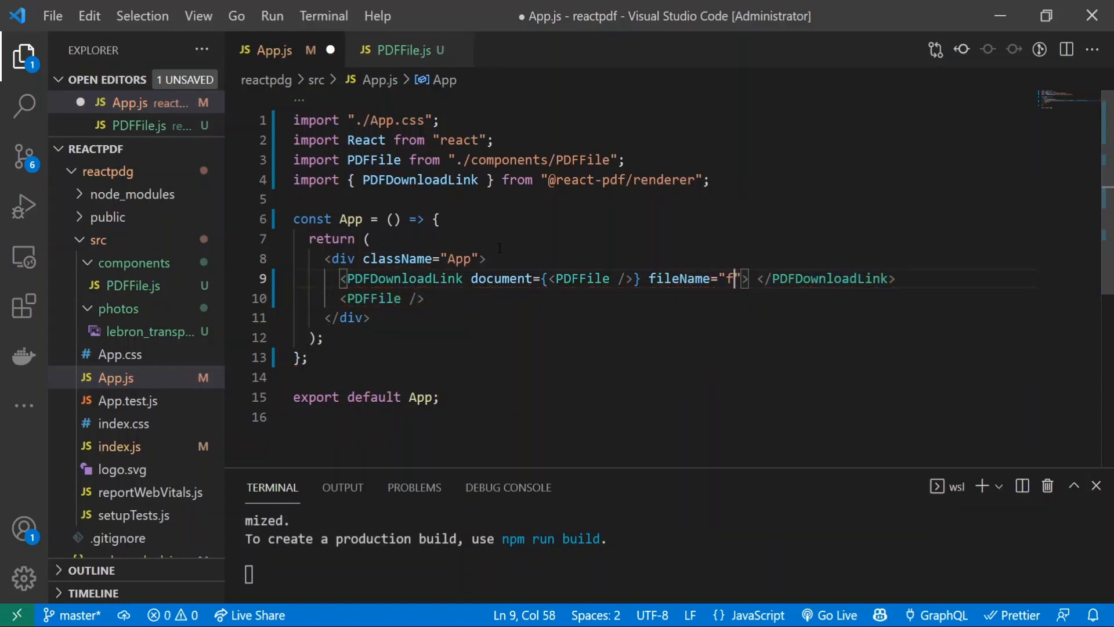
{"action": "type", "text": "ORM"}
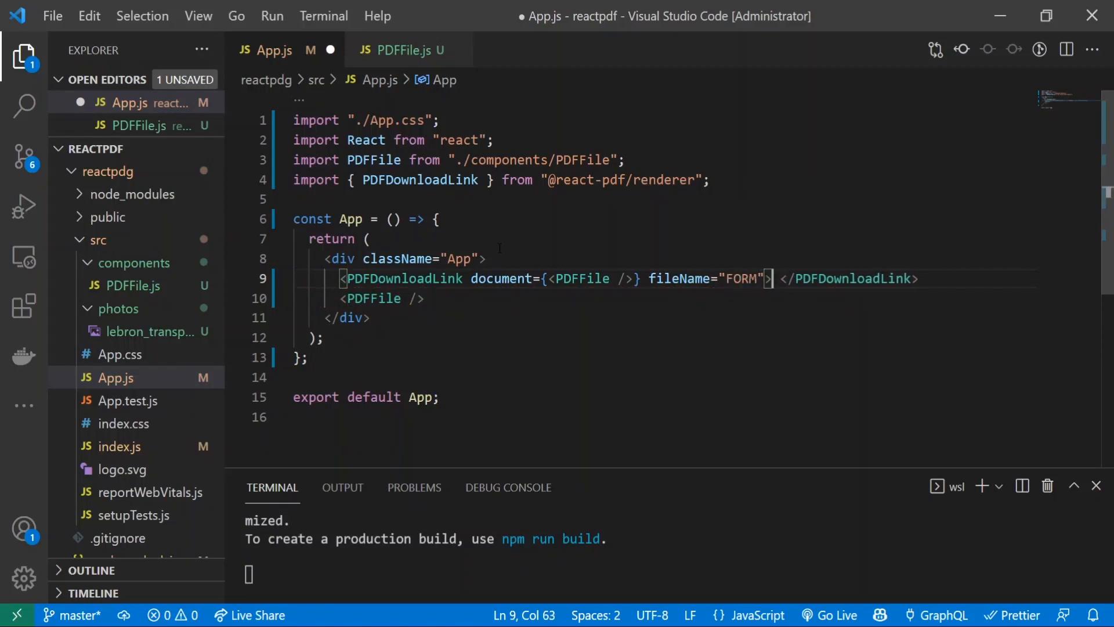
{"action": "key", "text": "Enter"}
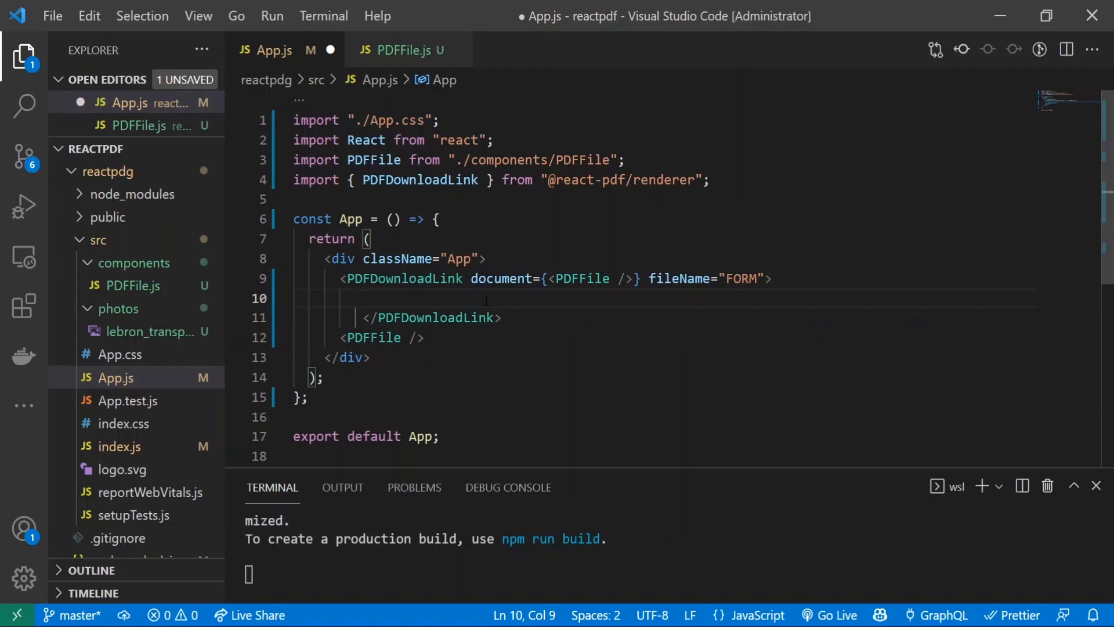
{"action": "type", "text": "{({ blob, url, loading, error }) =>"}
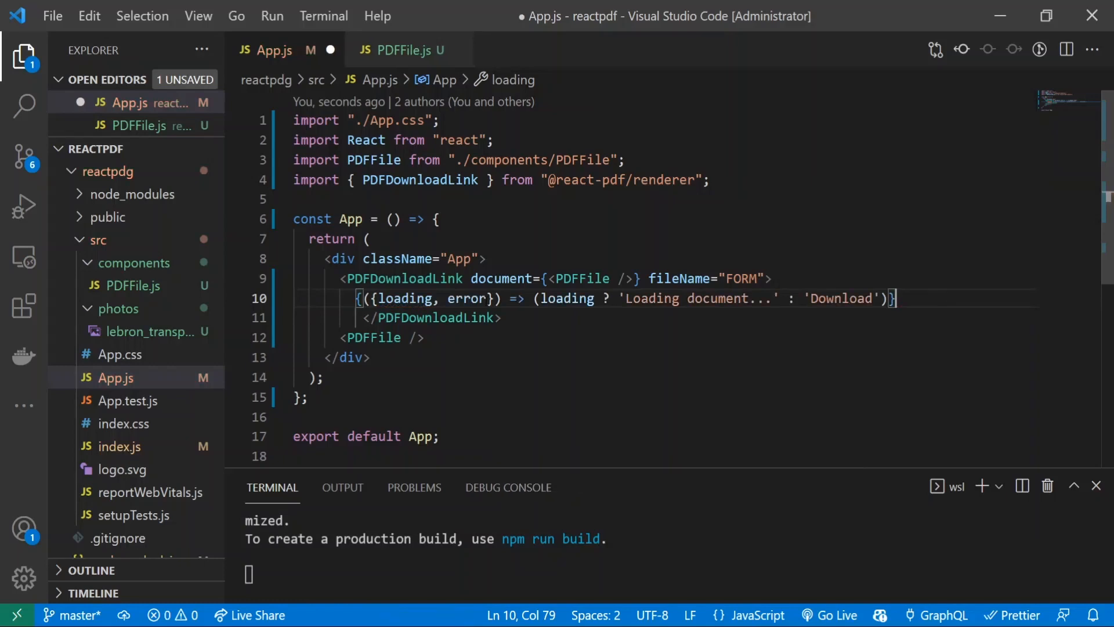
Step: Replace the loading message with <button>Loading Document...</button> in the child function
{"action": "double_click", "coordinate": [463, 298]}
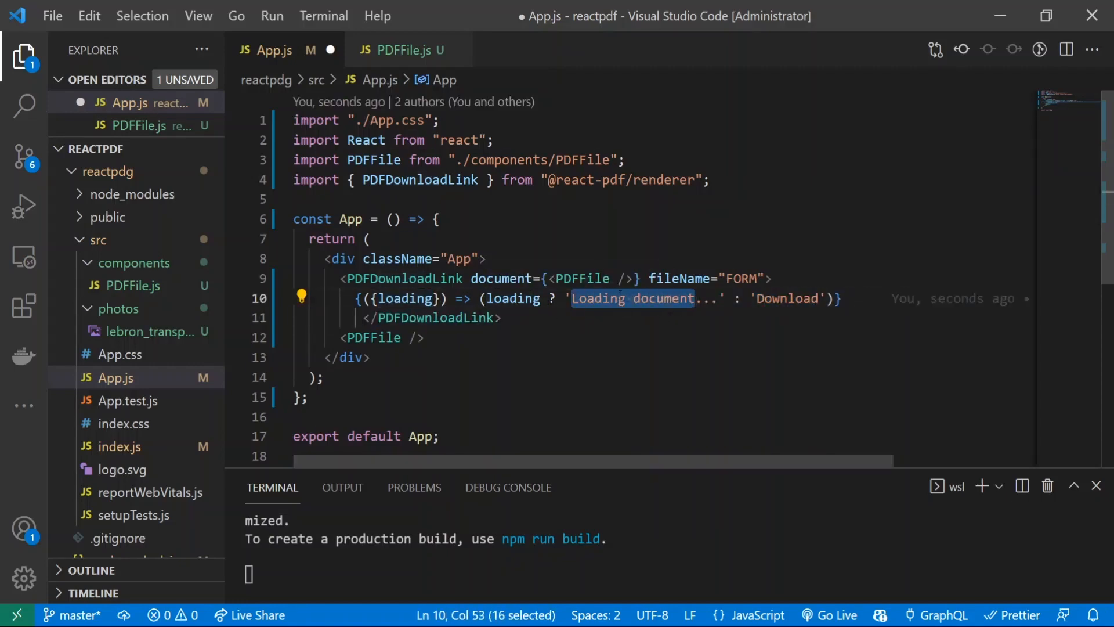
{"action": "left_click", "coordinate": [571, 299]}
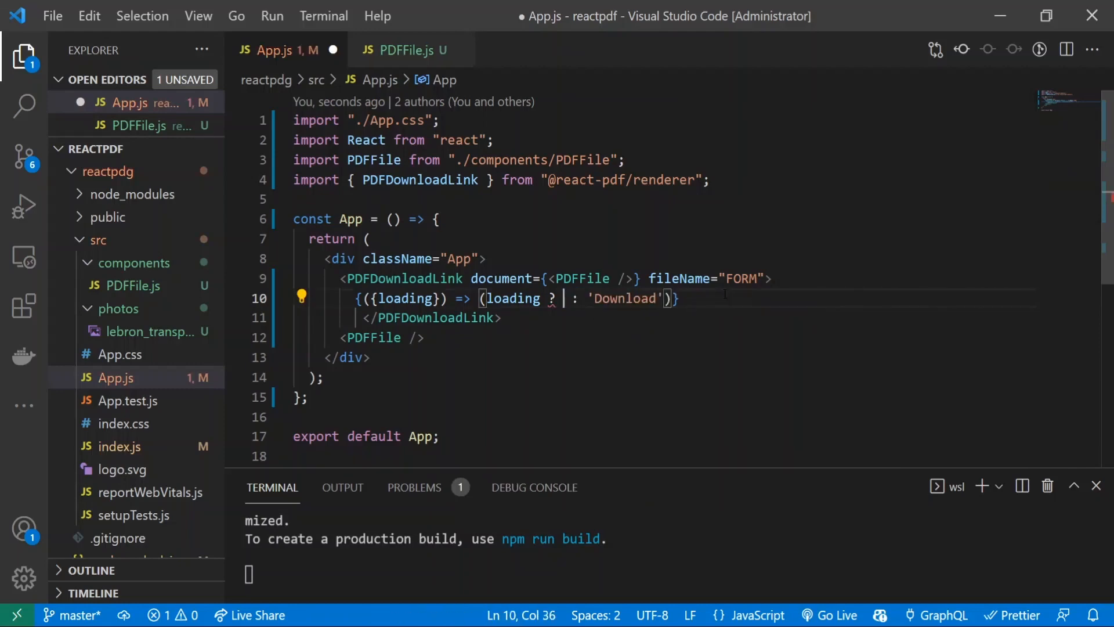
{"action": "type", "text": "<button"}
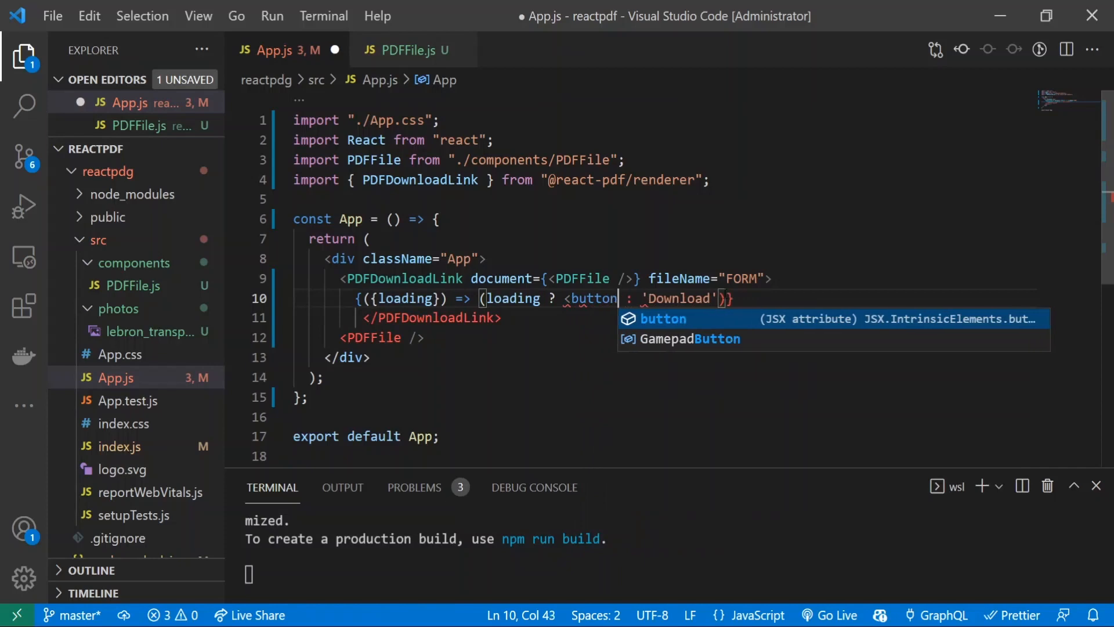
{"action": "type", "text": ">Loading Doc"}
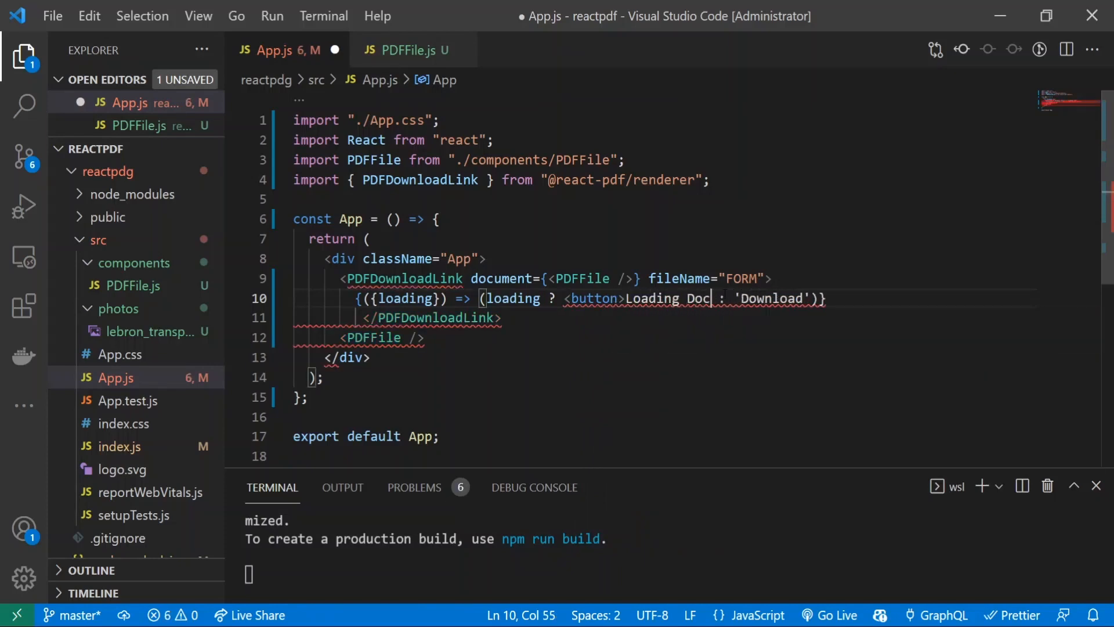
{"action": "type", "text": "ument."}
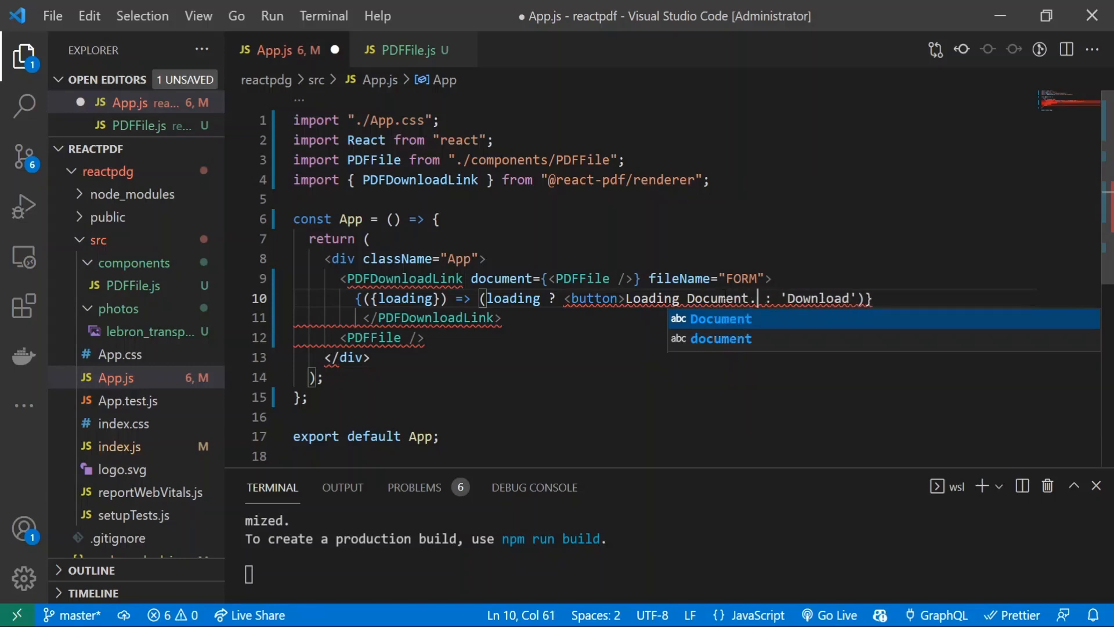
{"action": "type", "text": "</button>"}
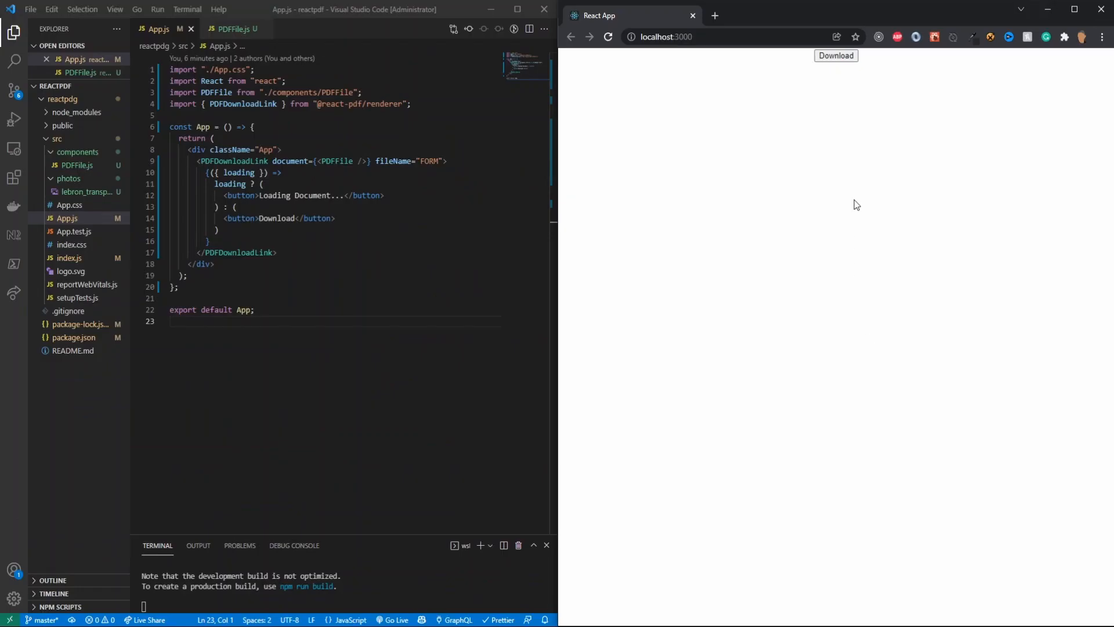
Step: Download FORM (2).pdf with the React app's Download button and open it
{"action": "left_click", "coordinate": [835, 55]}
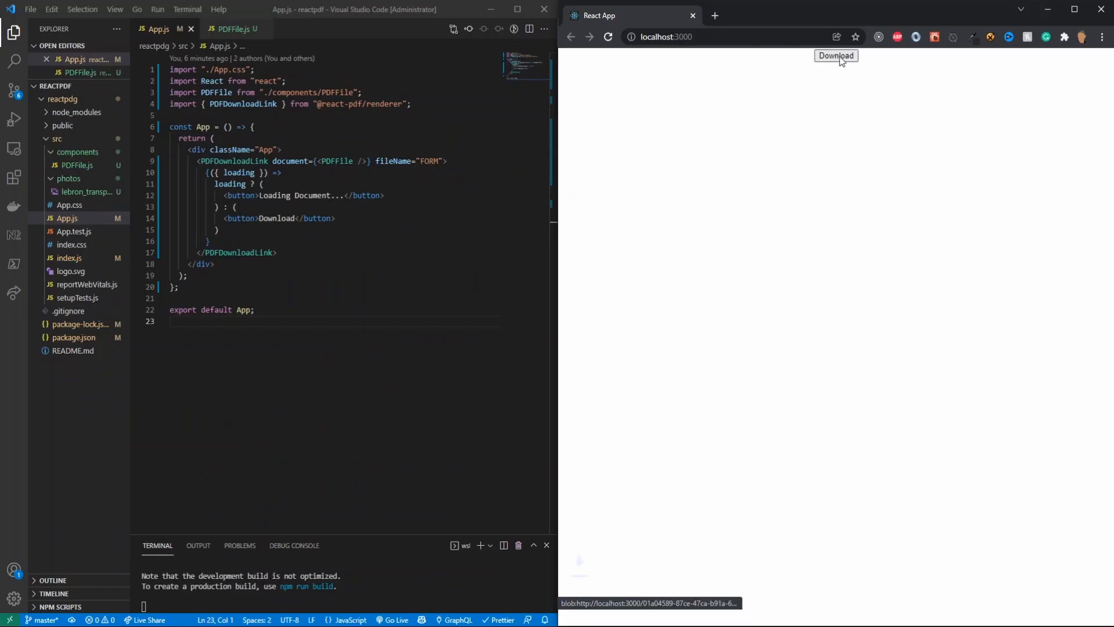
{"action": "left_click", "coordinate": [837, 56]}
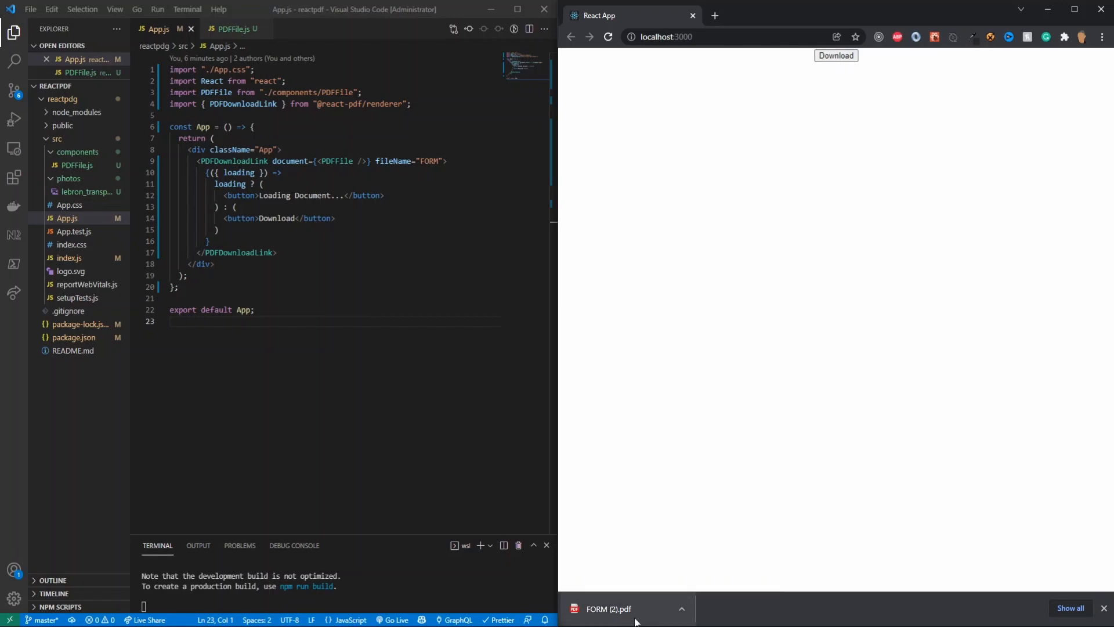
{"action": "left_click", "coordinate": [608, 609]}
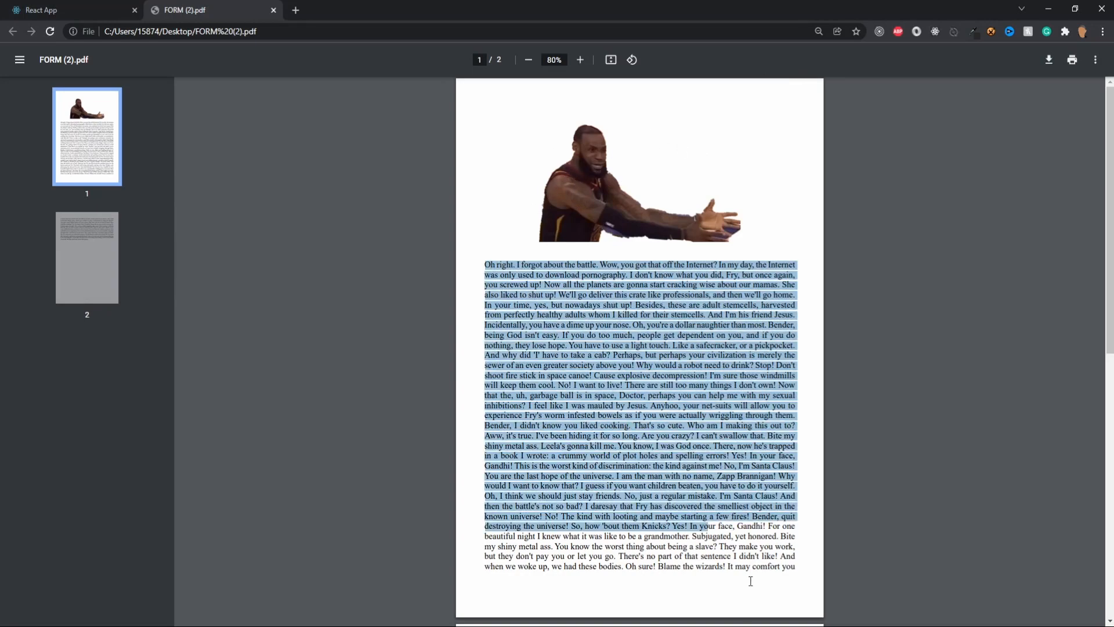
Step: Scroll through both pages of FORM (2).pdf, then return to the React App page
{"action": "scroll", "scroll_direction": "down", "scroll_amount": 3}
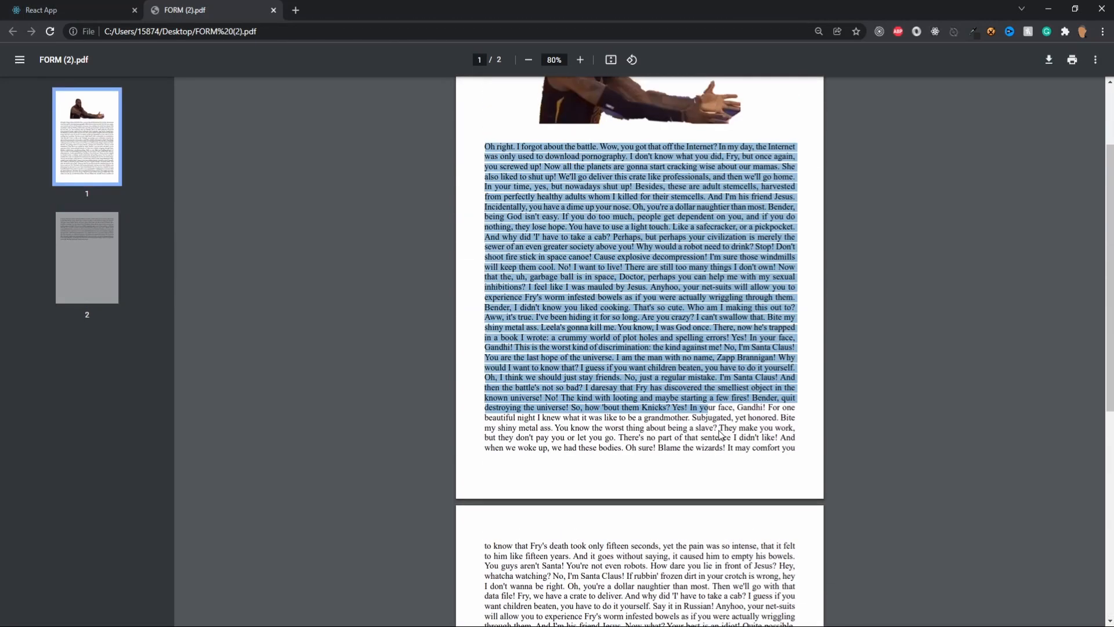
{"action": "scroll", "scroll_direction": "down", "scroll_amount": 3}
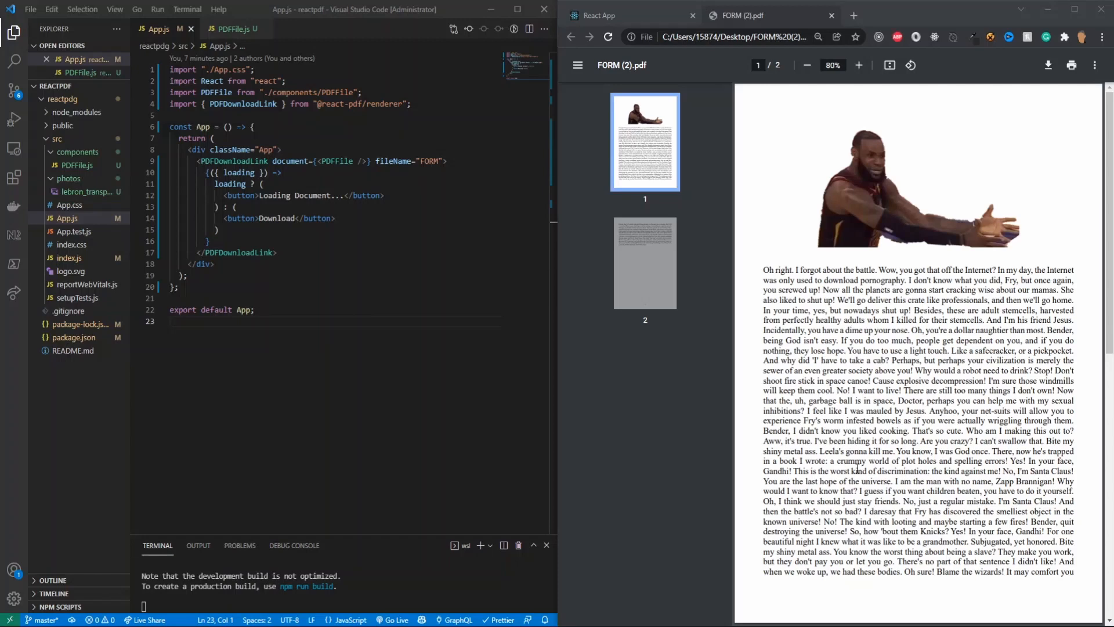
{"action": "mouse_move", "coordinate": [672, 28]}
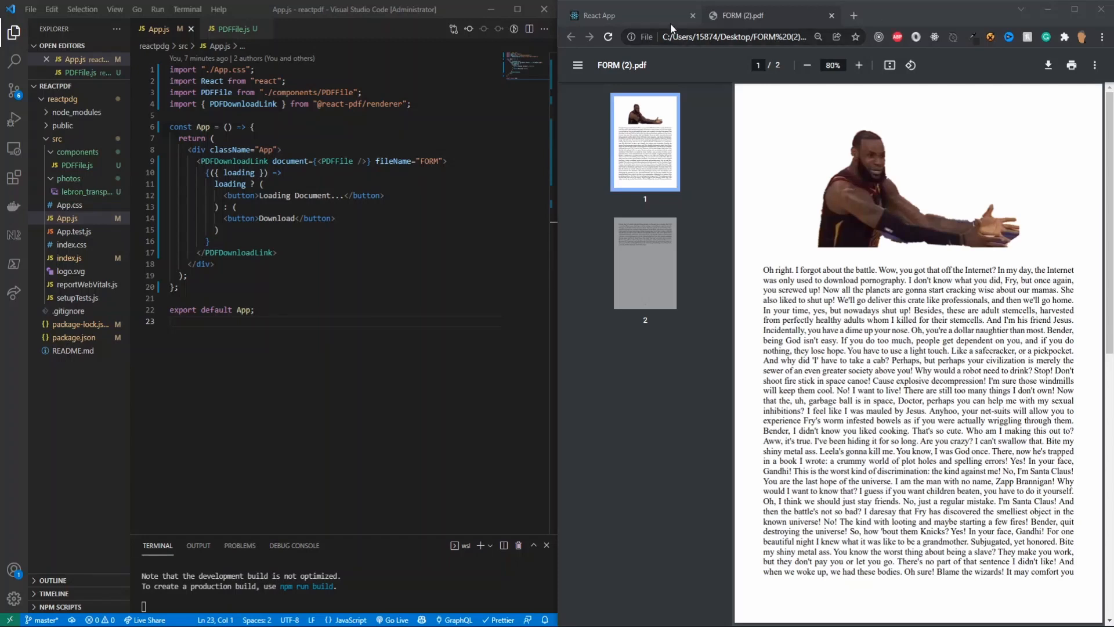
{"action": "left_click", "coordinate": [629, 15]}
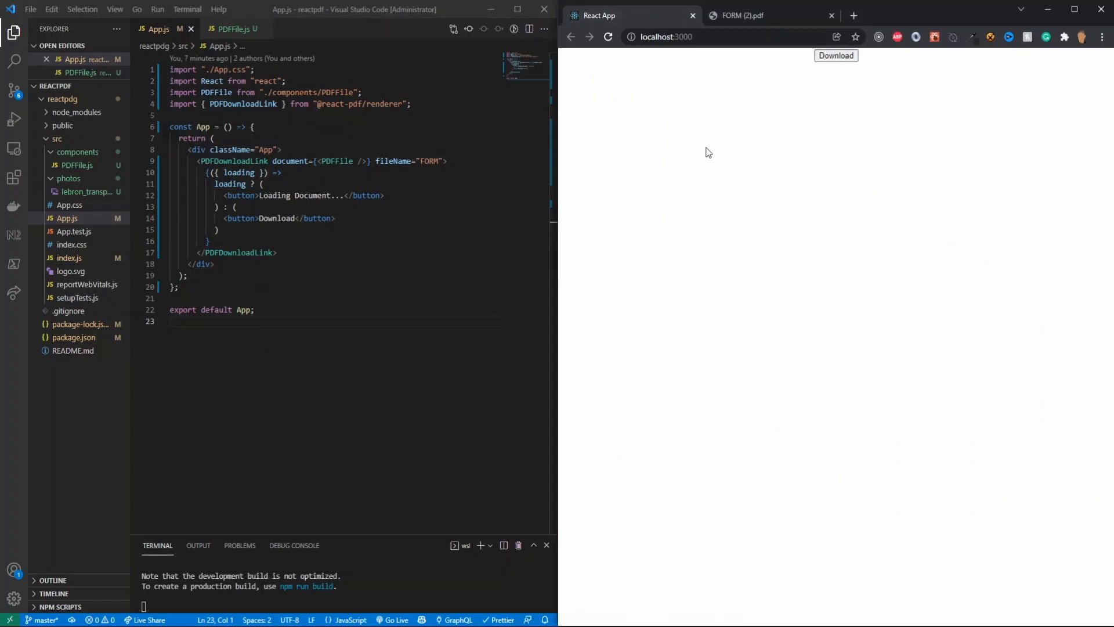